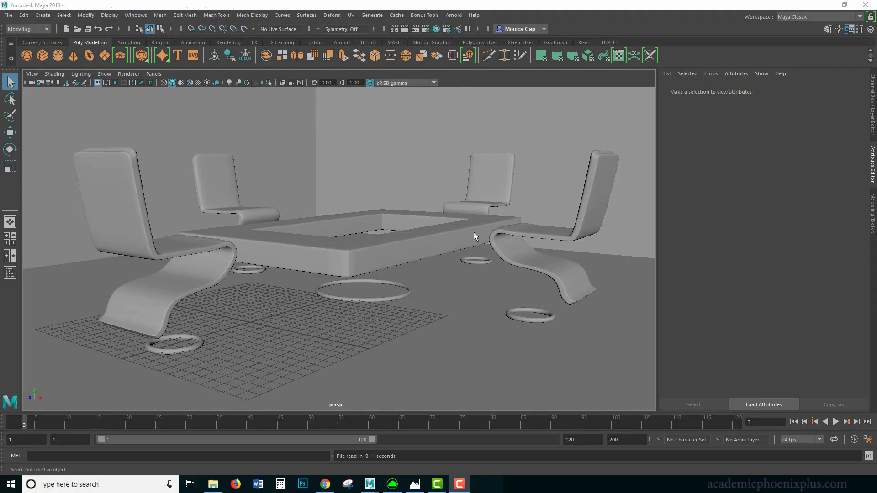
{"action": "mouse_move", "coordinate": [488, 218]}
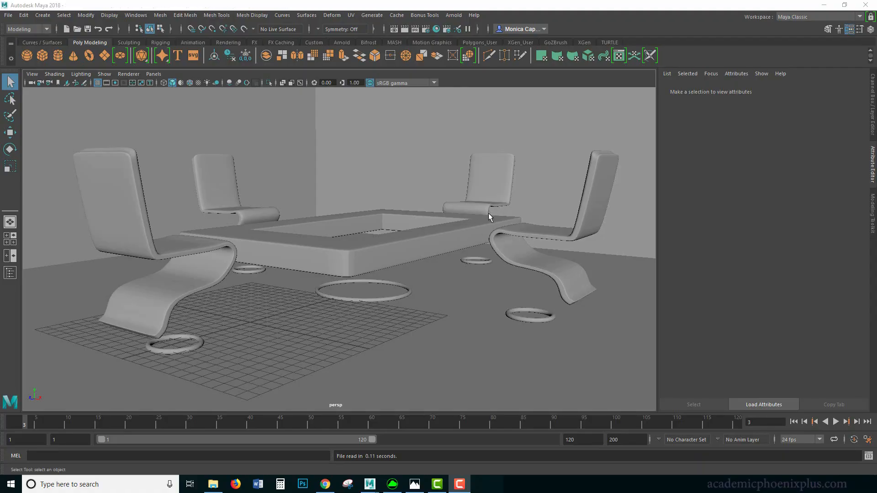
{"action": "mouse_move", "coordinate": [448, 242]}
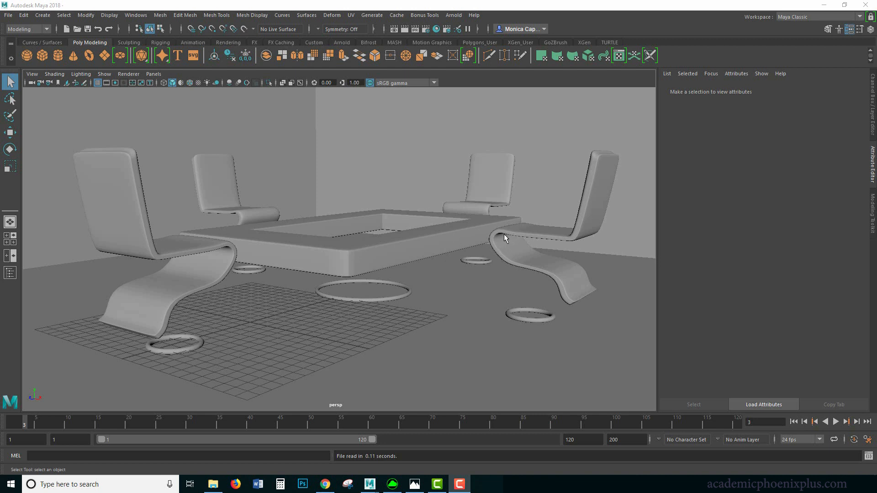
{"action": "mouse_move", "coordinate": [499, 231]}
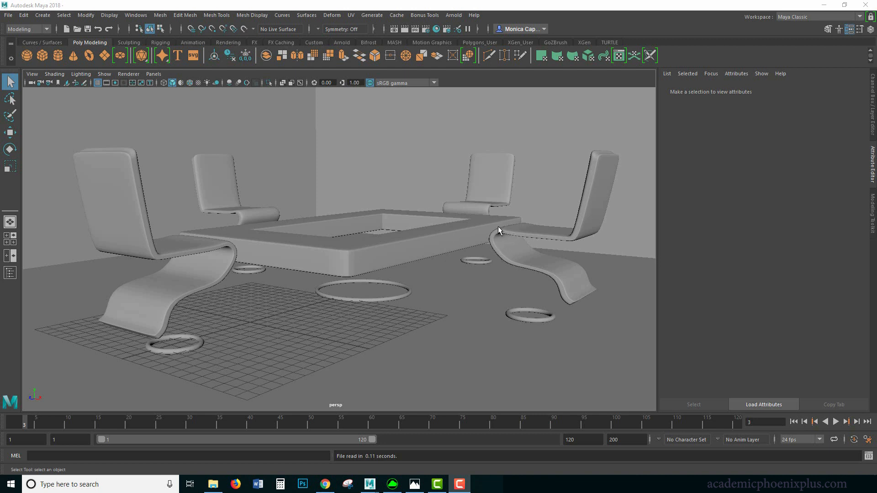
{"action": "mouse_move", "coordinate": [24, 428]}
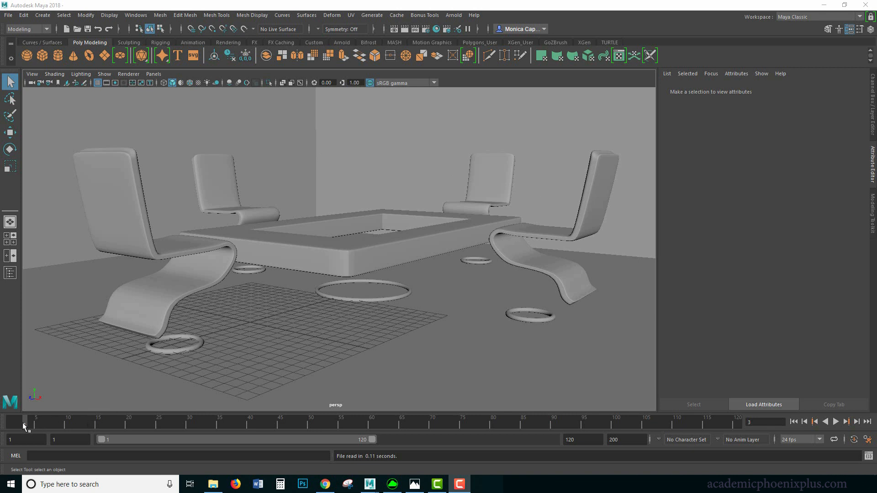
Step: Rewind the timeline to the first frame and play the scene animation
{"action": "left_click", "coordinate": [835, 422]}
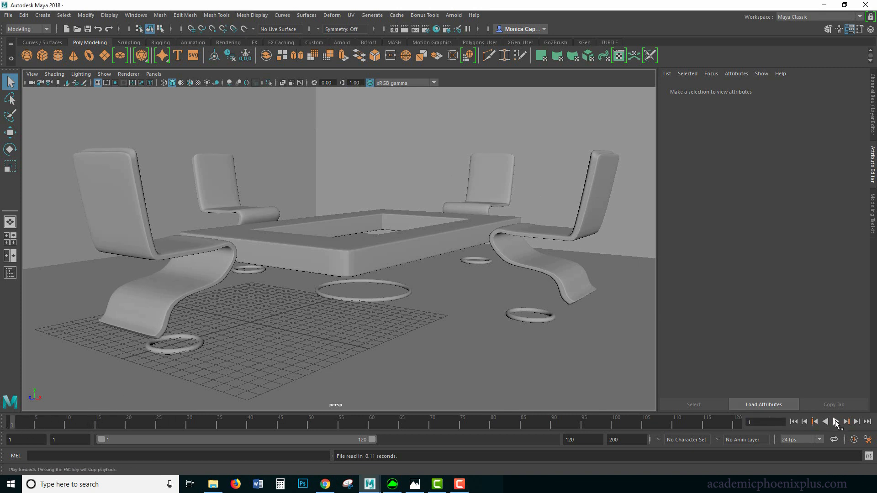
{"action": "left_click", "coordinate": [836, 422]}
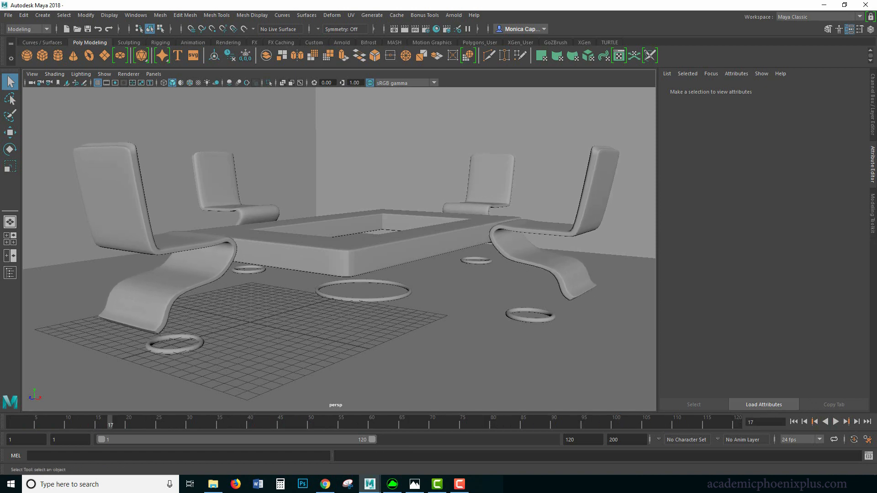
Step: Review the glowing furniture reference render in Photos and move its window aside
{"action": "left_click", "coordinate": [414, 484]}
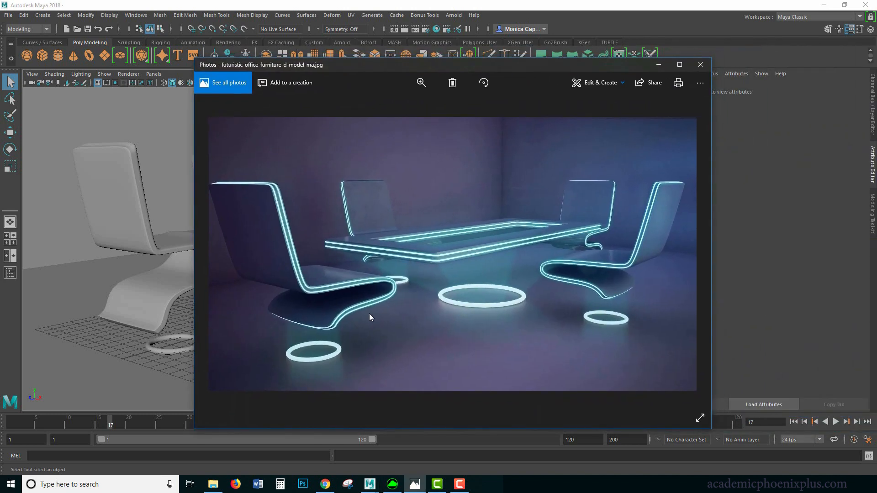
{"action": "mouse_move", "coordinate": [285, 357]}
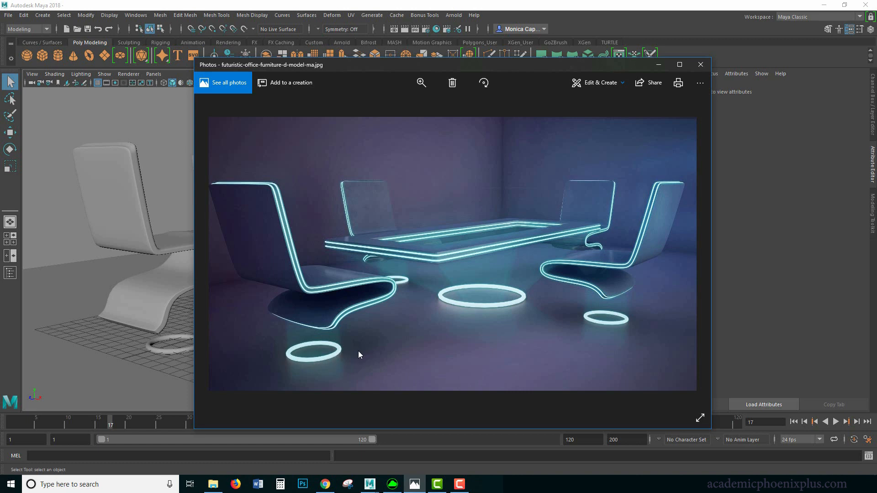
{"action": "mouse_move", "coordinate": [494, 326]}
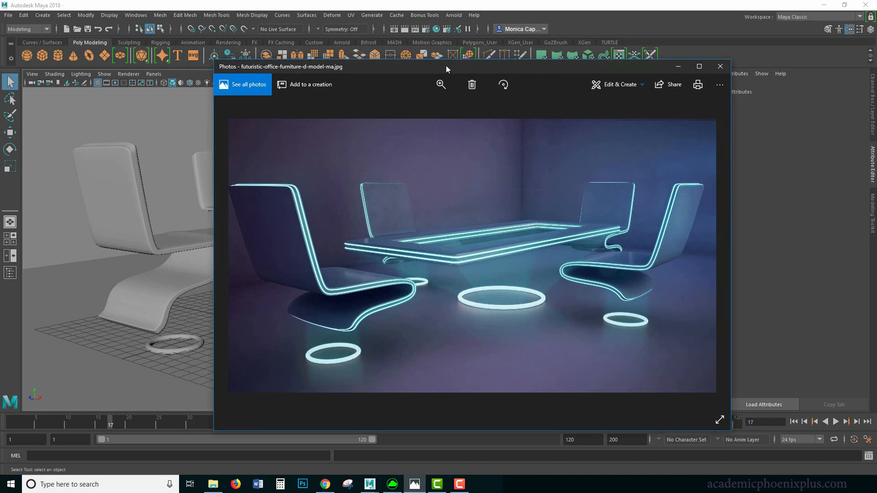
{"action": "left_click_drag", "start_coordinate": [447, 67], "coordinate": [443, 61]}
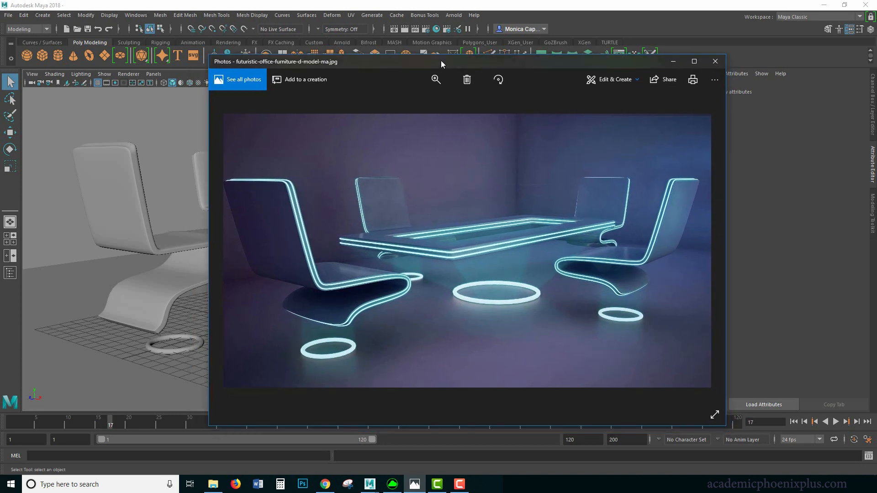
{"action": "mouse_move", "coordinate": [571, 196]}
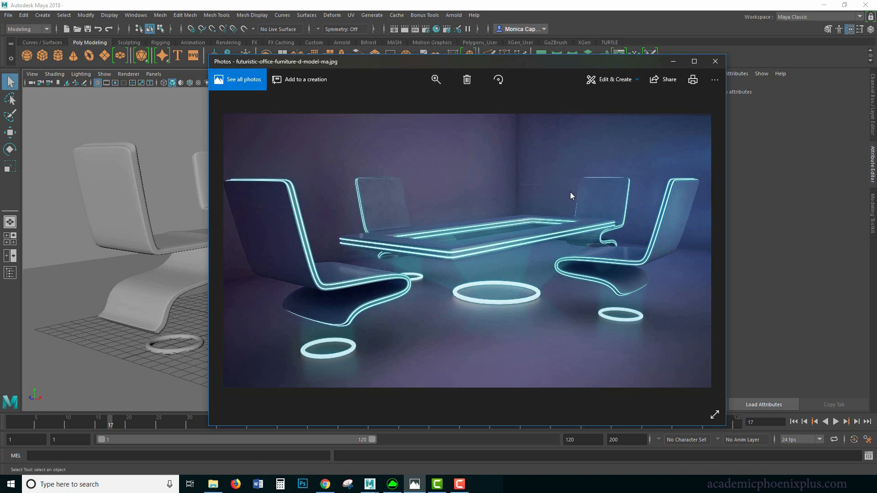
{"action": "mouse_move", "coordinate": [585, 187]}
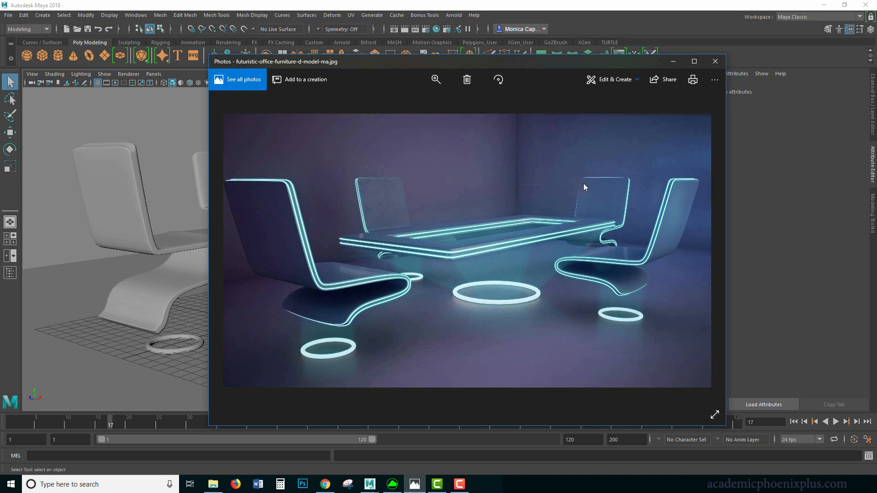
{"action": "mouse_move", "coordinate": [449, 320]}
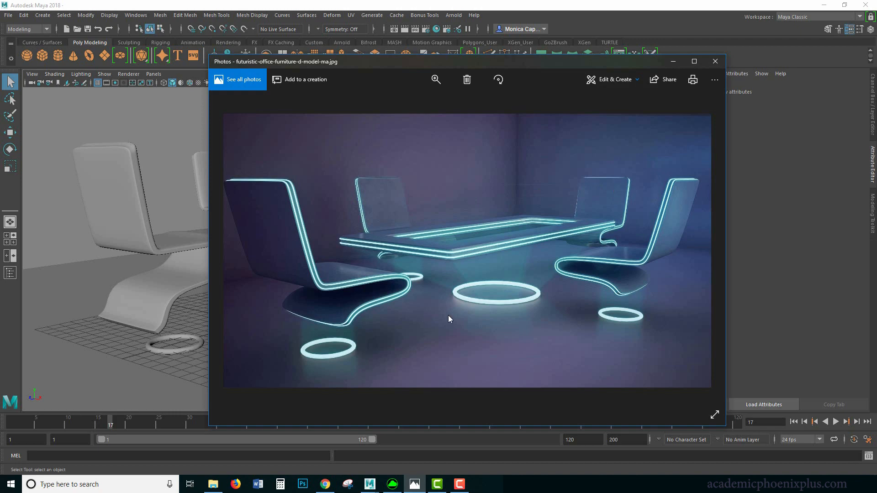
{"action": "left_click", "coordinate": [716, 61]}
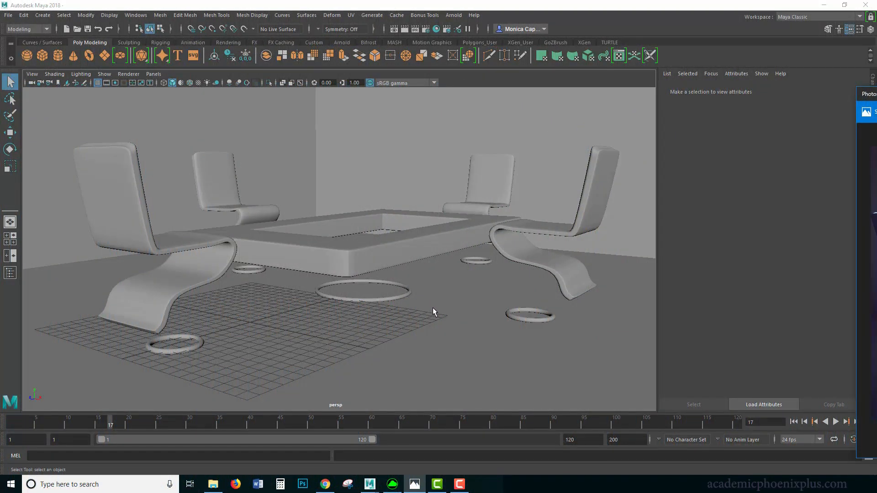
{"action": "mouse_move", "coordinate": [371, 219]}
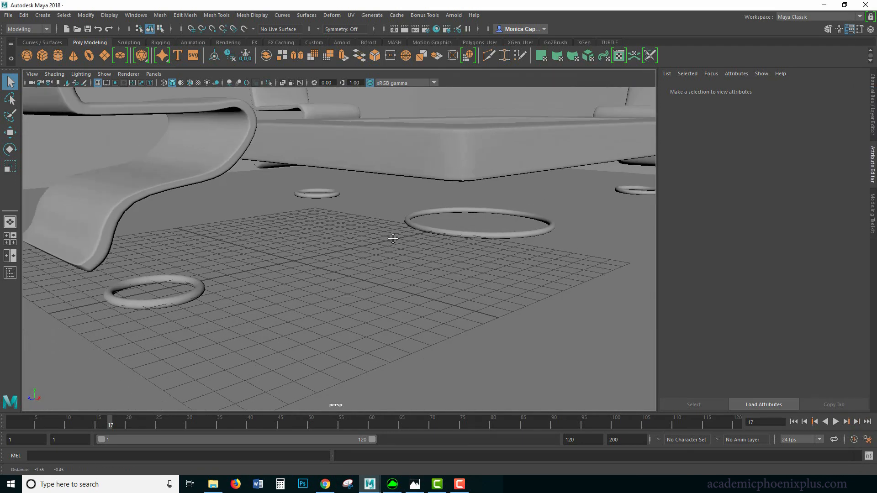
Step: Attempt an Arnold Mesh Light on chairRing_geo, hitting the duplicate-name error
{"action": "left_click", "coordinate": [155, 293]}
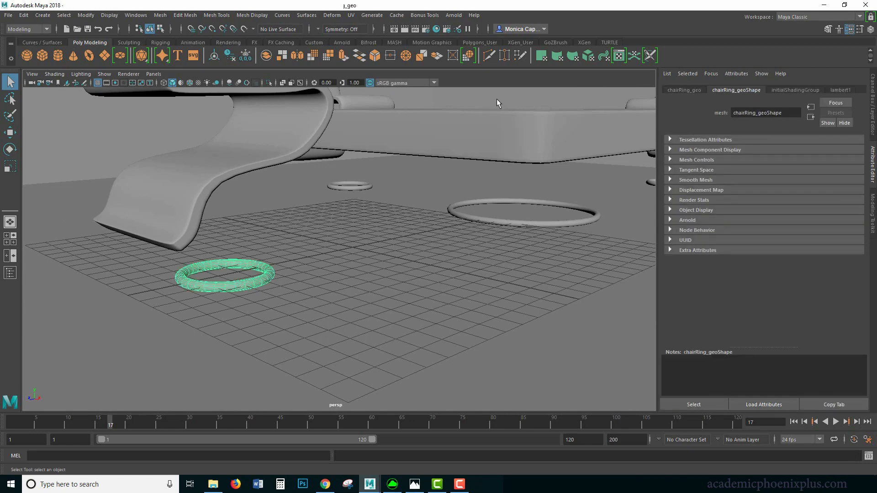
{"action": "left_click", "coordinate": [453, 15]}
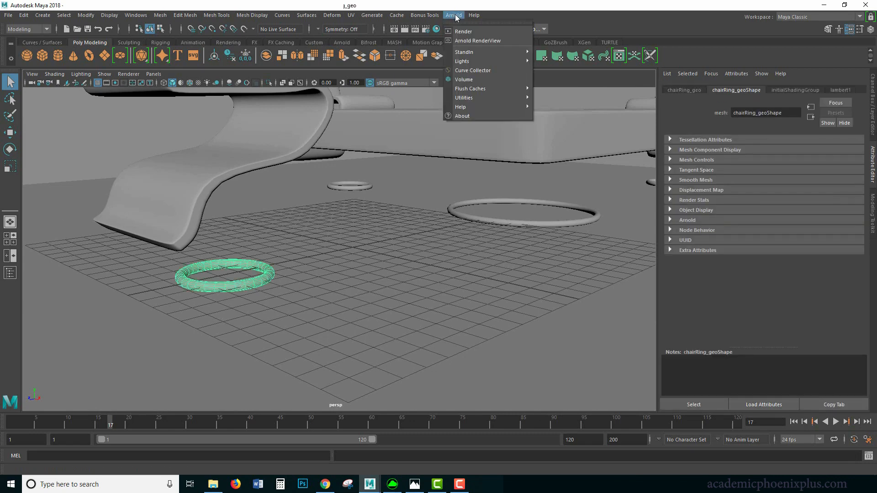
{"action": "mouse_move", "coordinate": [475, 61]}
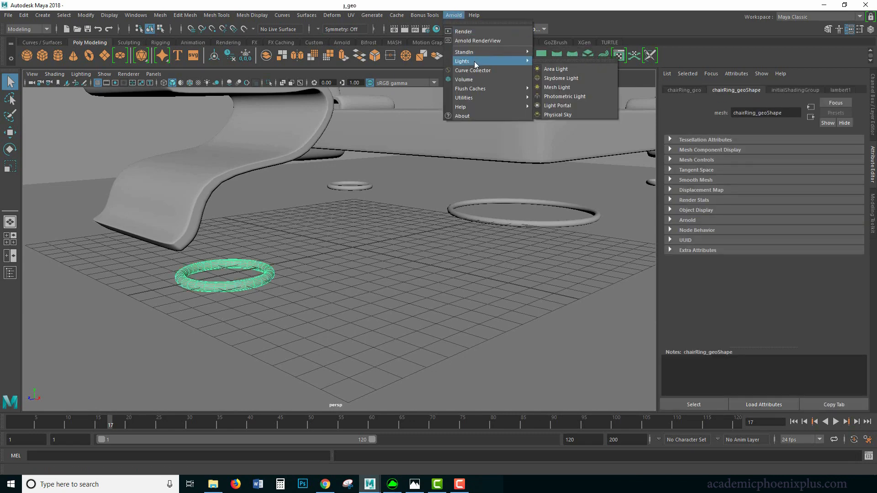
{"action": "mouse_move", "coordinate": [561, 89]}
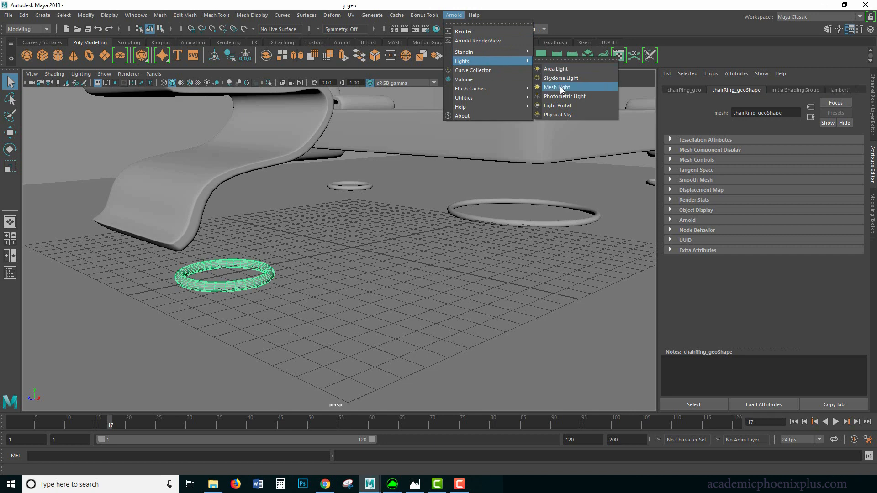
{"action": "left_click", "coordinate": [561, 87]}
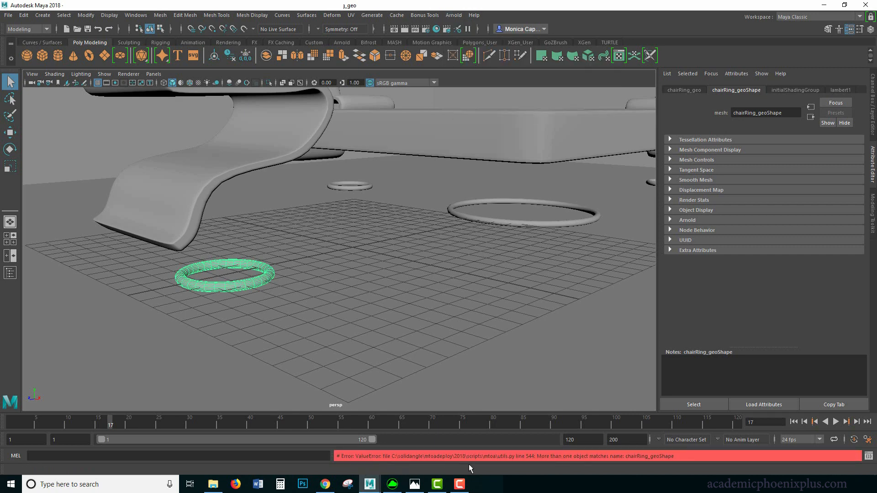
{"action": "mouse_move", "coordinate": [618, 463]}
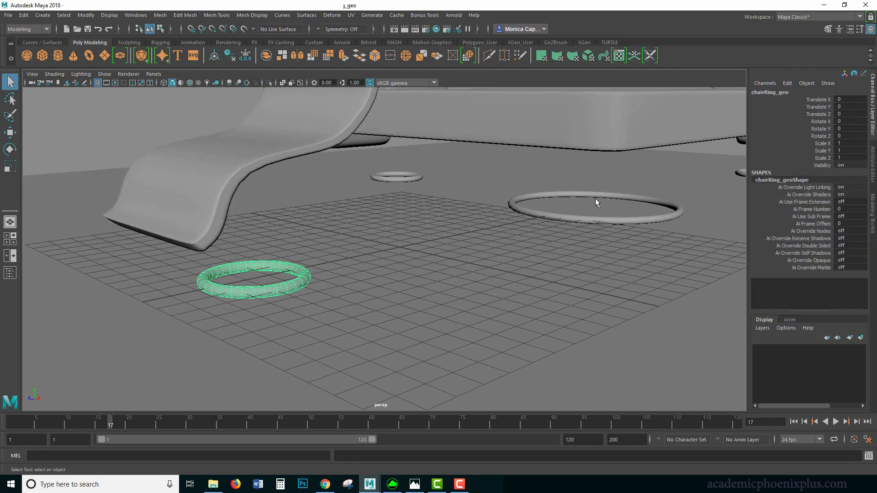
Step: In the Outliner, rename chairs and rings in group1 and group2 with unique numbers
{"action": "double_click", "coordinate": [769, 91]}
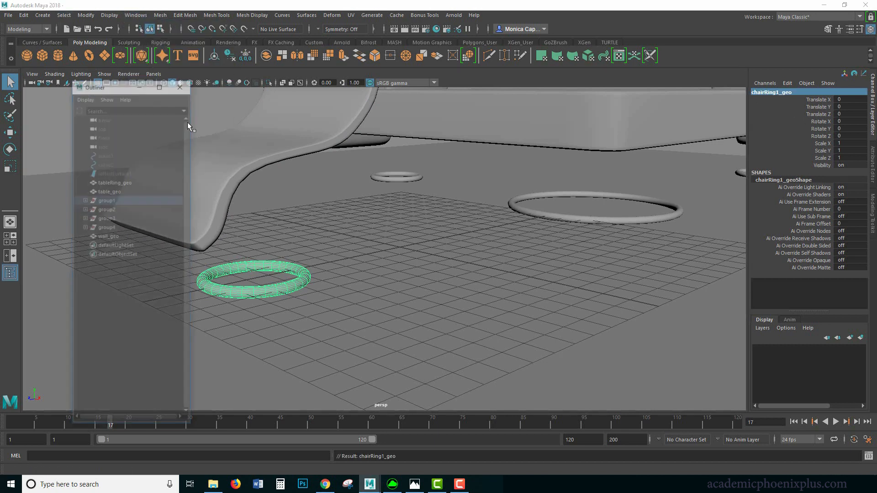
{"action": "left_click", "coordinate": [106, 199]}
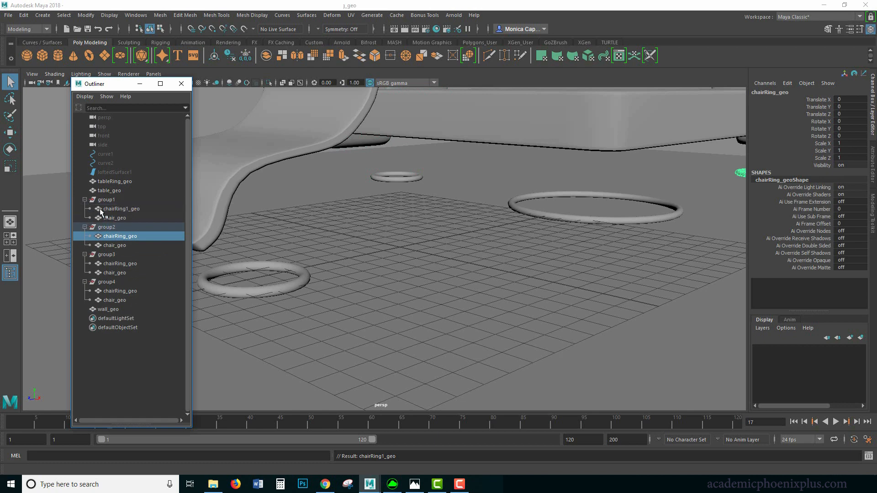
{"action": "left_click", "coordinate": [115, 217]}
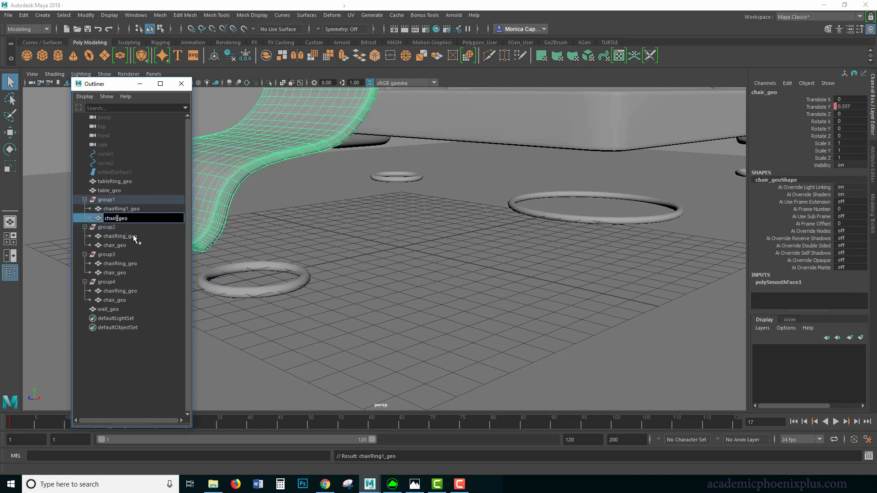
{"action": "left_click", "coordinate": [120, 236]}
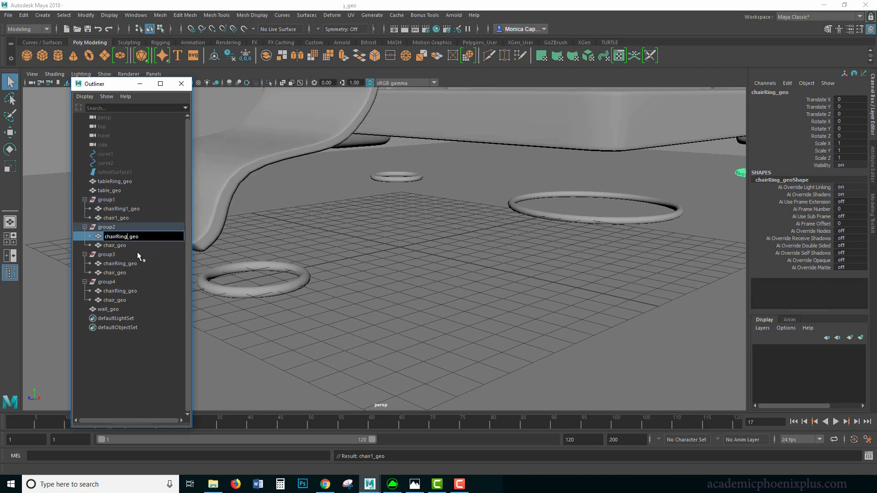
{"action": "left_click", "coordinate": [114, 245]}
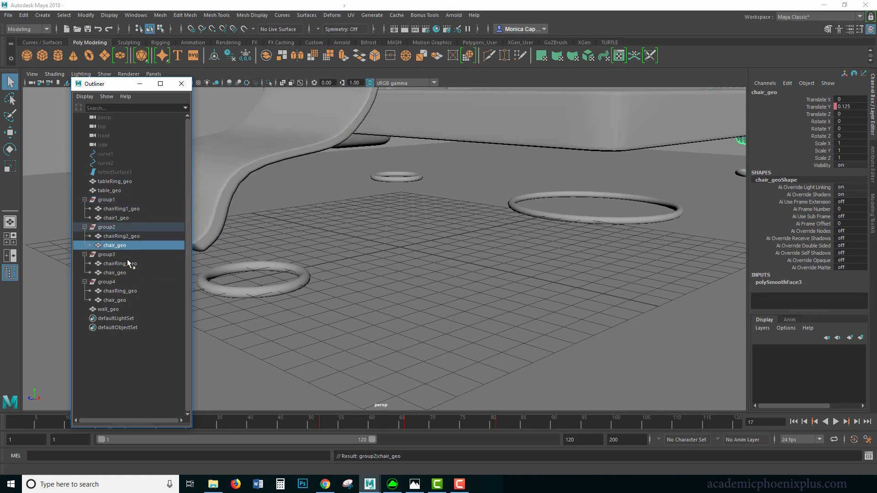
{"action": "double_click", "coordinate": [115, 245]}
{"action": "type", "text": "2"}
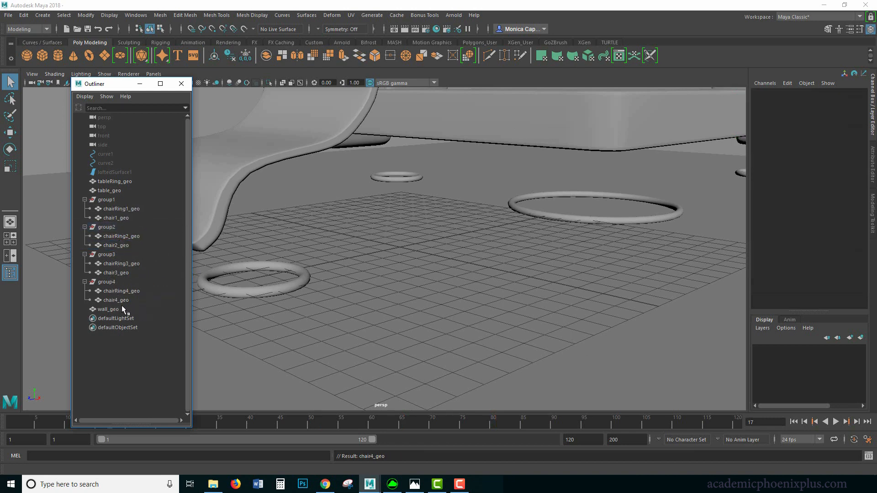
{"action": "mouse_move", "coordinate": [116, 208]}
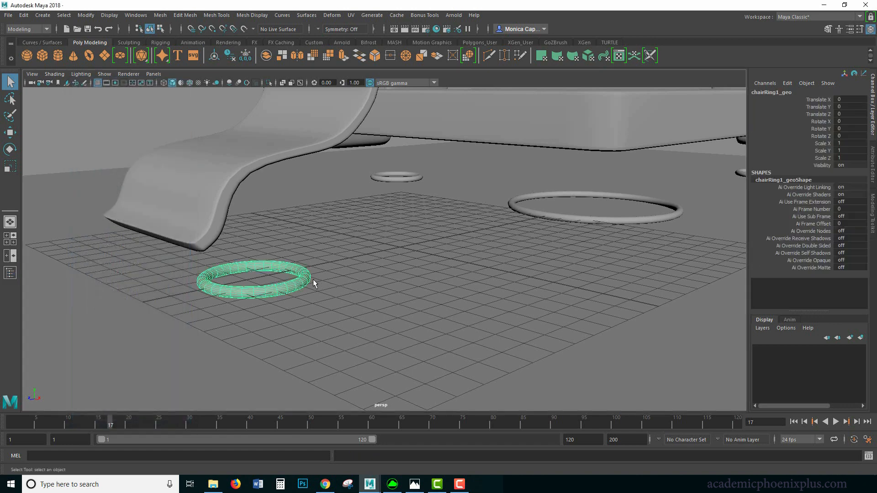
Step: Convert chairRing1_geo to an Arnold mesh light and view it in Arnold RenderView
{"action": "left_click", "coordinate": [453, 15]}
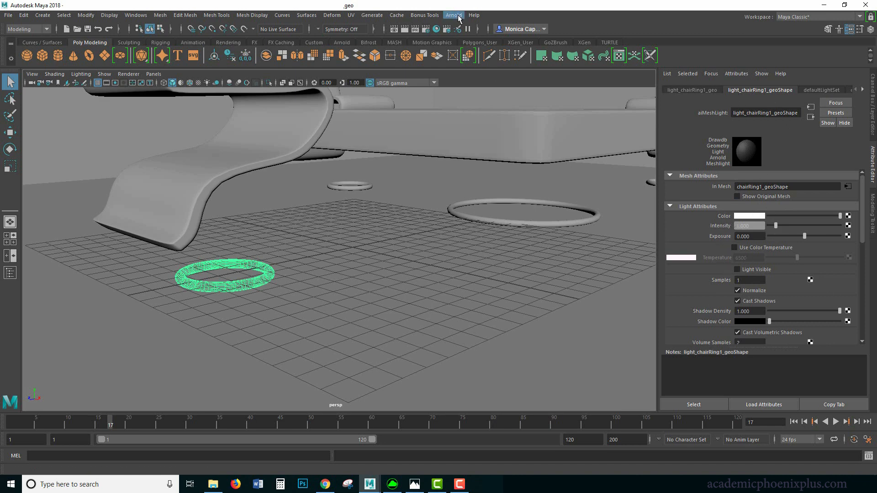
{"action": "left_click", "coordinate": [453, 15]}
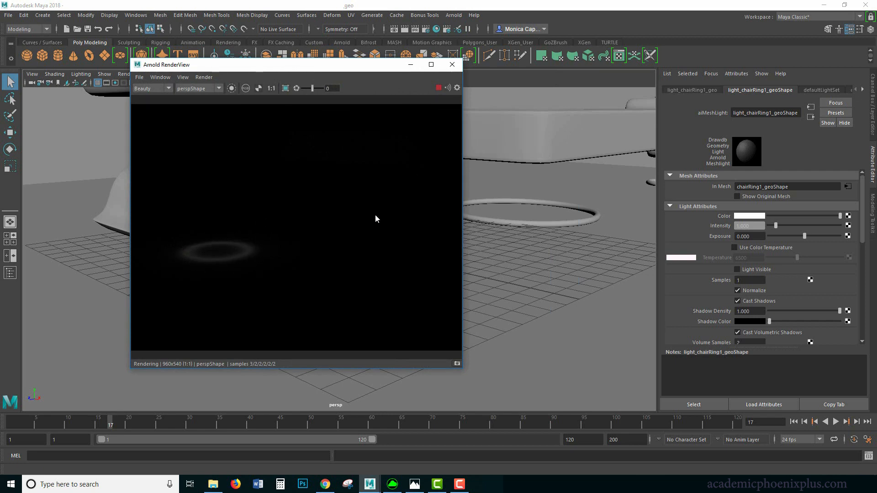
Step: Raise the mesh light's intensity and leave Show Original Mesh enabled after comparing renders
{"action": "left_click", "coordinate": [737, 196]}
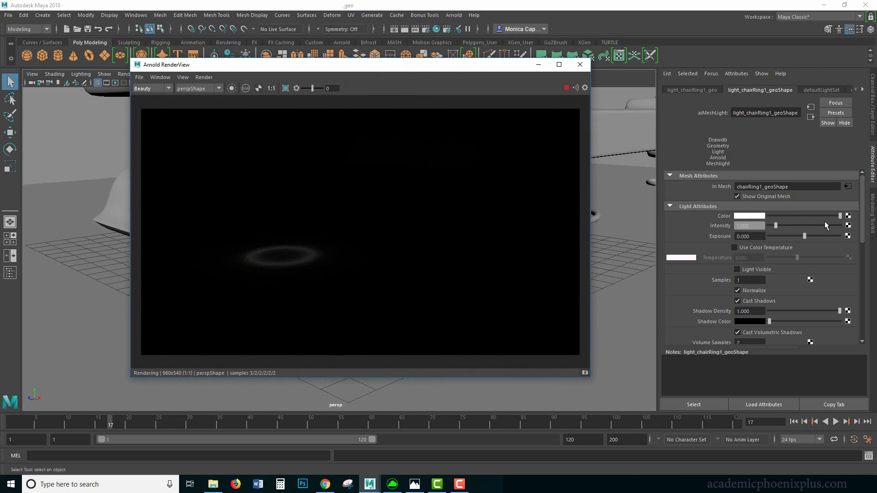
{"action": "left_click", "coordinate": [737, 290]}
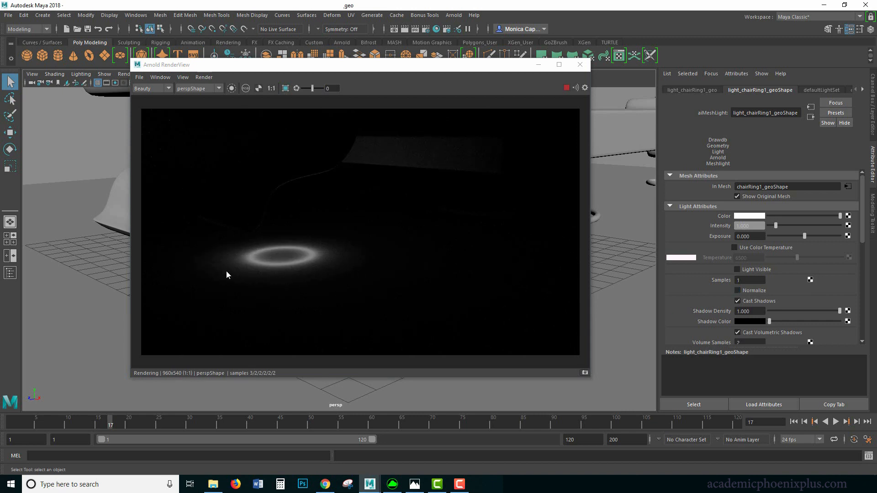
{"action": "mouse_move", "coordinate": [376, 258]}
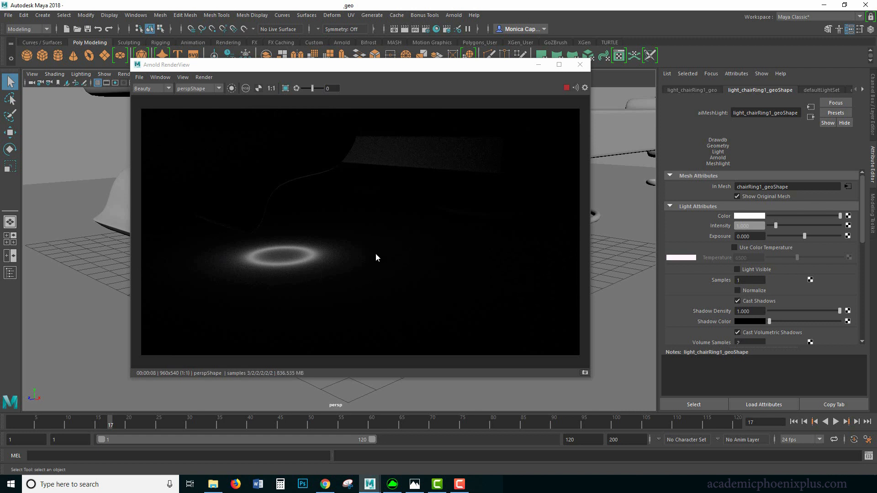
{"action": "mouse_move", "coordinate": [378, 269]}
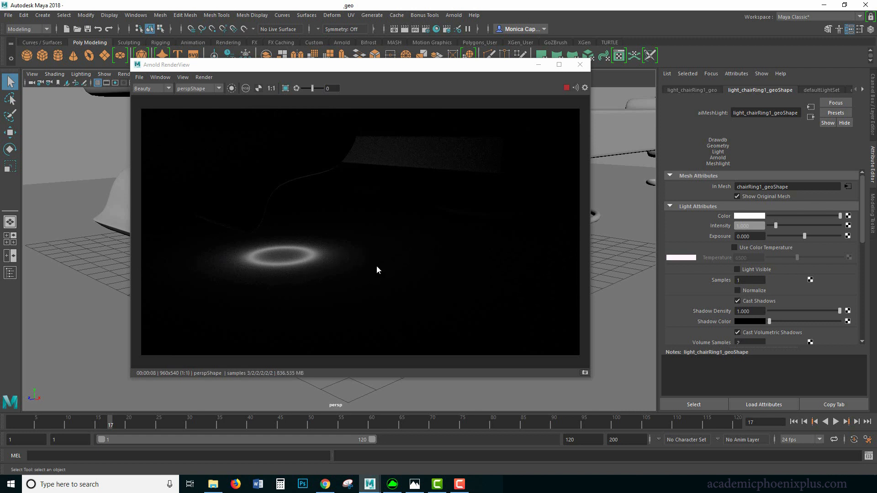
{"action": "mouse_move", "coordinate": [320, 230]}
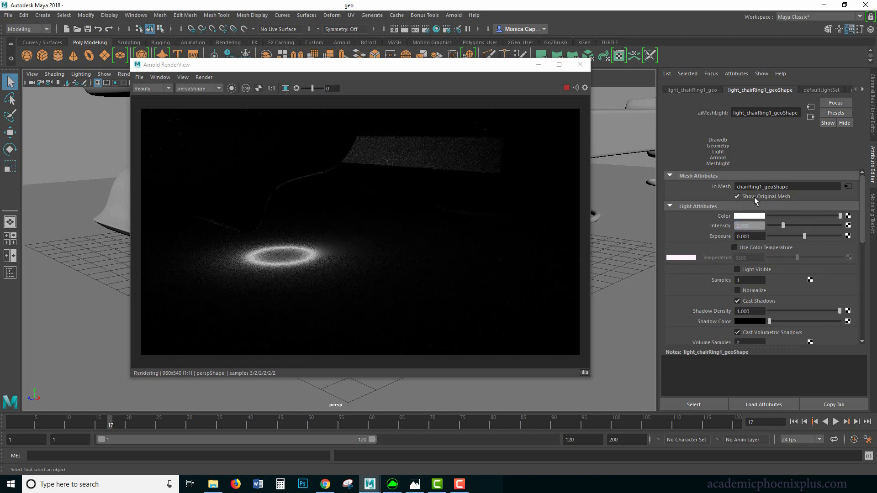
{"action": "left_click", "coordinate": [737, 196]}
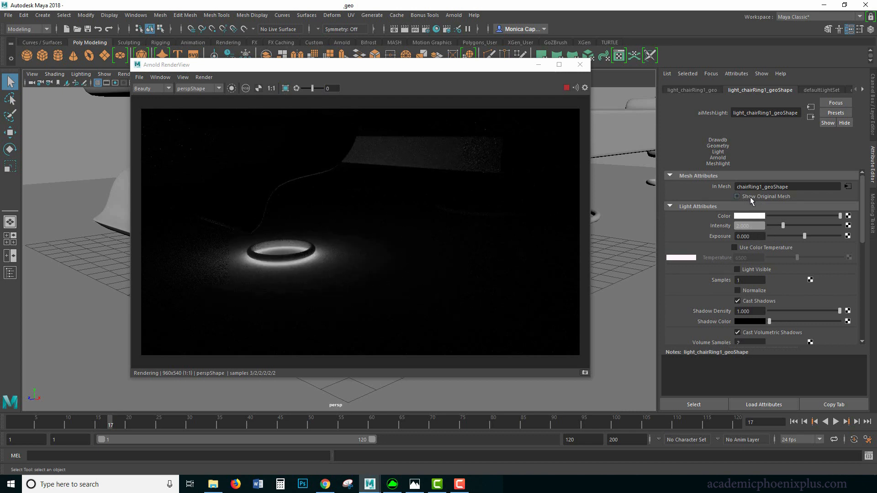
{"action": "left_click", "coordinate": [736, 196]}
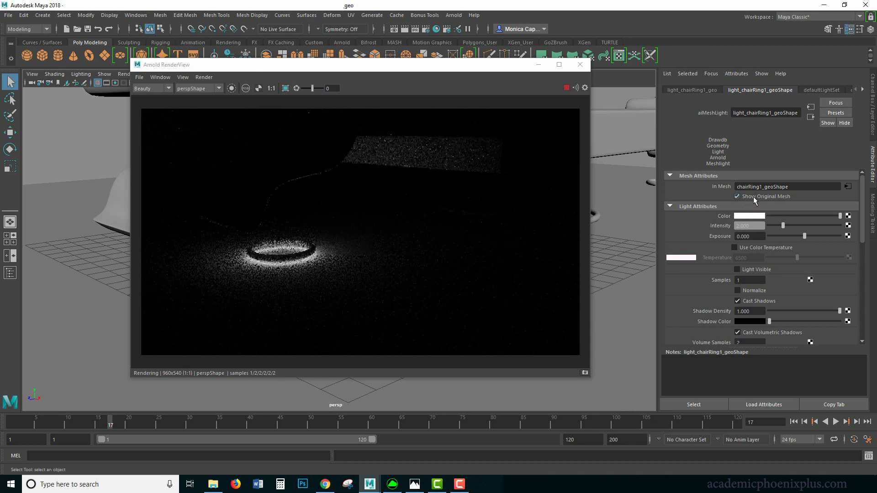
{"action": "left_click", "coordinate": [736, 197]}
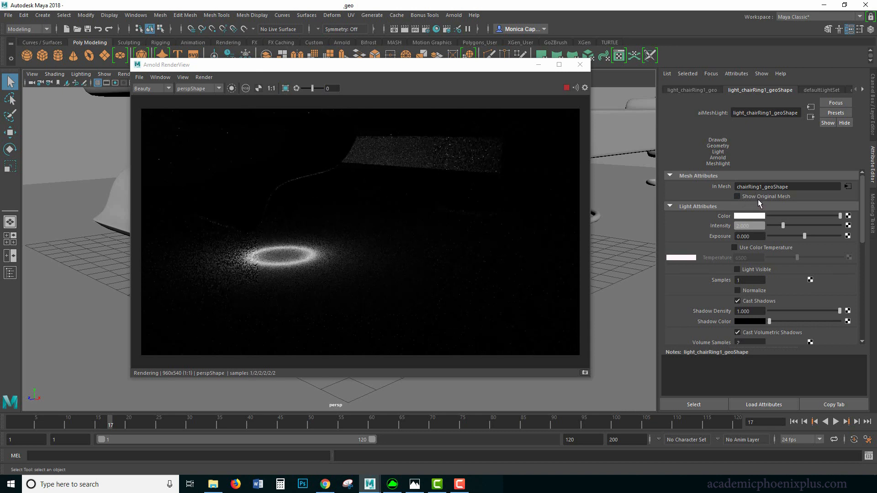
{"action": "left_click", "coordinate": [736, 196]}
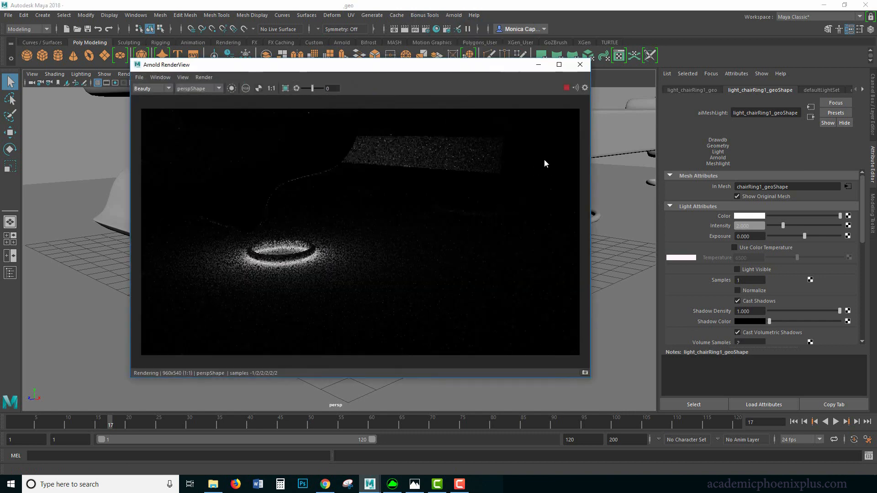
{"action": "left_click", "coordinate": [580, 64]}
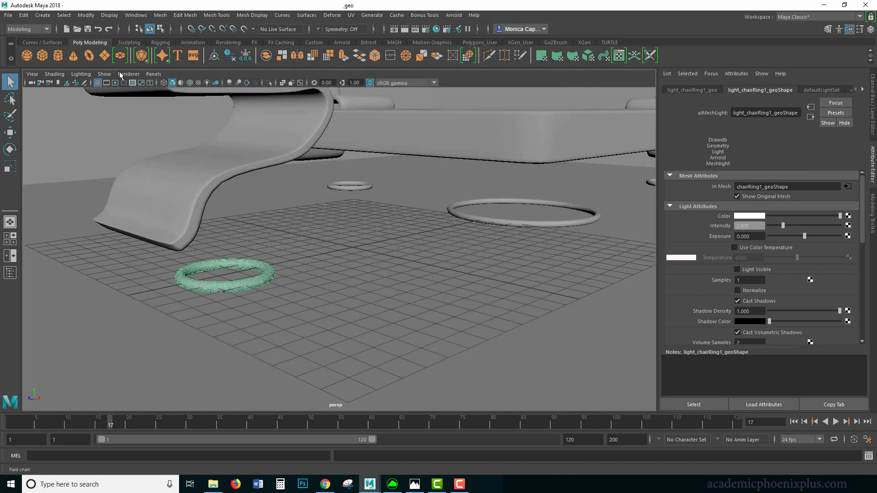
Step: Save the current scene file
{"action": "left_click", "coordinate": [6, 14]}
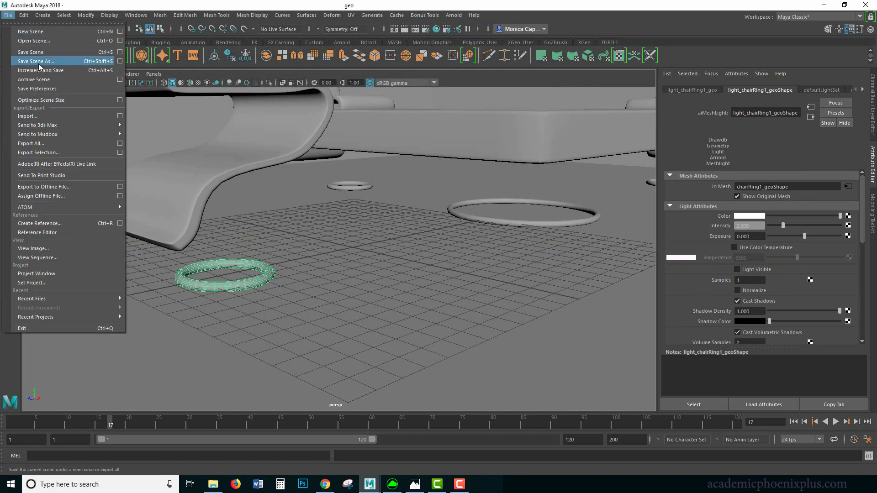
{"action": "left_click", "coordinate": [41, 60]}
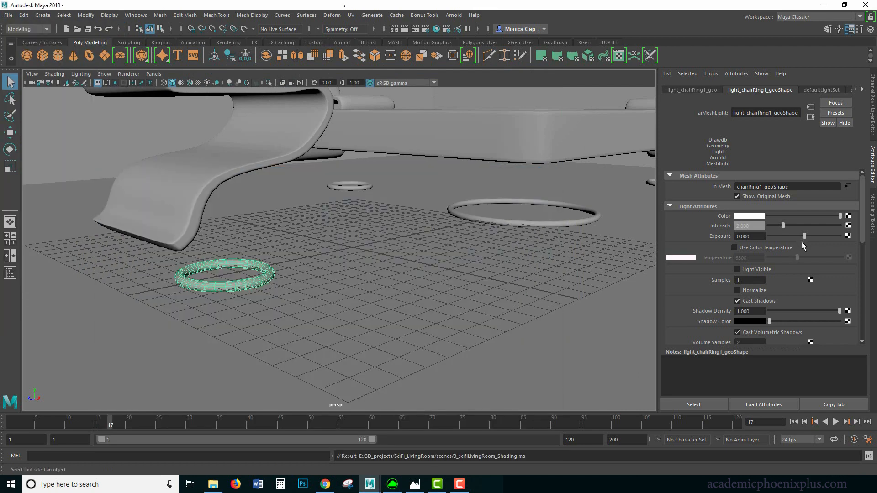
{"action": "mouse_move", "coordinate": [768, 228]}
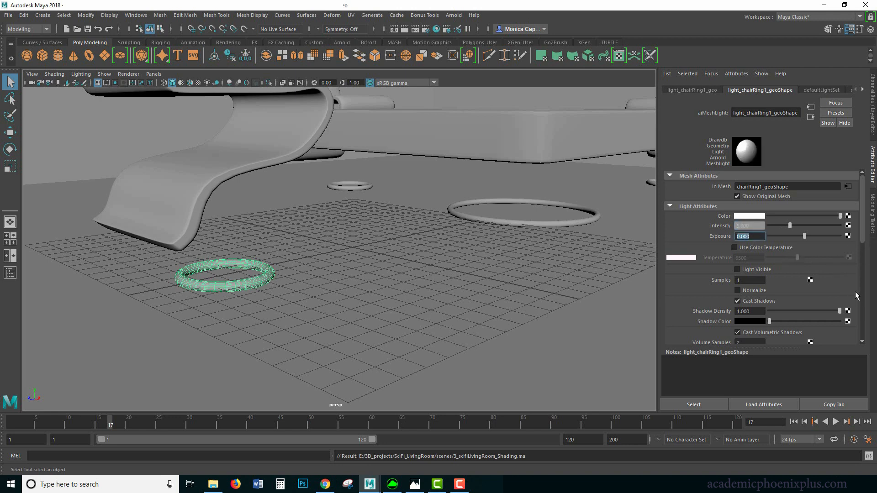
{"action": "mouse_move", "coordinate": [811, 241]}
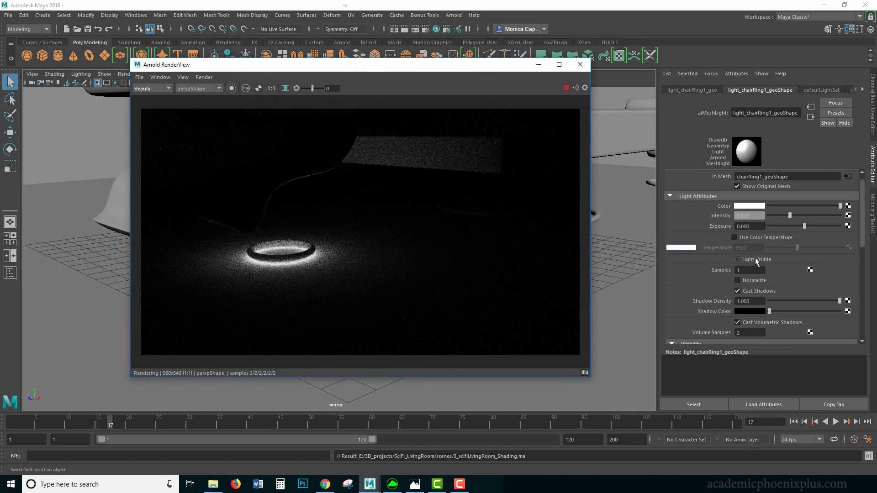
Step: Enable Light Visible on the ring mesh light and start a fresh Arnold render
{"action": "left_click", "coordinate": [738, 260]}
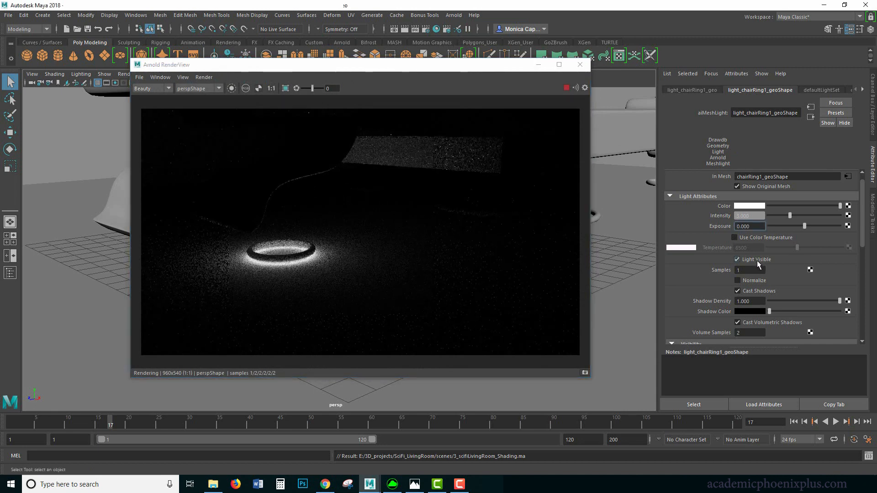
{"action": "left_click", "coordinate": [453, 15]}
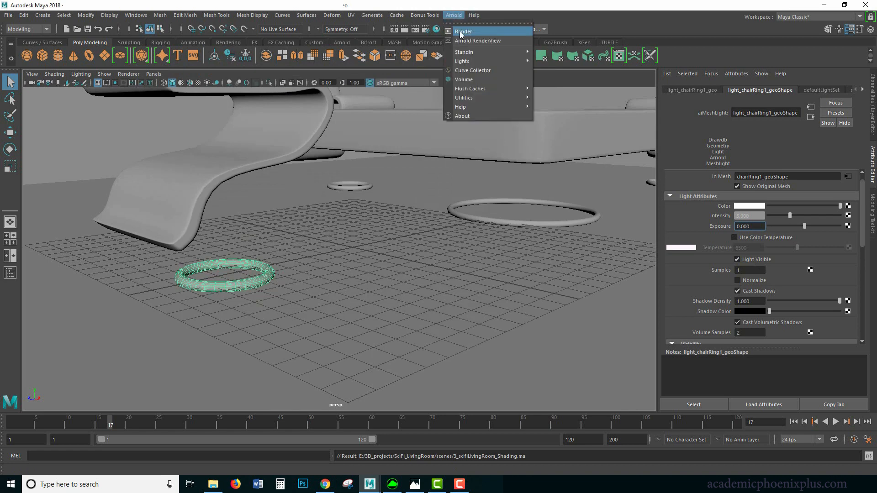
{"action": "left_click", "coordinate": [475, 41]}
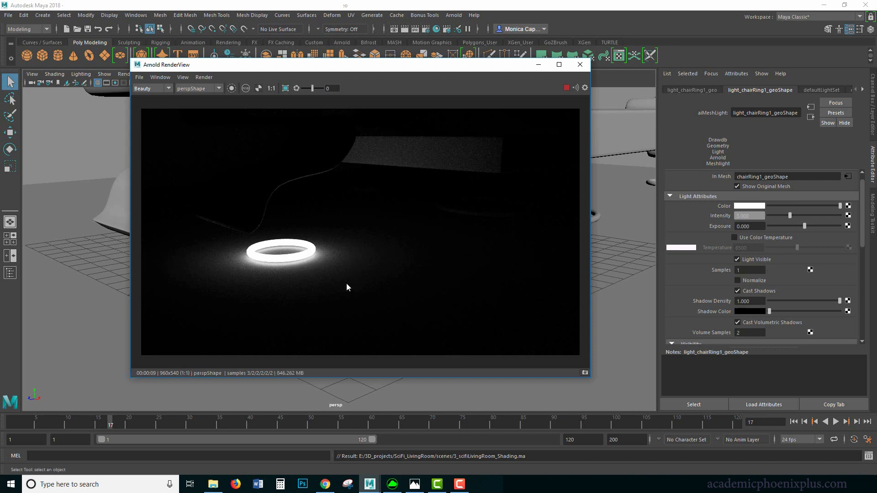
{"action": "mouse_move", "coordinate": [241, 269]}
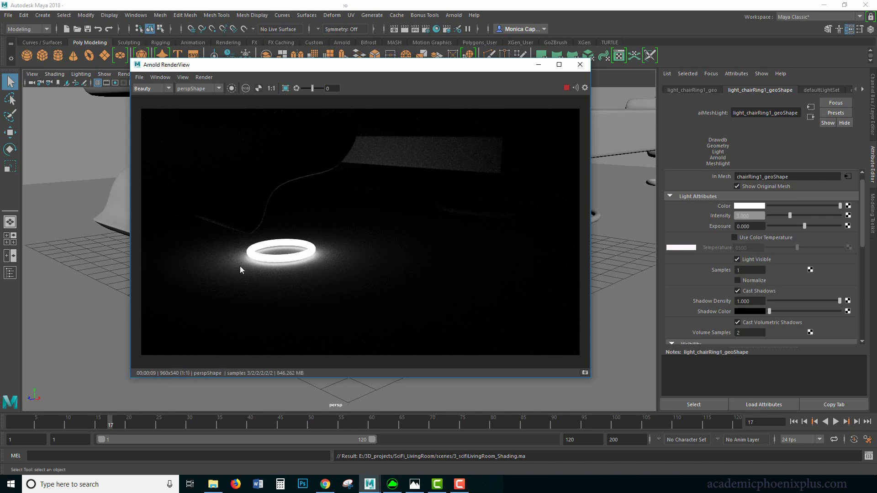
{"action": "mouse_move", "coordinate": [308, 258]}
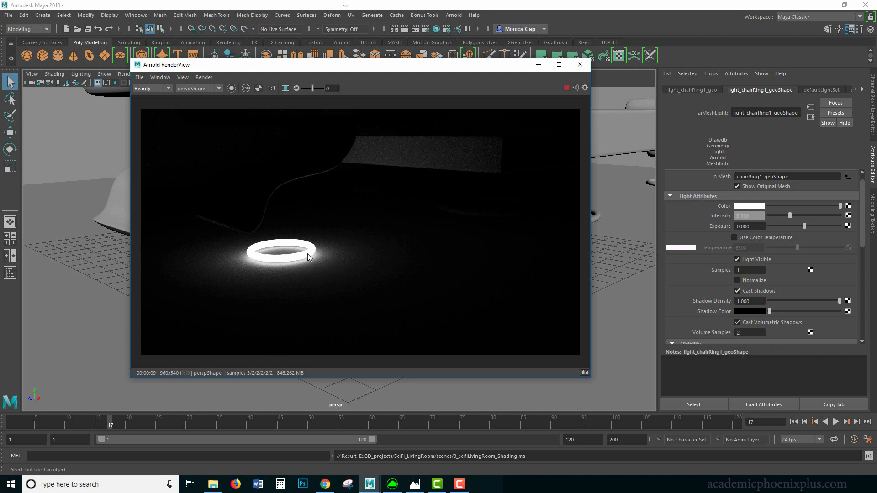
{"action": "mouse_move", "coordinate": [279, 270]}
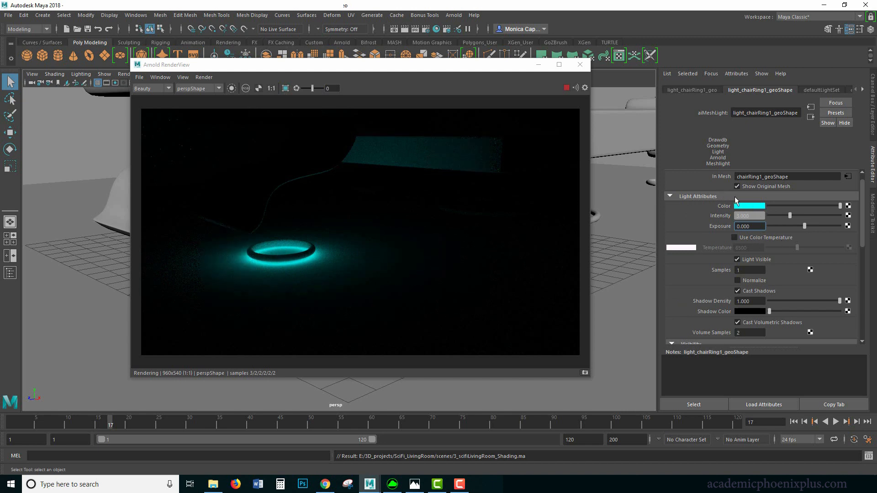
Step: Set the ring light's colour to a less saturated cyan
{"action": "left_click", "coordinate": [750, 205]}
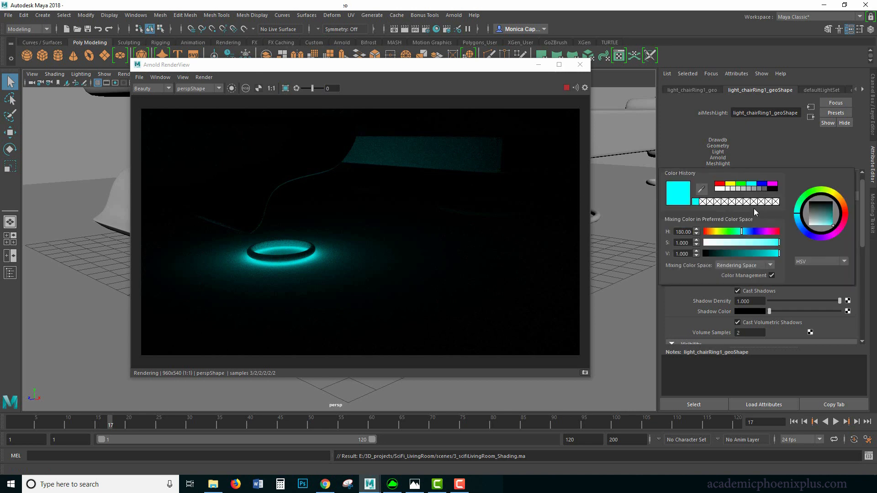
{"action": "left_click_drag", "start_coordinate": [777, 243], "coordinate": [759, 243]}
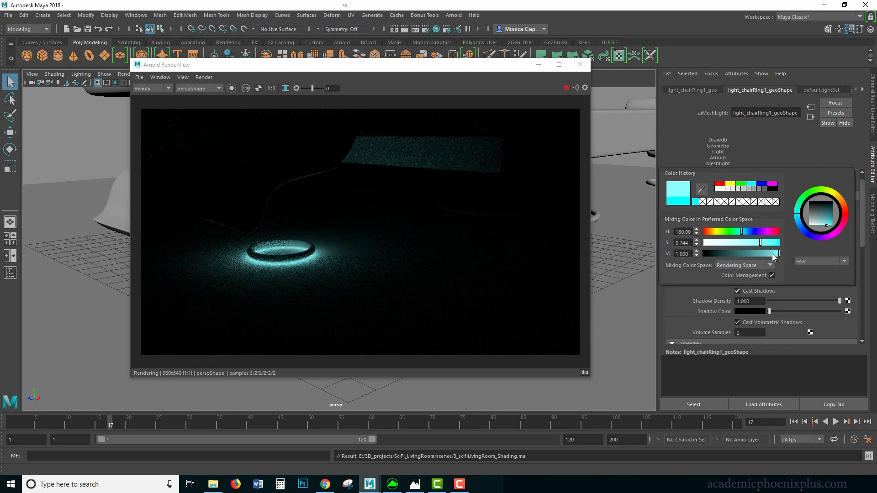
{"action": "left_click", "coordinate": [580, 64]}
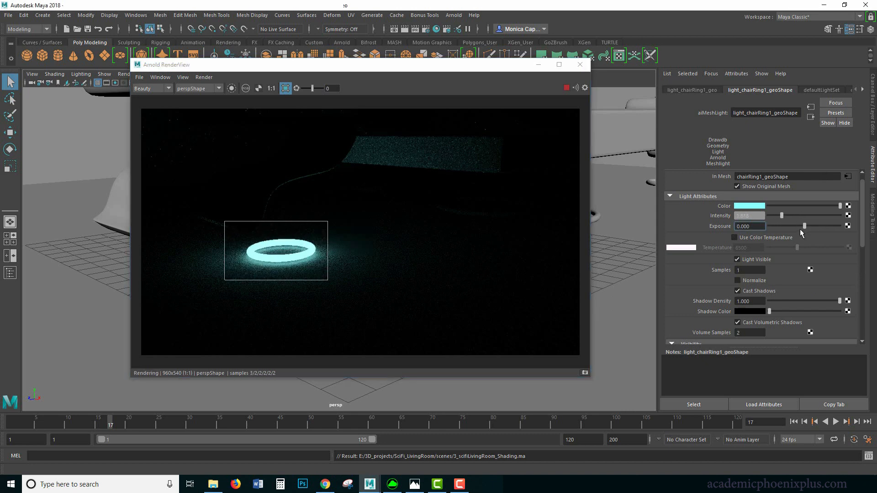
Step: Settle the light's exposure at a moderate value and raise its samples to 2
{"action": "left_click_drag", "start_coordinate": [817, 226], "coordinate": [816, 226]}
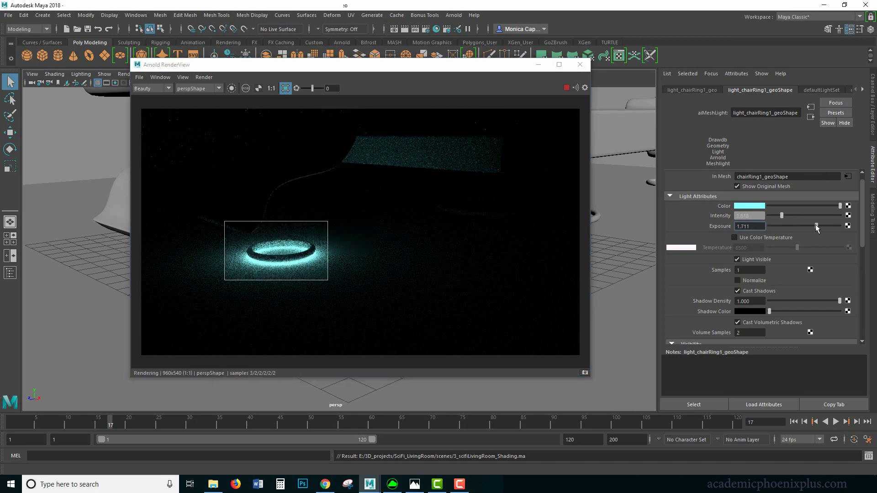
{"action": "left_click_drag", "start_coordinate": [803, 225], "coordinate": [817, 226]}
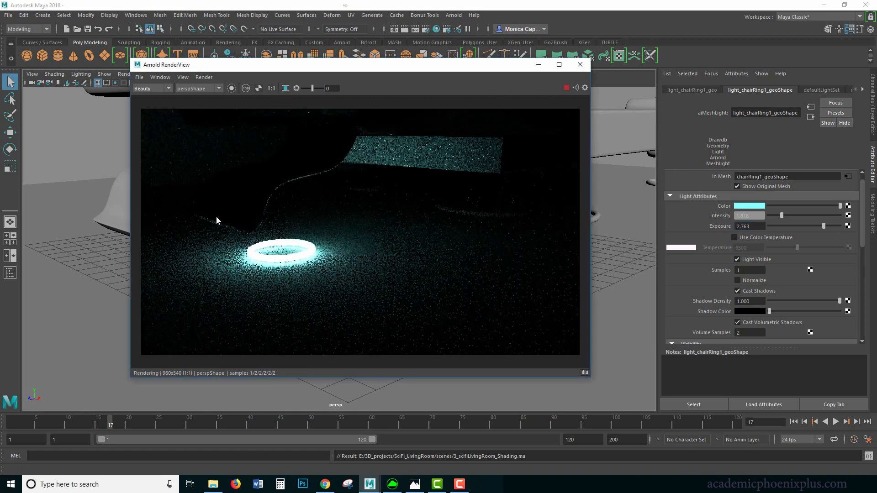
{"action": "mouse_move", "coordinate": [307, 269]}
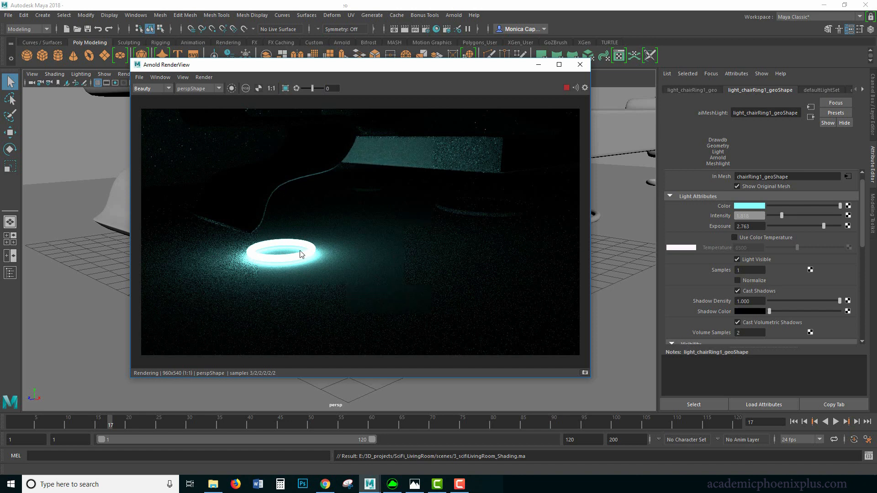
{"action": "left_click", "coordinate": [749, 215]}
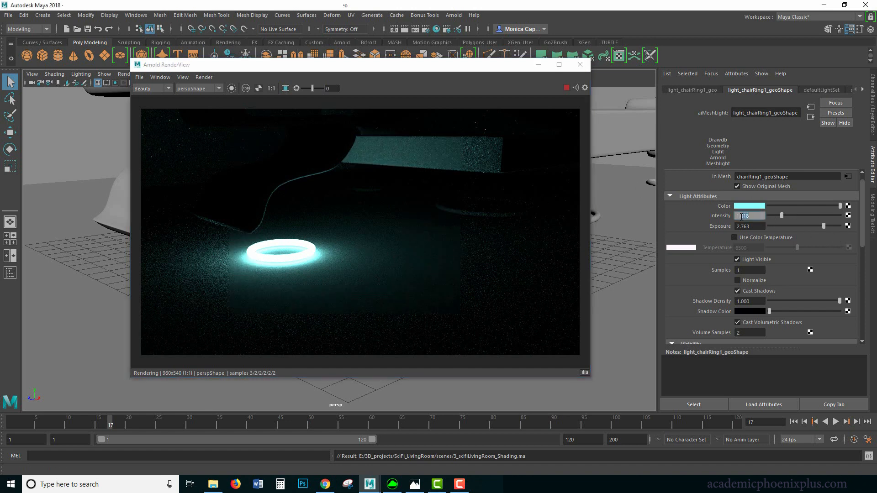
{"action": "left_click_drag", "start_coordinate": [822, 226], "coordinate": [813, 226]}
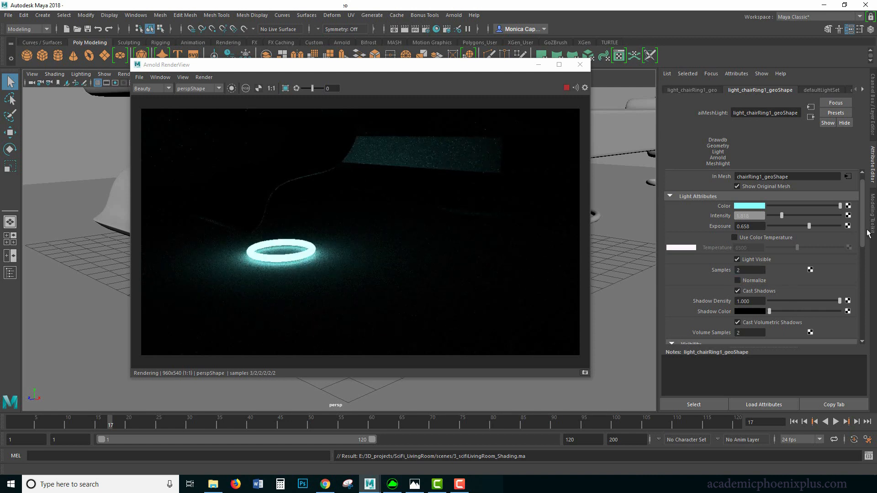
{"action": "scroll", "scroll_direction": "down", "scroll_amount": 3}
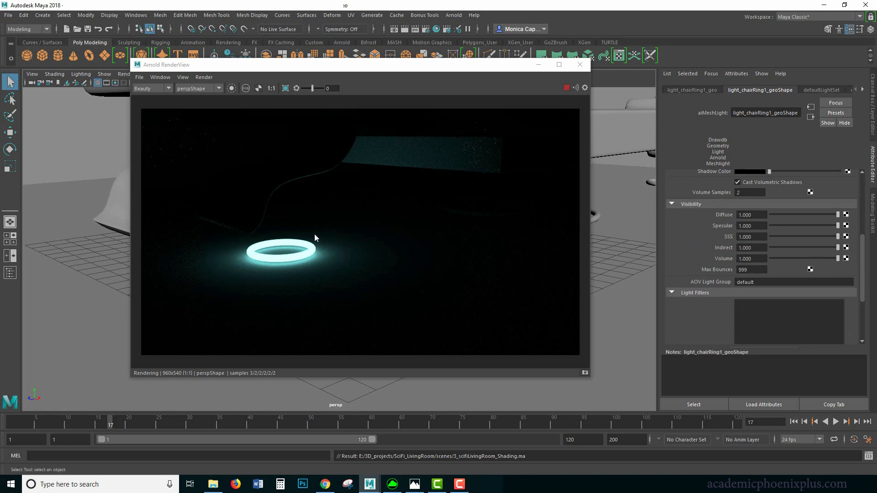
{"action": "left_click", "coordinate": [567, 87]}
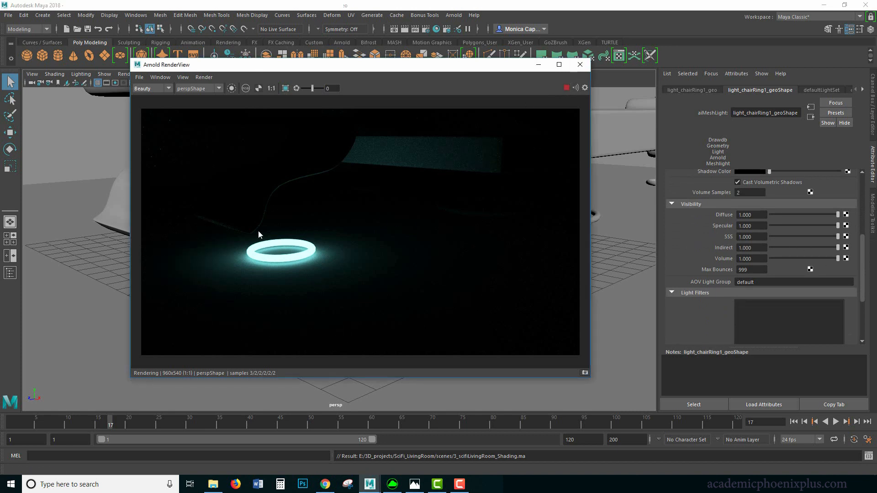
{"action": "mouse_move", "coordinate": [378, 270]}
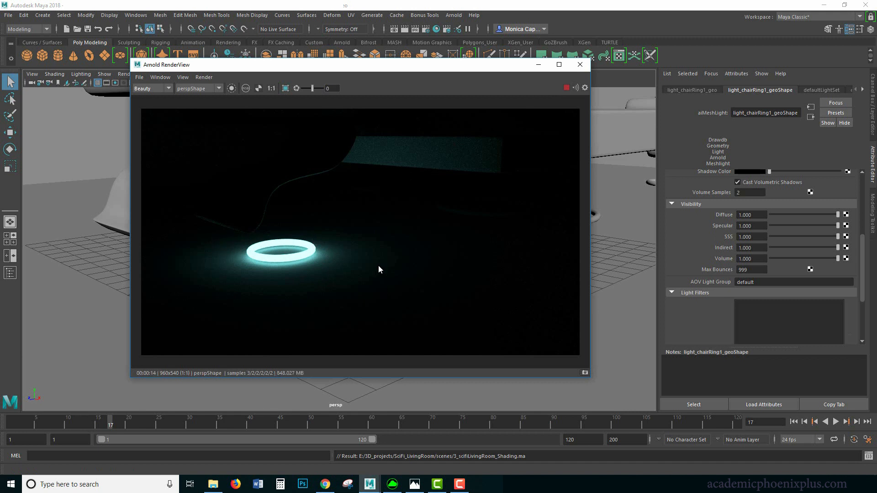
{"action": "mouse_move", "coordinate": [351, 292]}
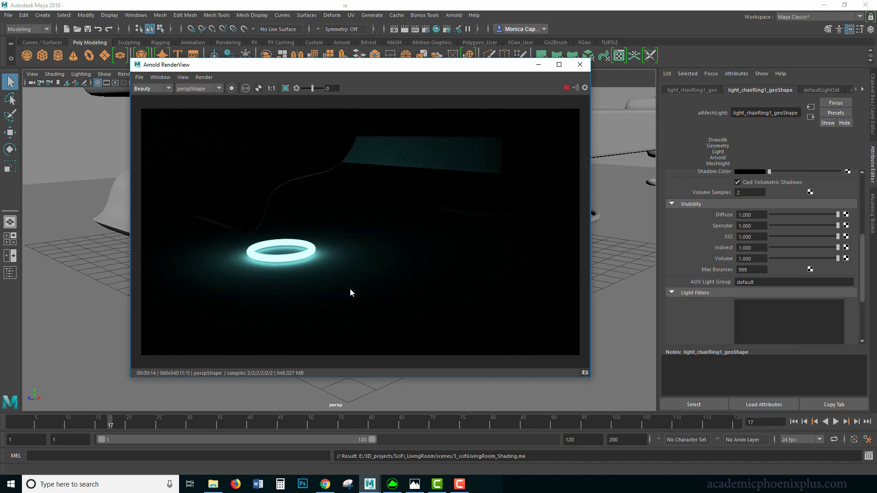
{"action": "mouse_move", "coordinate": [185, 239]}
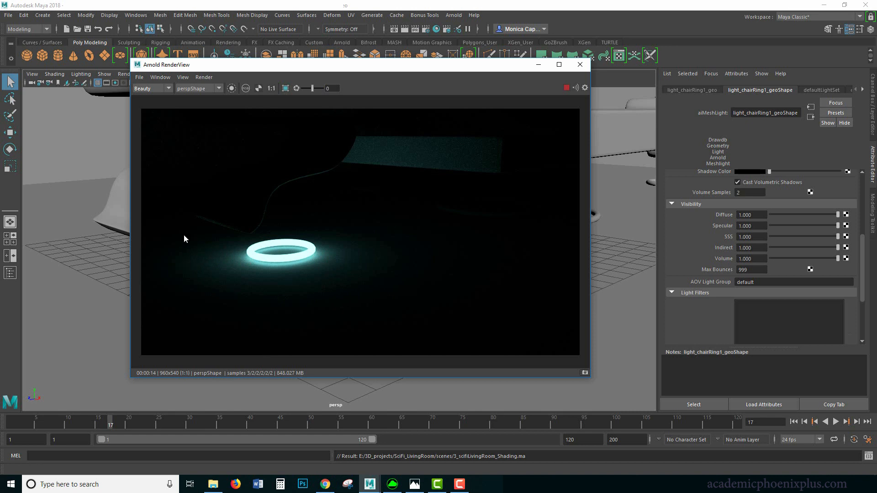
{"action": "mouse_move", "coordinate": [554, 84]}
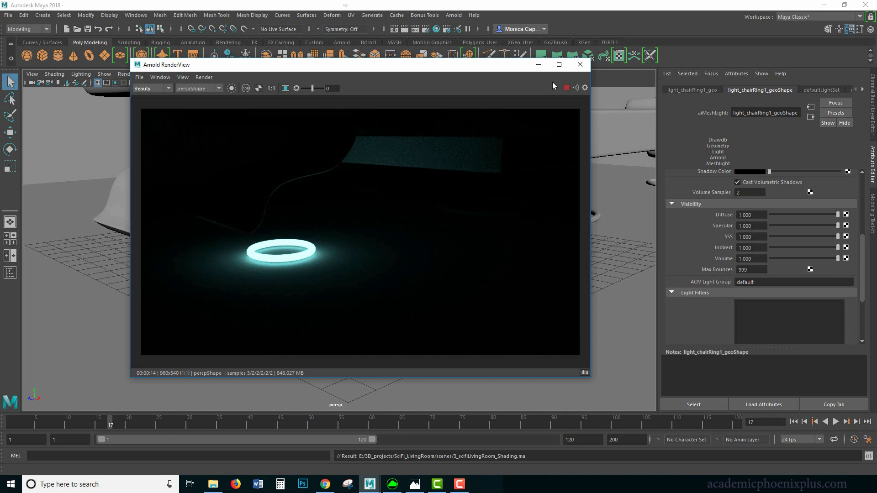
Step: Assign a new aiStandardSurface material to chairRing4_geo
{"action": "left_click", "coordinate": [579, 64]}
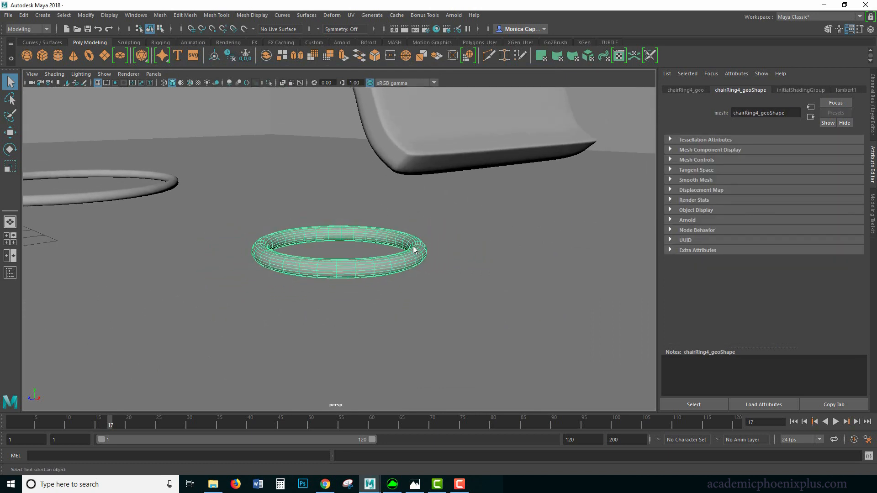
{"action": "right_click", "coordinate": [413, 250]}
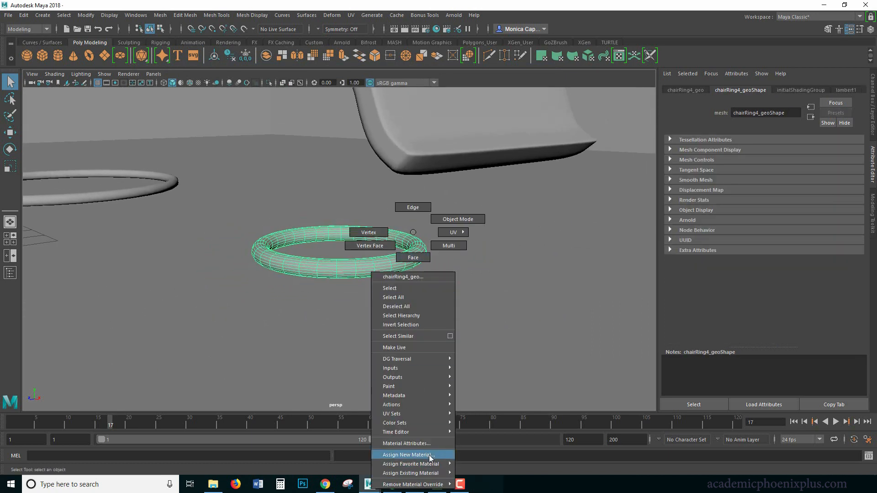
{"action": "left_click", "coordinate": [407, 455]}
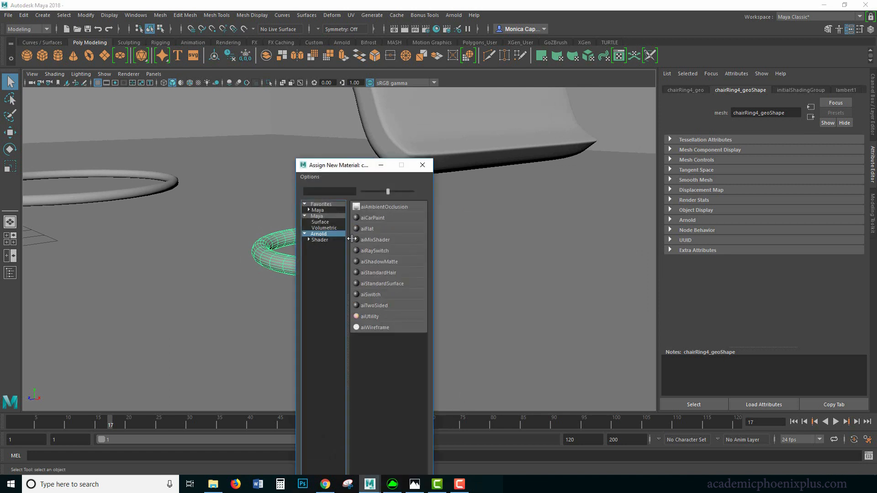
{"action": "mouse_move", "coordinate": [385, 287]}
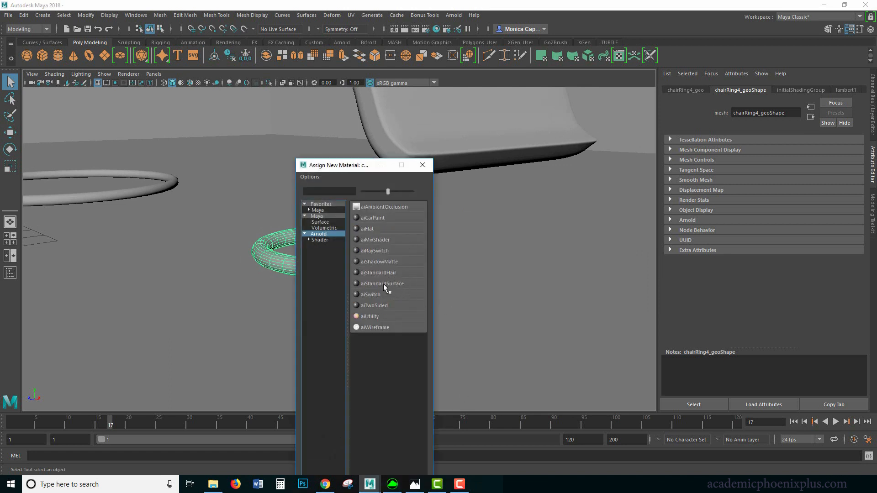
{"action": "left_click", "coordinate": [382, 283]}
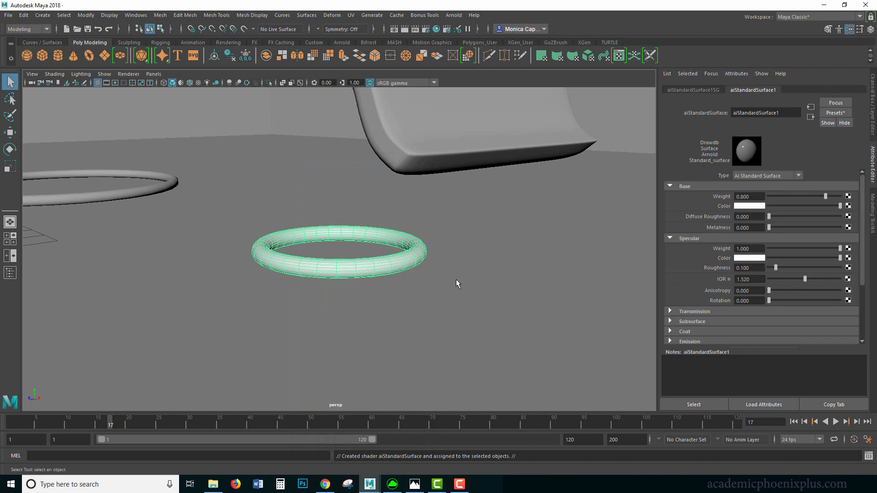
Step: Raise the material's Base Weight to 1.000 and expand its Emission section
{"action": "left_click_drag", "start_coordinate": [824, 197], "coordinate": [838, 196]}
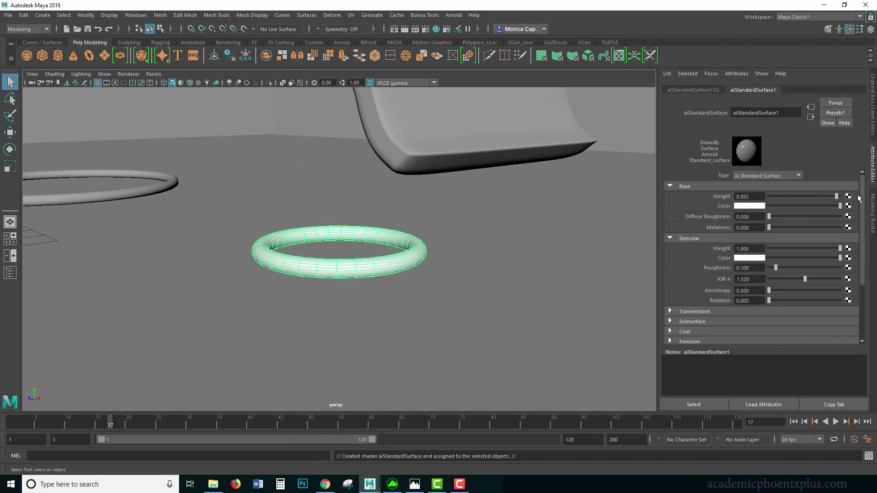
{"action": "left_click_drag", "start_coordinate": [833, 196], "coordinate": [839, 197]}
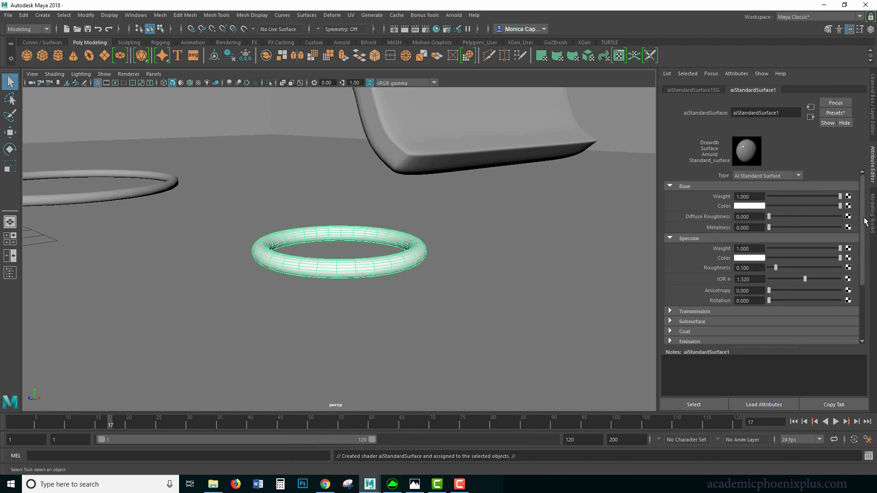
{"action": "scroll", "scroll_direction": "down", "scroll_amount": 3}
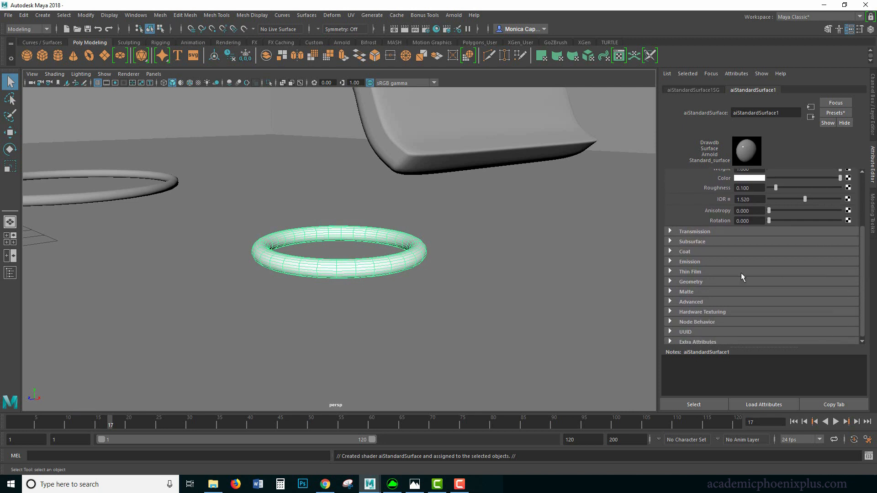
{"action": "left_click", "coordinate": [689, 262]}
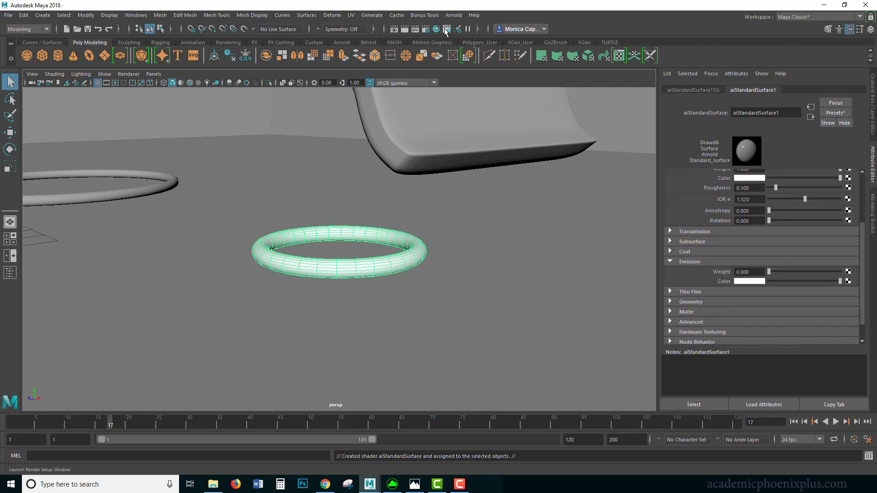
Step: With Arnold IPR running, bring the ring material's Emission Weight up to full
{"action": "left_click", "coordinate": [439, 28]}
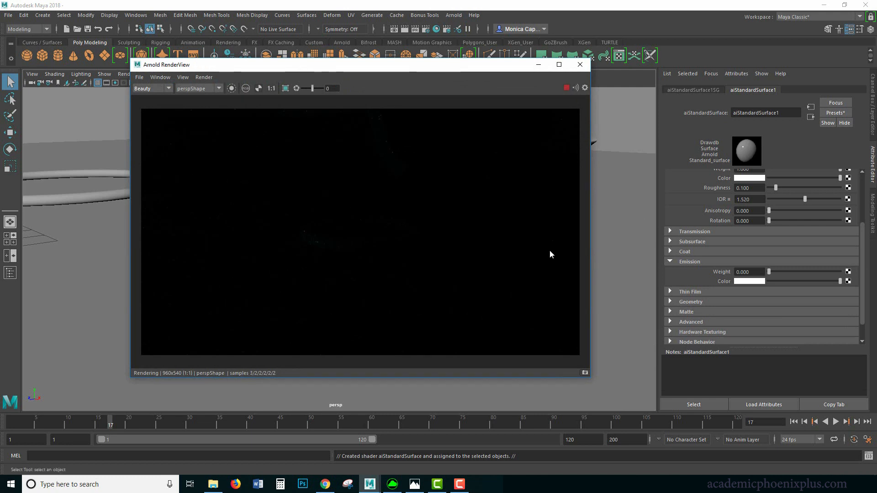
{"action": "mouse_move", "coordinate": [364, 232]}
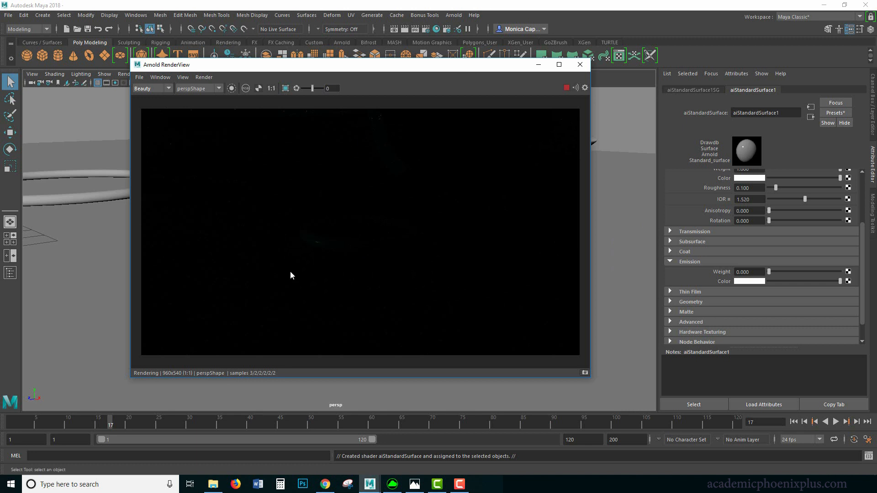
{"action": "mouse_move", "coordinate": [794, 220]}
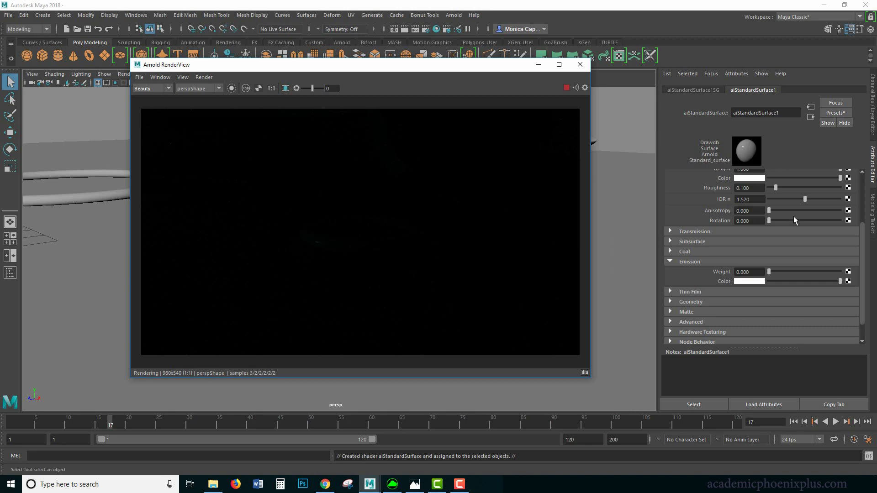
{"action": "mouse_move", "coordinate": [778, 271]}
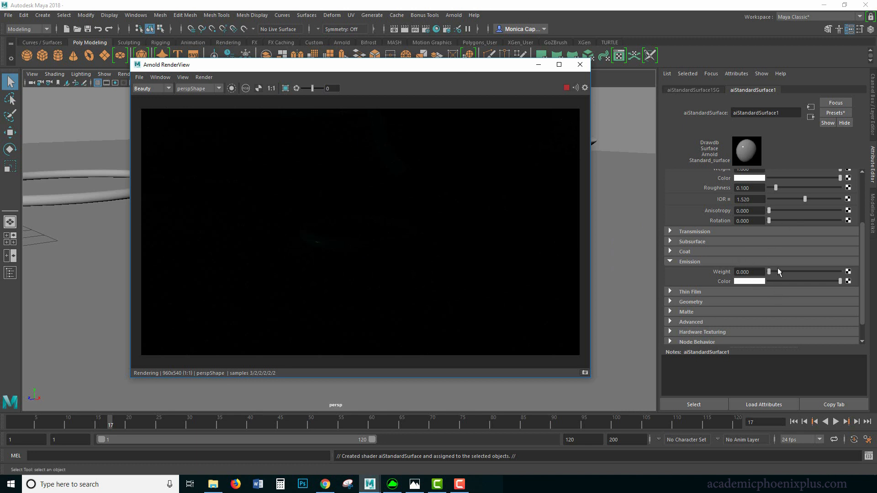
{"action": "left_click_drag", "start_coordinate": [769, 273], "coordinate": [780, 272]}
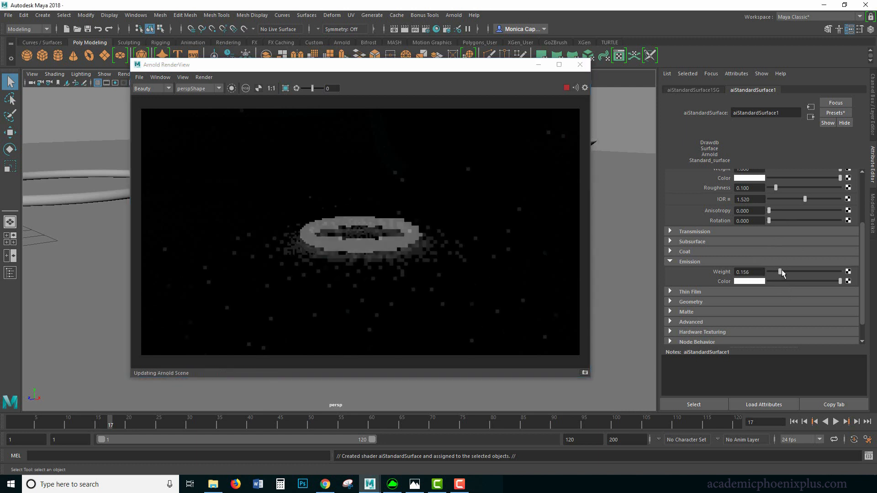
{"action": "left_click_drag", "start_coordinate": [778, 272], "coordinate": [817, 273]}
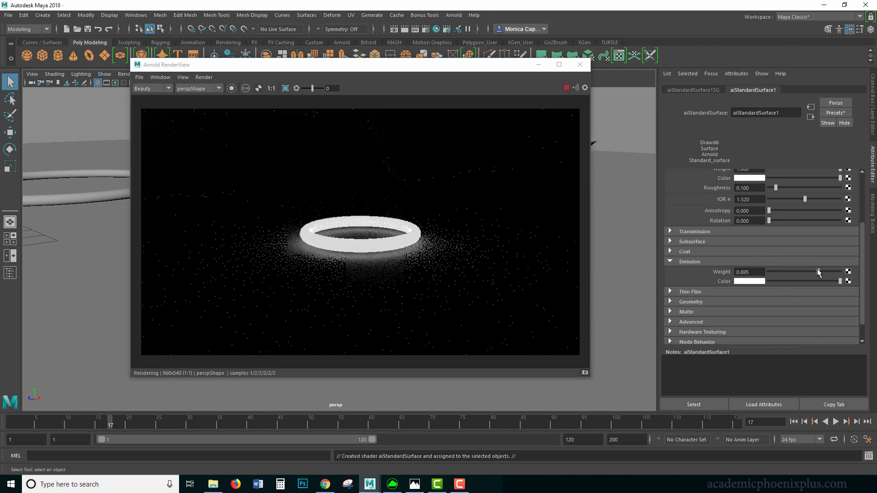
{"action": "left_click_drag", "start_coordinate": [811, 272], "coordinate": [841, 272]}
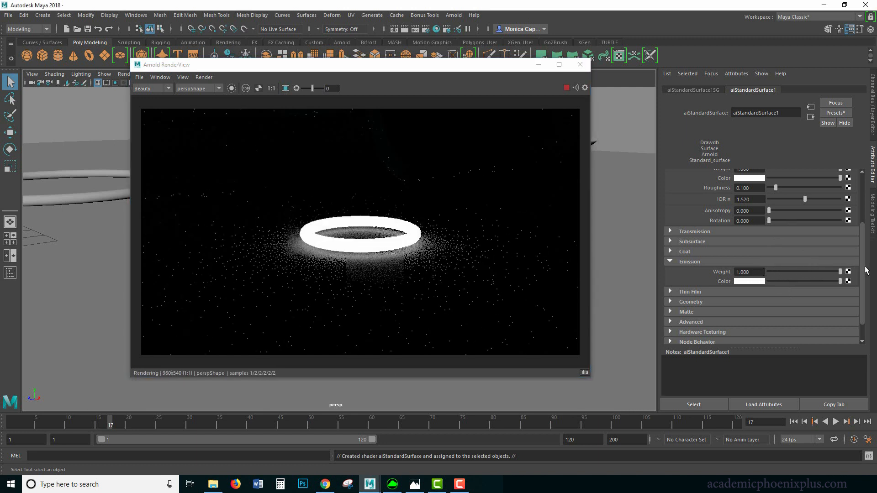
{"action": "left_click_drag", "start_coordinate": [838, 272], "coordinate": [799, 272]}
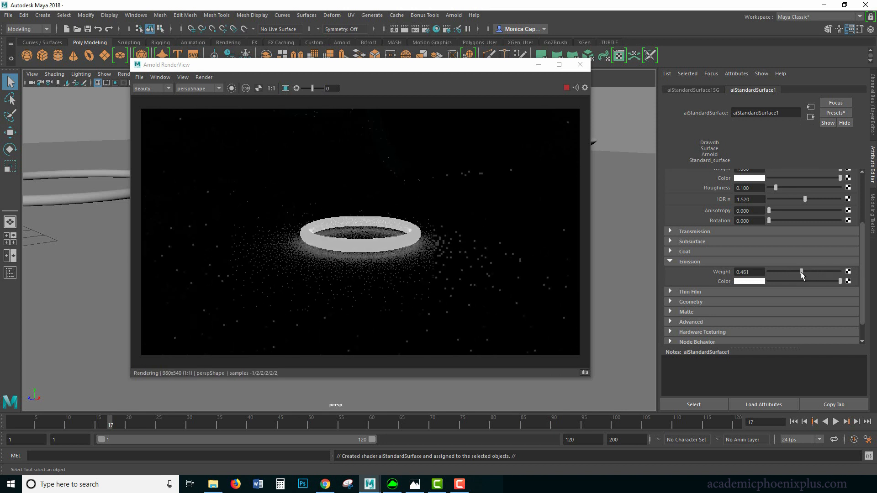
{"action": "left_click_drag", "start_coordinate": [825, 272], "coordinate": [808, 272]}
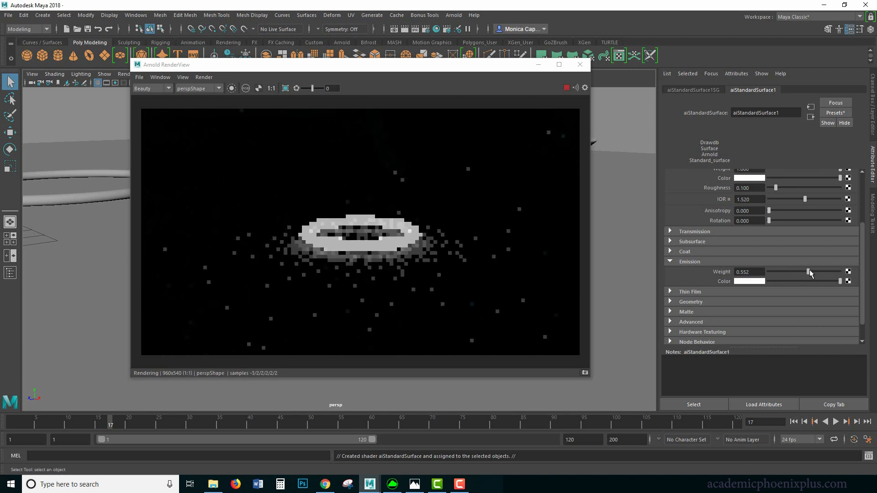
{"action": "left_click_drag", "start_coordinate": [809, 274], "coordinate": [839, 273]}
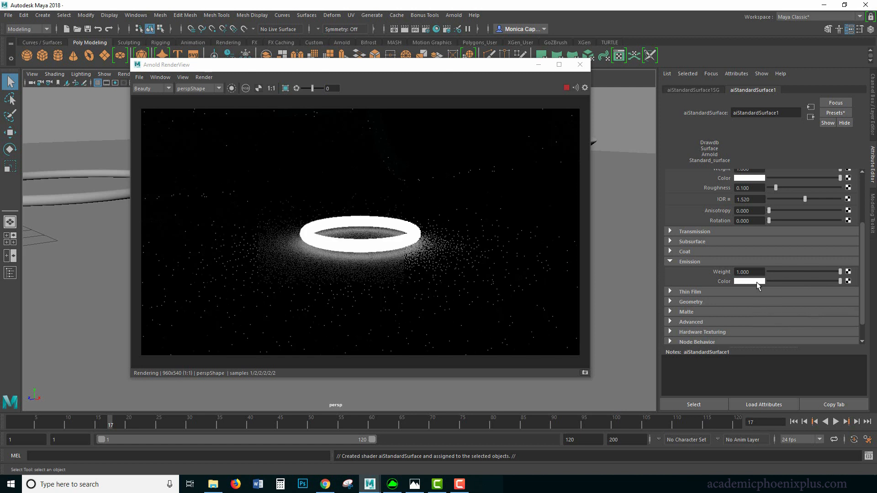
Step: Make the emission colour cyan and enter a higher emission weight value
{"action": "left_click", "coordinate": [749, 281]}
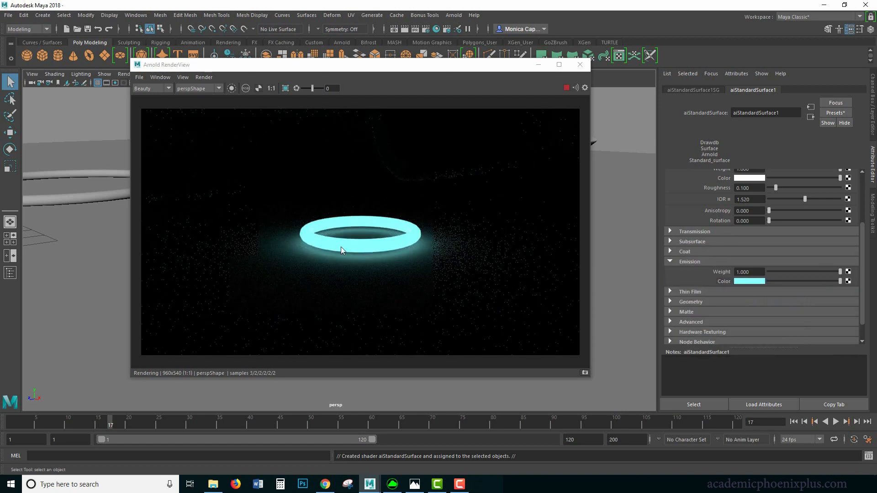
{"action": "mouse_move", "coordinate": [374, 270]}
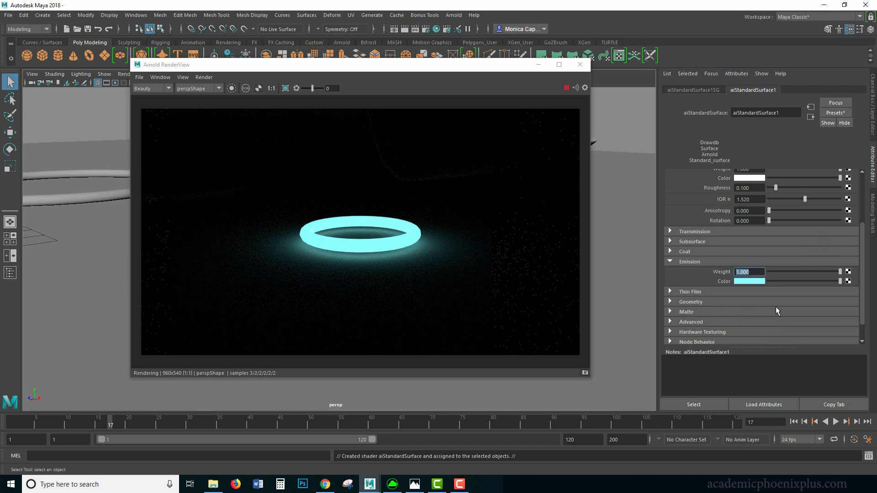
{"action": "type", "text": "2.000"}
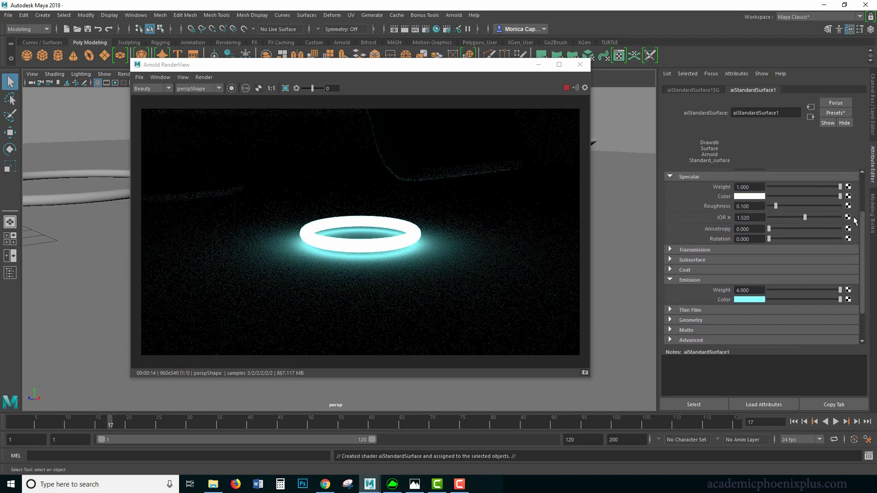
Step: Zero the Specular Weight and set the Base Color to cyan on chairRing4_geo's shader
{"action": "scroll", "scroll_direction": "down", "scroll_amount": 3}
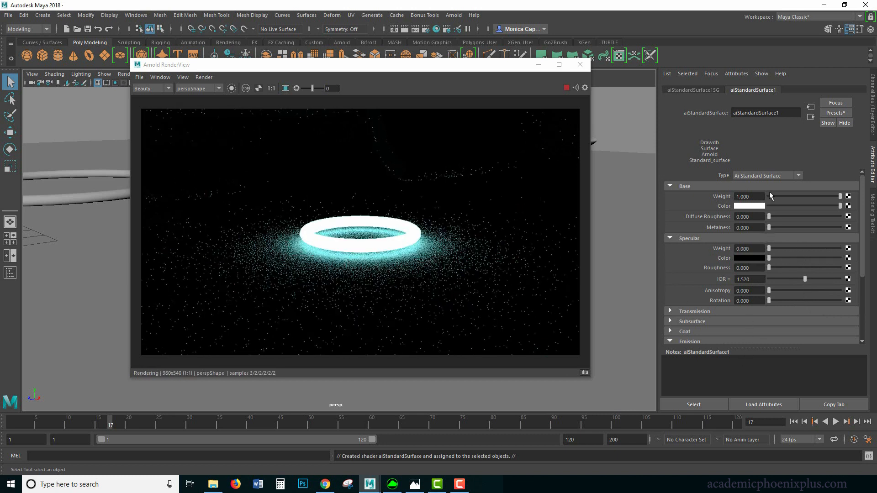
{"action": "left_click", "coordinate": [750, 206]}
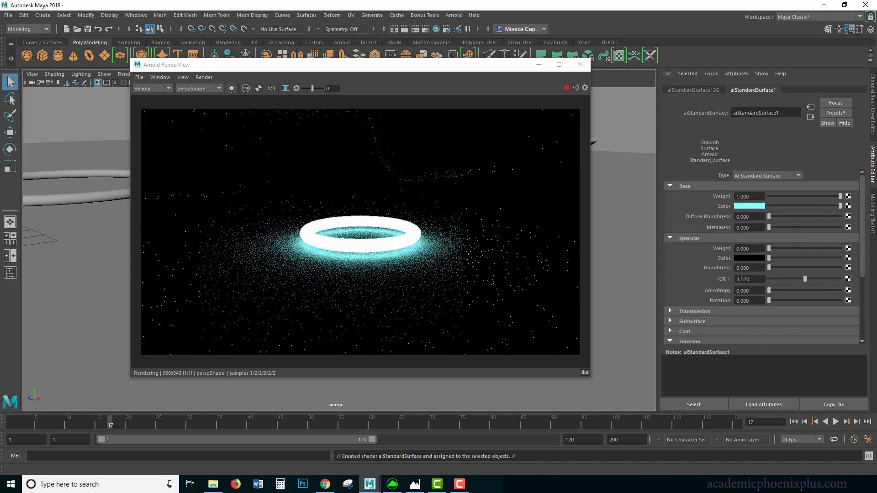
{"action": "left_click", "coordinate": [579, 64]}
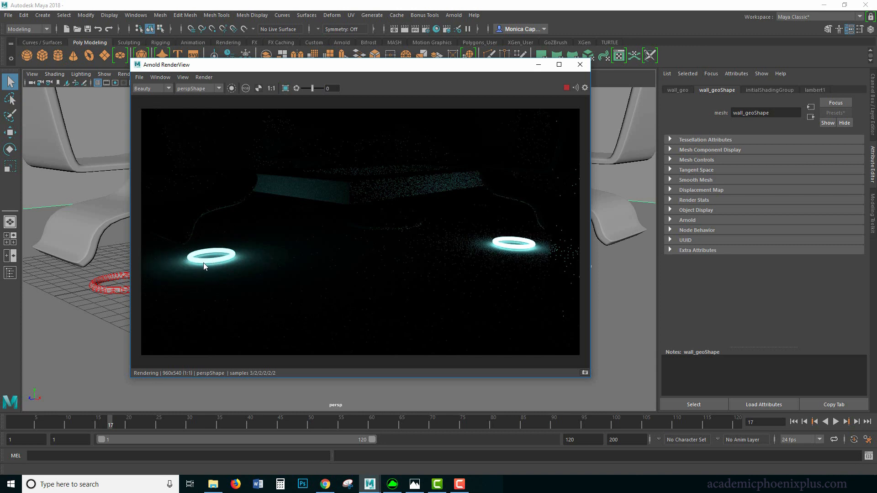
{"action": "mouse_move", "coordinate": [219, 267]}
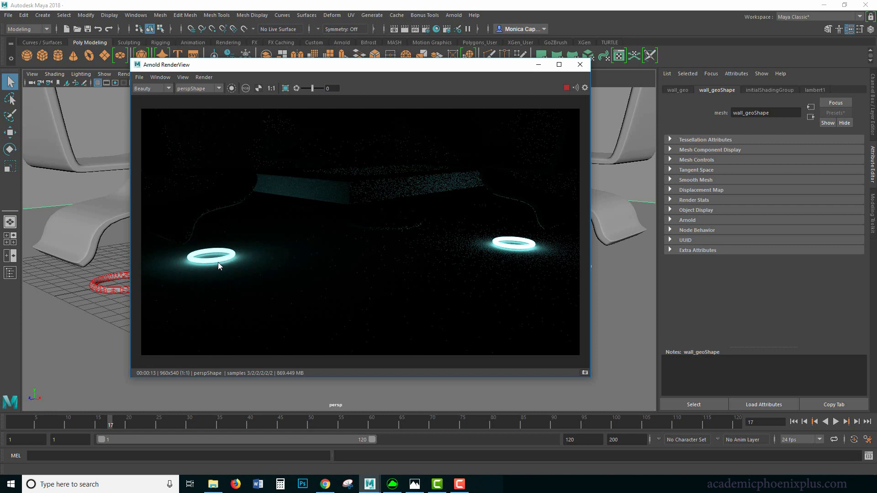
{"action": "mouse_move", "coordinate": [236, 279]}
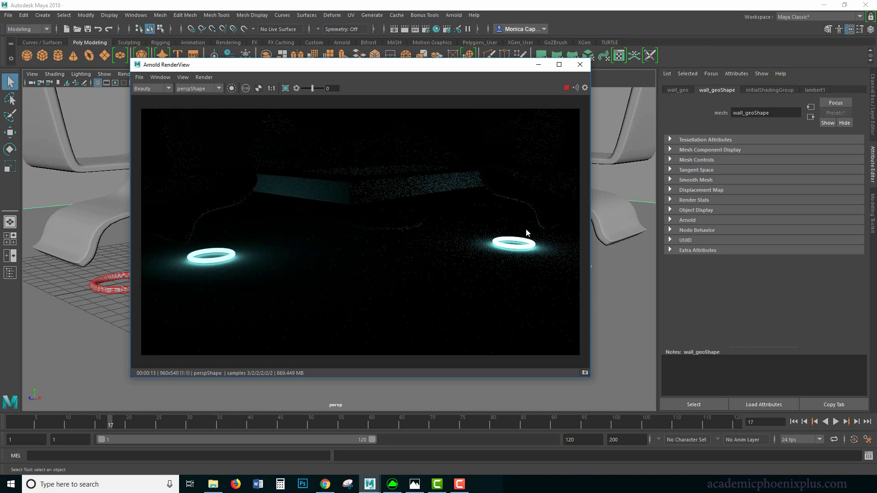
{"action": "mouse_move", "coordinate": [465, 240]}
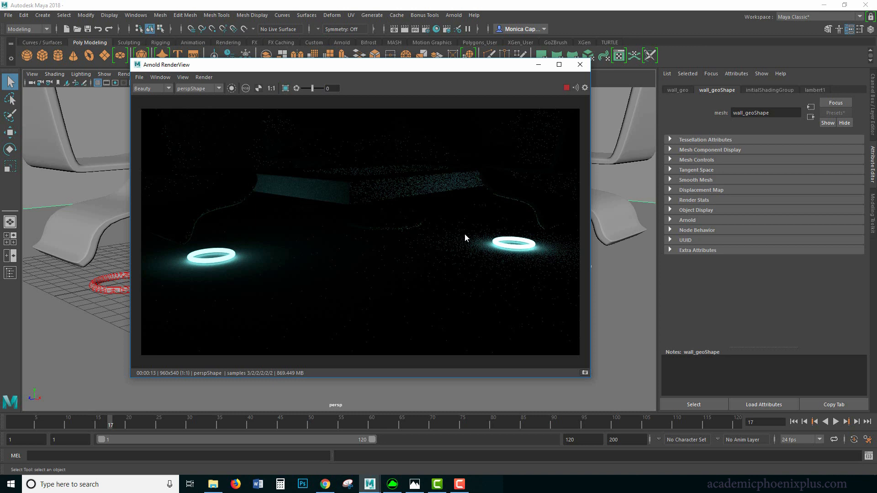
{"action": "mouse_move", "coordinate": [421, 279]}
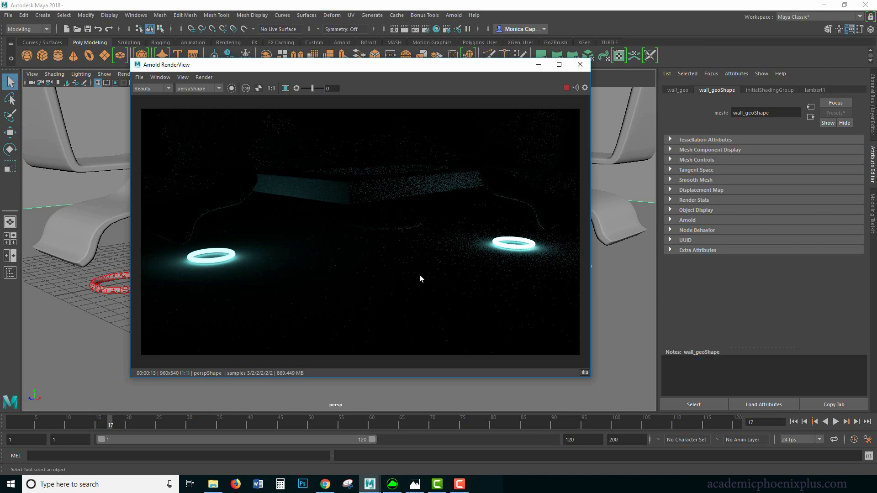
{"action": "mouse_move", "coordinate": [464, 205]}
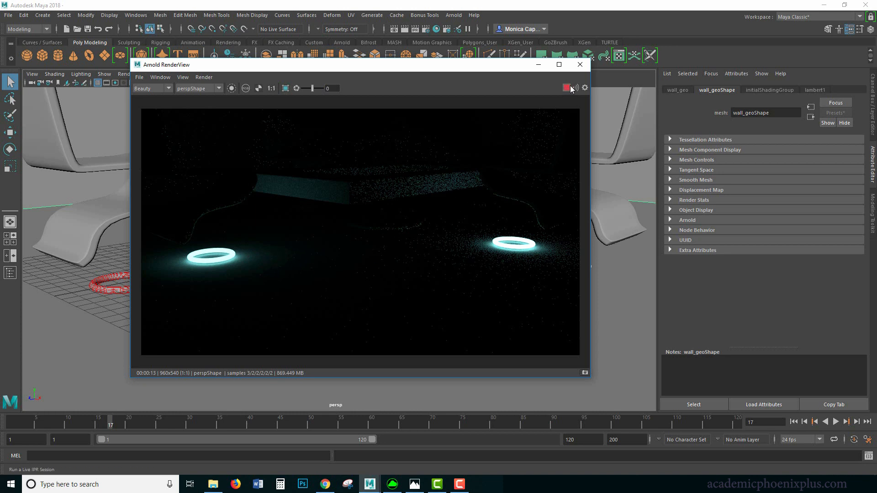
{"action": "mouse_move", "coordinate": [580, 64]}
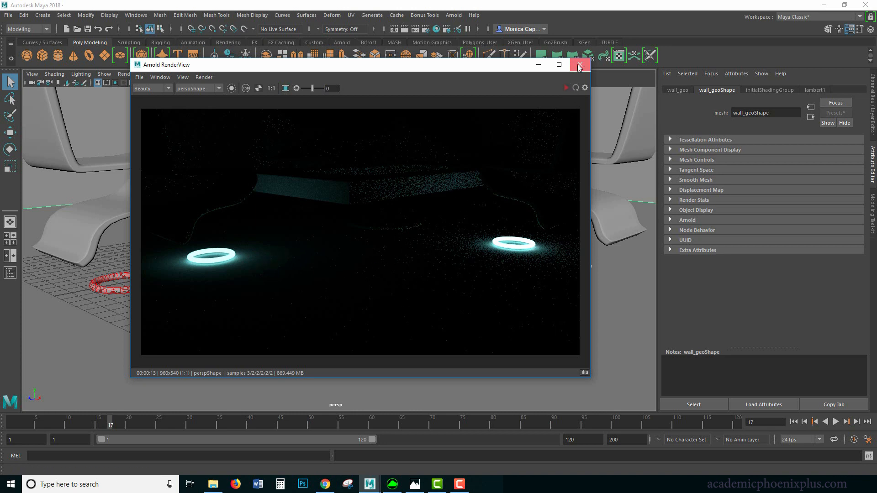
Step: Select the chairRing4 ring after closing the Arnold RenderView
{"action": "left_click", "coordinate": [580, 65]}
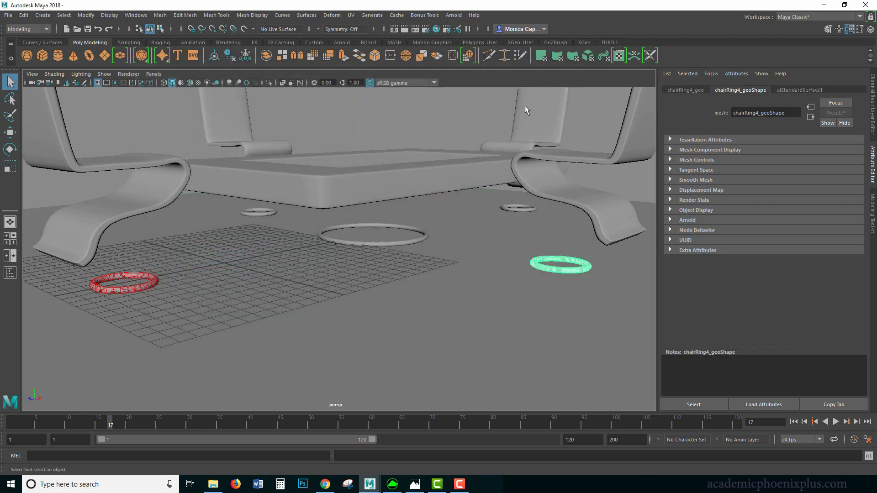
Step: Turn chairRing4 into an Arnold mesh light and select chairRing2
{"action": "left_click", "coordinate": [453, 15]}
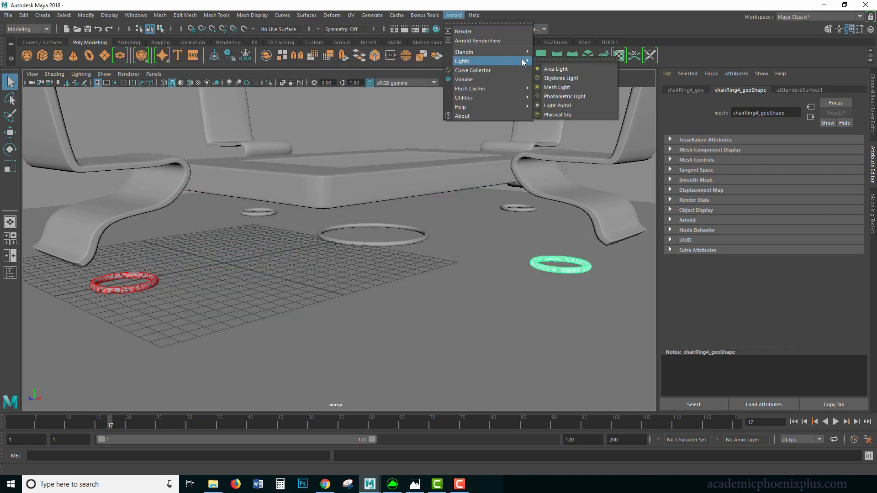
{"action": "mouse_move", "coordinate": [568, 90]}
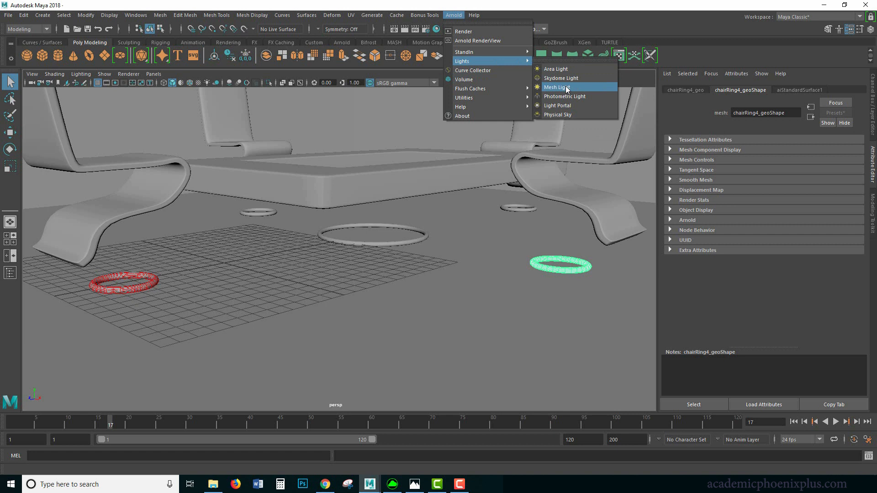
{"action": "left_click", "coordinate": [557, 87]}
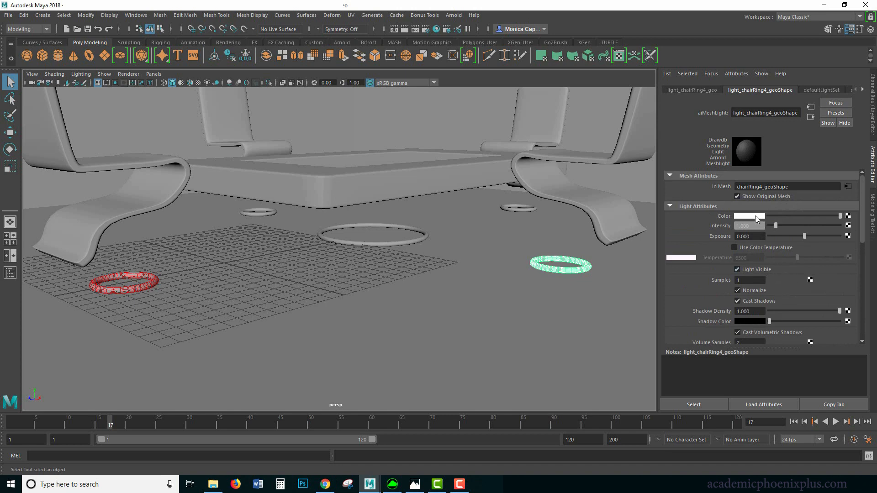
{"action": "left_click", "coordinate": [749, 216]}
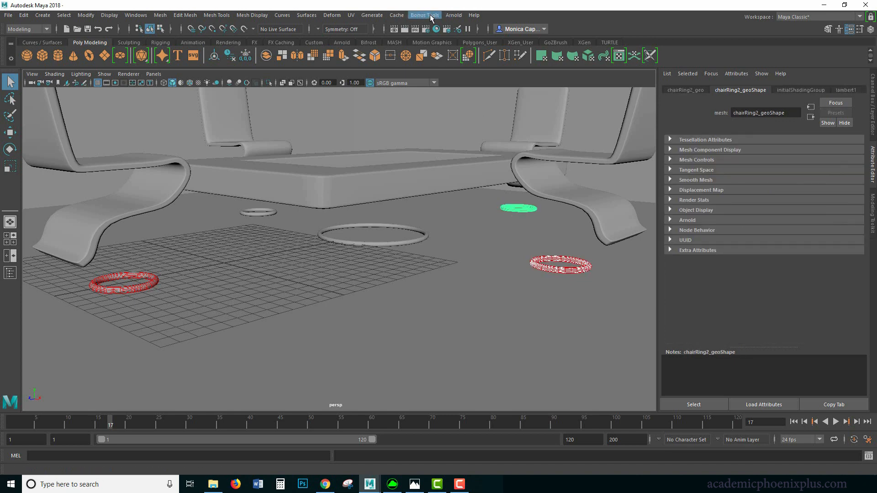
Step: Make chairRing2 an Arnold mesh light tinted cyan, then select chairRing3
{"action": "left_click", "coordinate": [453, 15]}
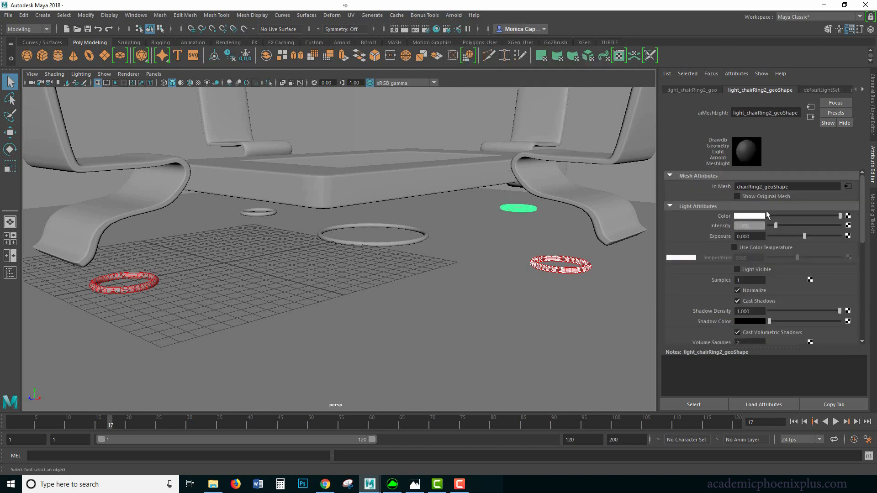
{"action": "left_click", "coordinate": [749, 215]}
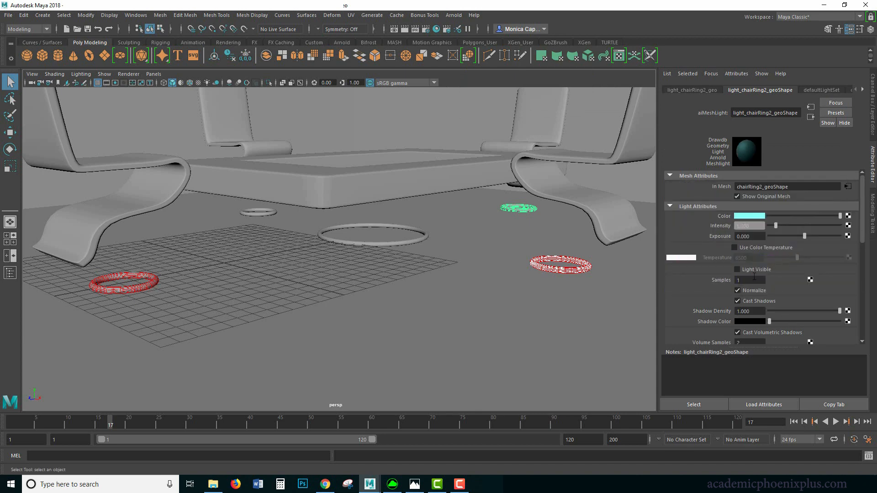
{"action": "left_click", "coordinate": [736, 269]}
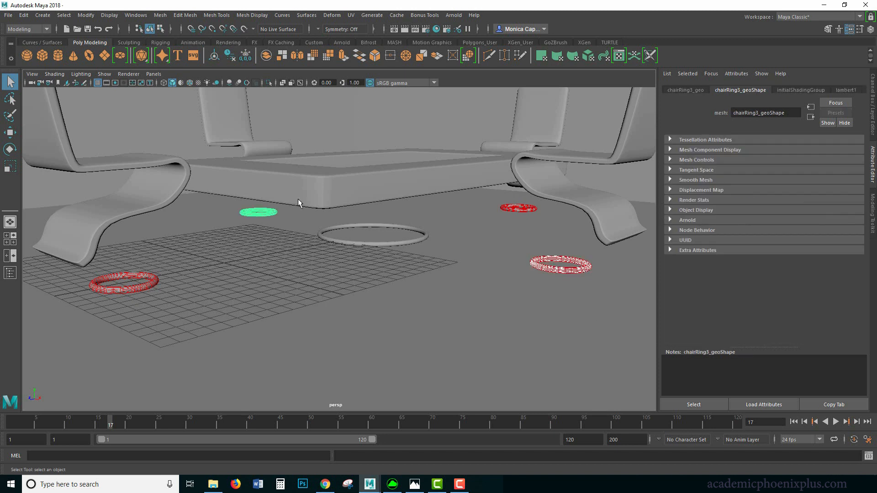
Step: Make chairRing3 a cyan Arnold mesh light with Normalize turned off
{"action": "left_click", "coordinate": [453, 15]}
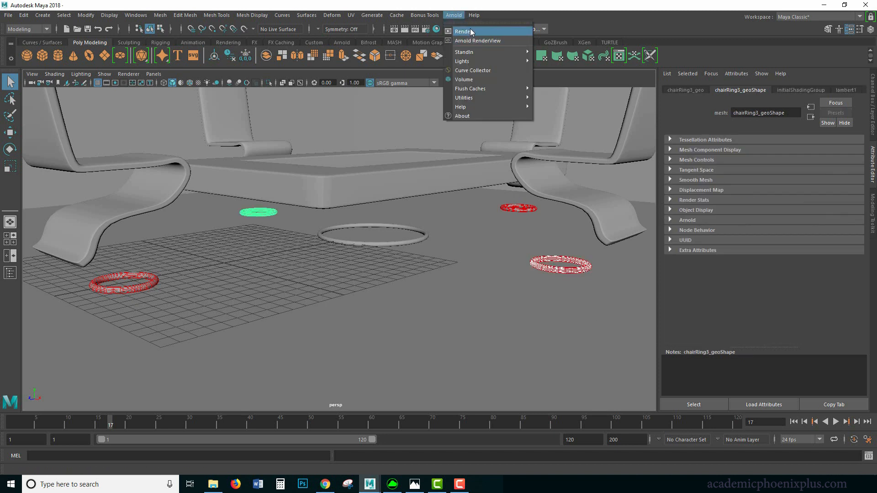
{"action": "mouse_move", "coordinate": [462, 60]}
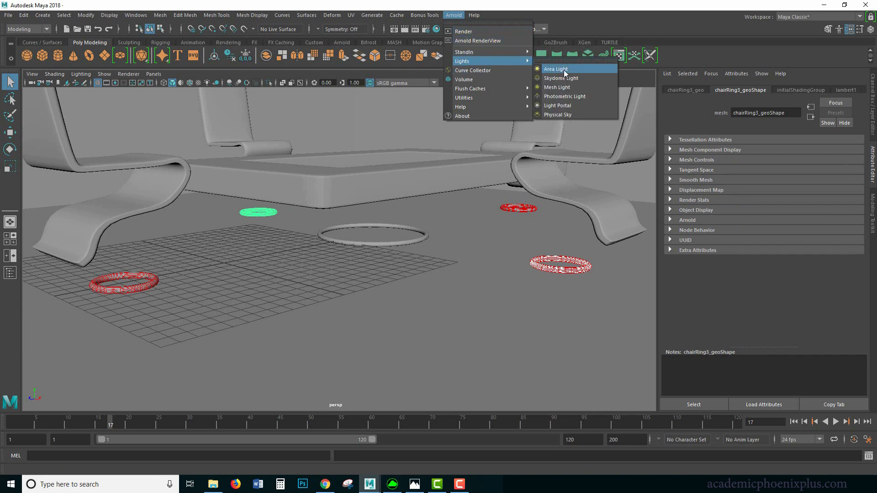
{"action": "left_click", "coordinate": [557, 88]}
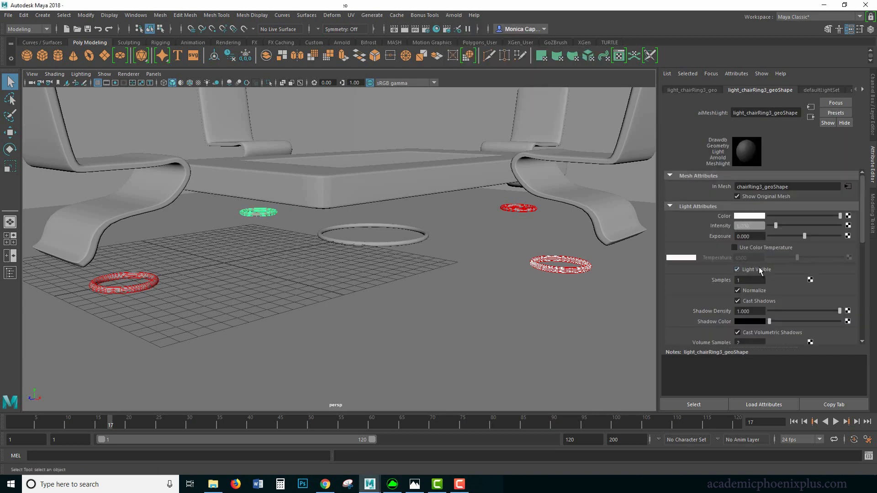
{"action": "left_click", "coordinate": [749, 215]}
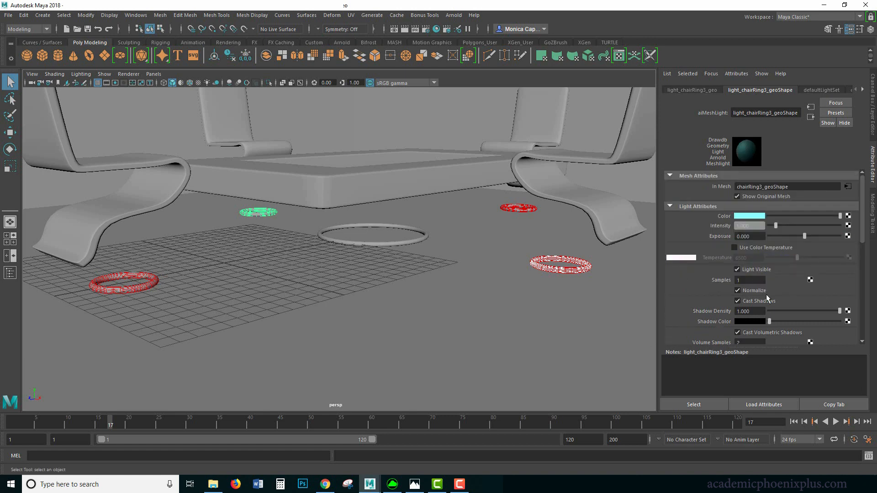
{"action": "left_click", "coordinate": [737, 291]}
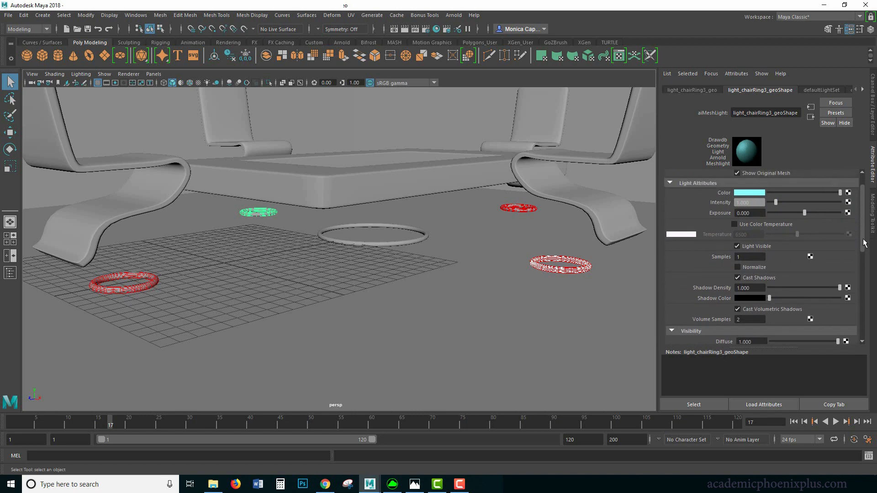
Step: Run an Arnold render showing the four cyan rings, then close the preview
{"action": "left_click", "coordinate": [453, 15]}
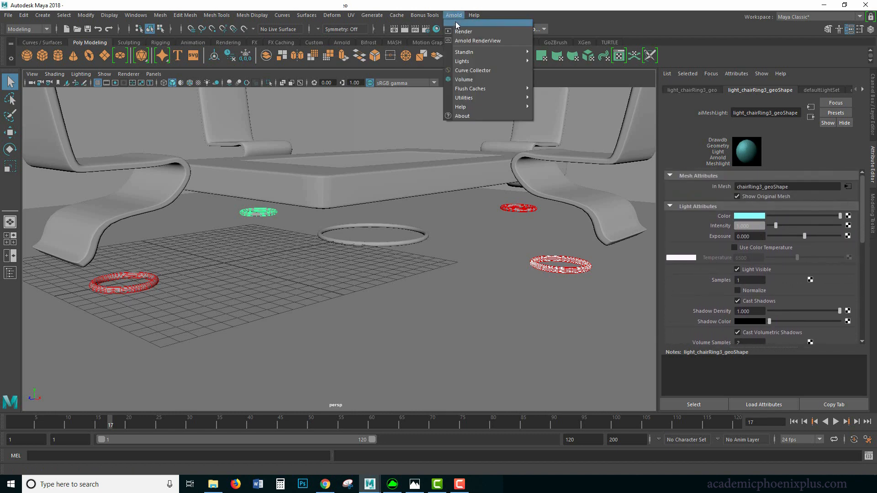
{"action": "left_click", "coordinate": [477, 40]}
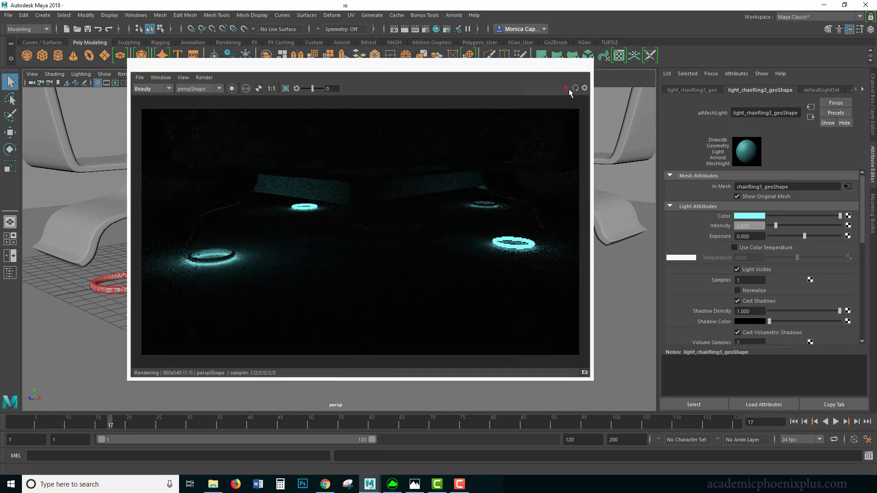
{"action": "left_click", "coordinate": [566, 88]}
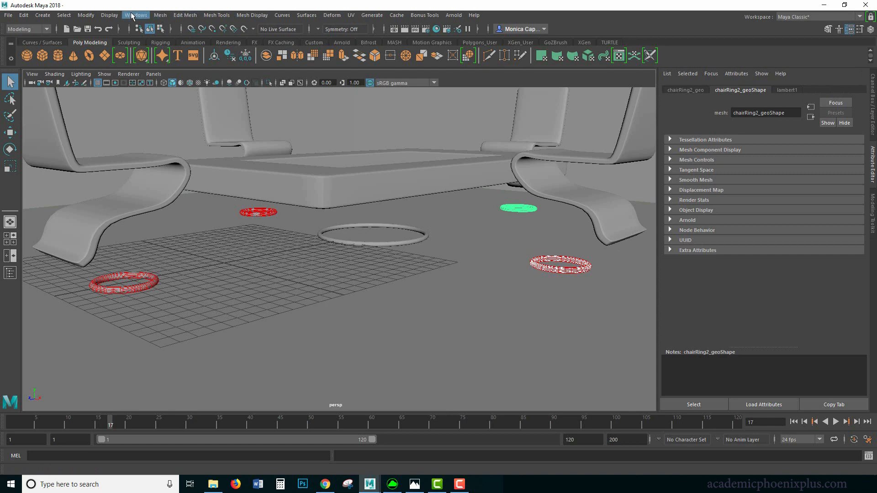
Step: Show the Outliner and select light_chairRing2_geo under group2 for a re-render
{"action": "left_click", "coordinate": [135, 14]}
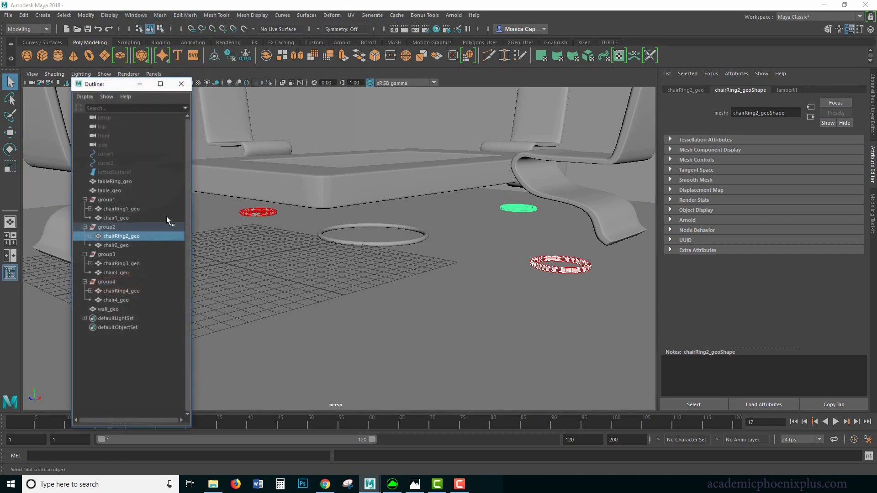
{"action": "mouse_move", "coordinate": [117, 224]}
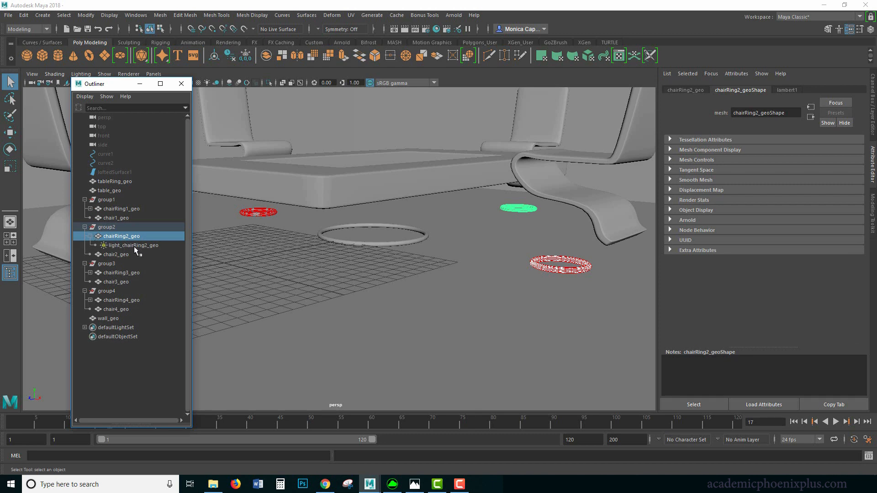
{"action": "left_click", "coordinate": [134, 245]}
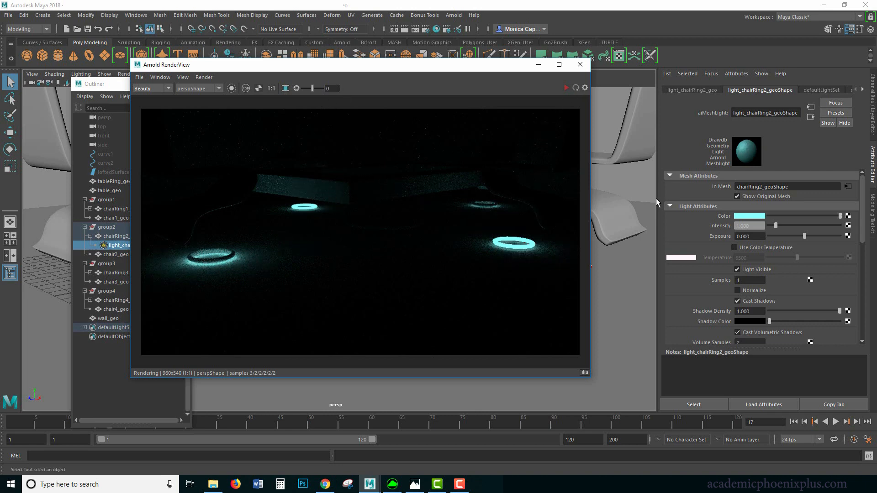
Step: Leave Normalize off on the chairRing2 mesh light and close the RenderView
{"action": "left_click", "coordinate": [737, 291]}
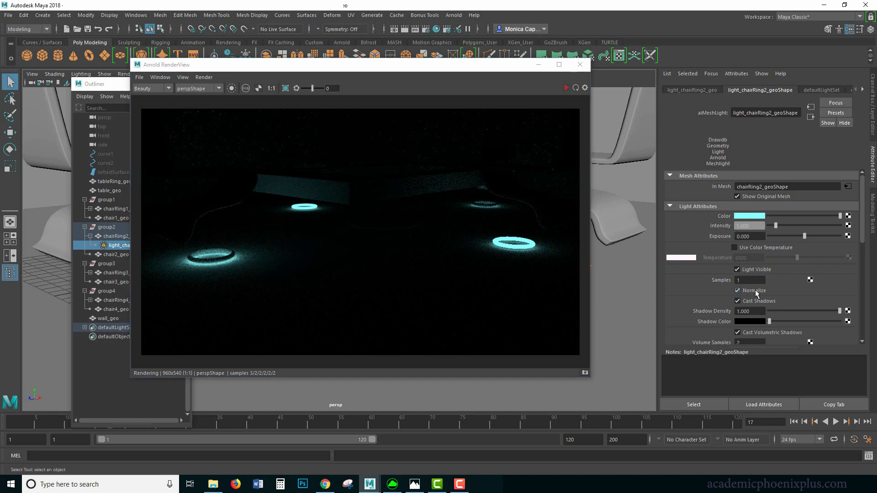
{"action": "left_click", "coordinate": [579, 64]}
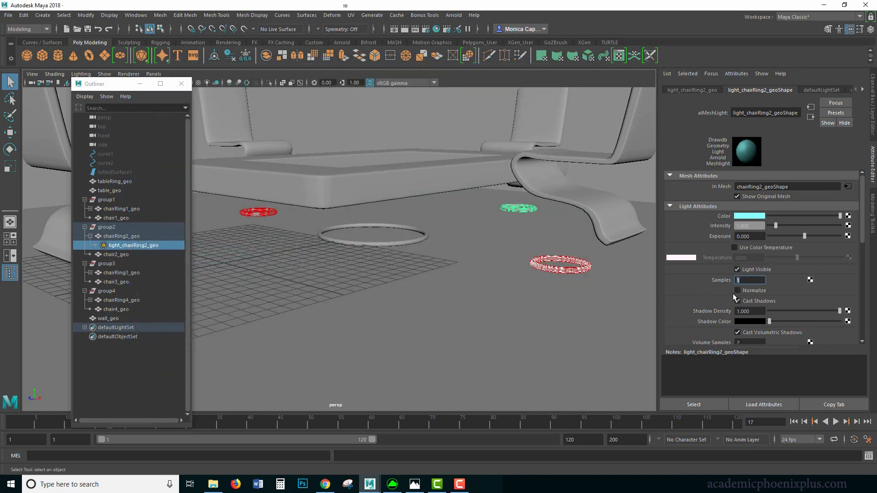
Step: Set the chairRing2 and chairRing3 mesh lights to 2 samples with raised intensity
{"action": "type", "text": "12"}
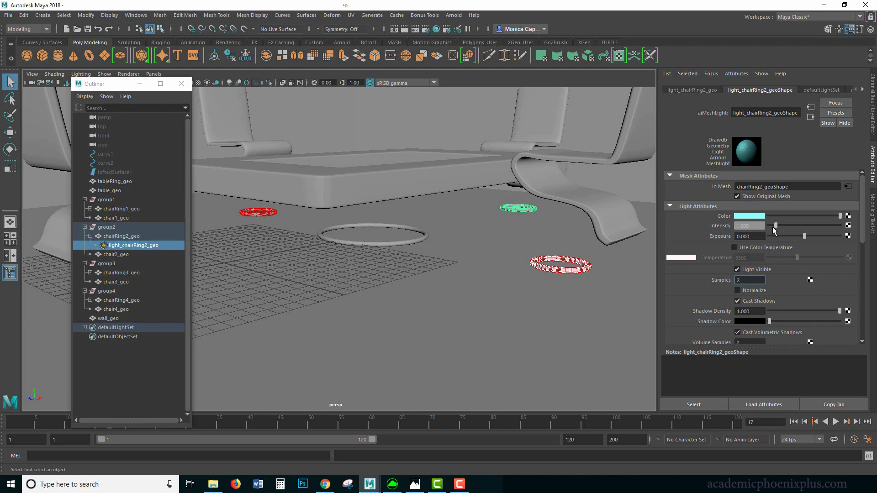
{"action": "left_click_drag", "start_coordinate": [777, 226], "coordinate": [782, 225]}
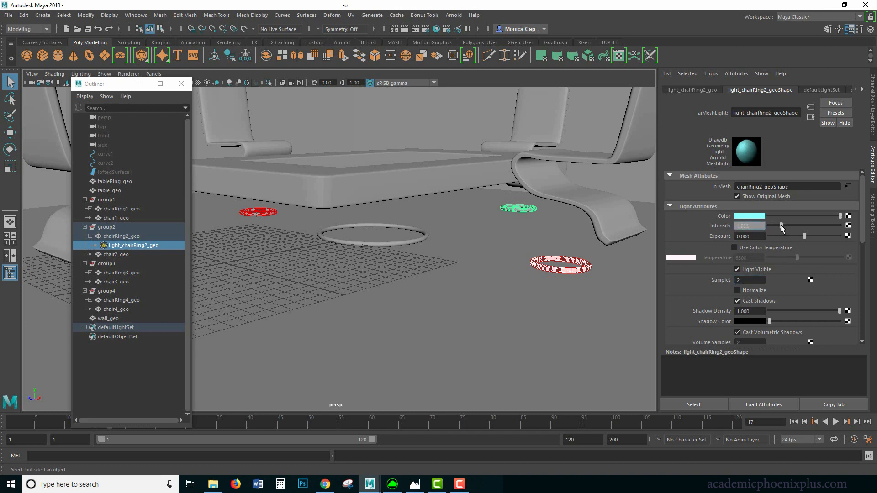
{"action": "left_click", "coordinate": [122, 300]}
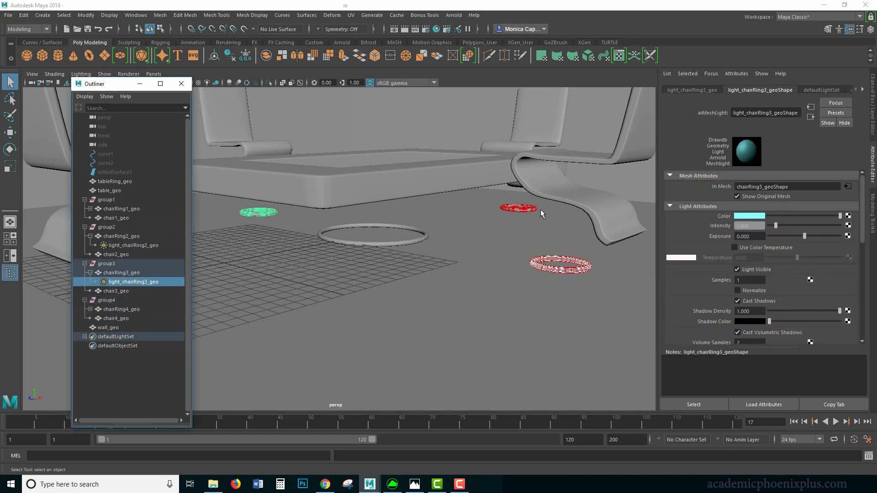
{"action": "mouse_move", "coordinate": [784, 300]}
{"action": "type", "text": "2.000"}
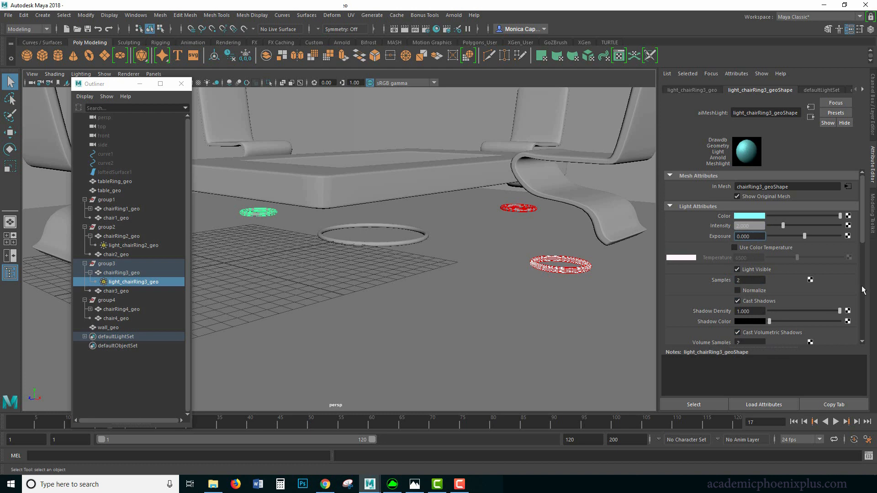
{"action": "scroll", "scroll_direction": "down", "scroll_amount": 3}
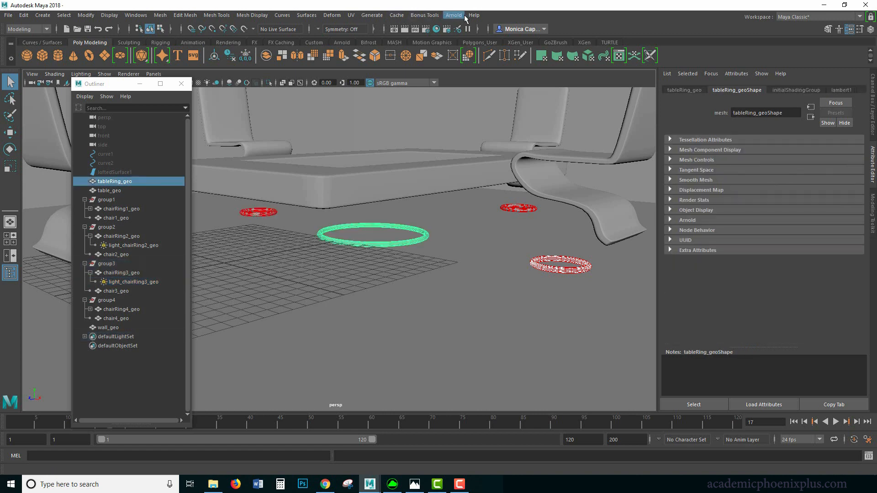
Step: Make tableRing_geo a cyan Arnold mesh light visible to camera
{"action": "left_click", "coordinate": [453, 14]}
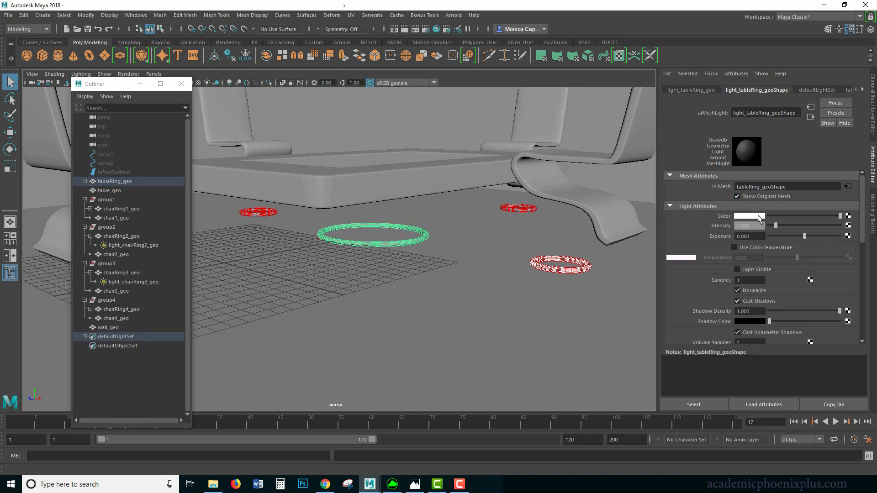
{"action": "left_click", "coordinate": [749, 215]}
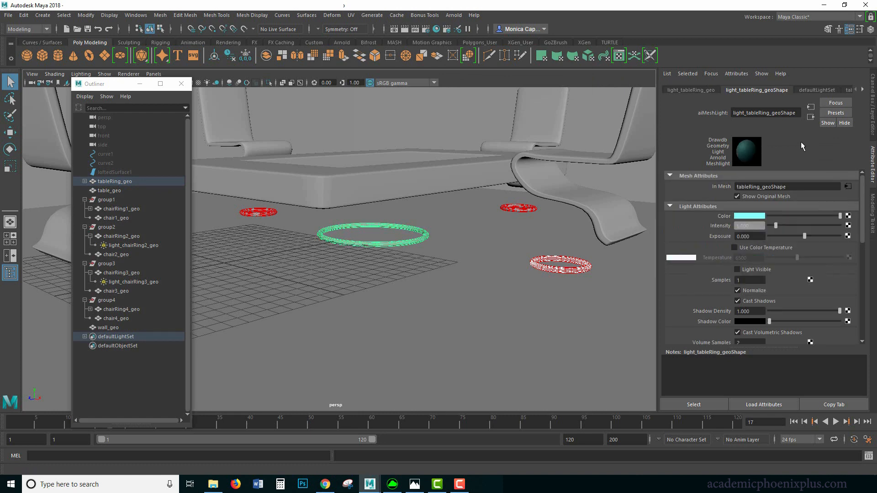
{"action": "left_click", "coordinate": [737, 269]}
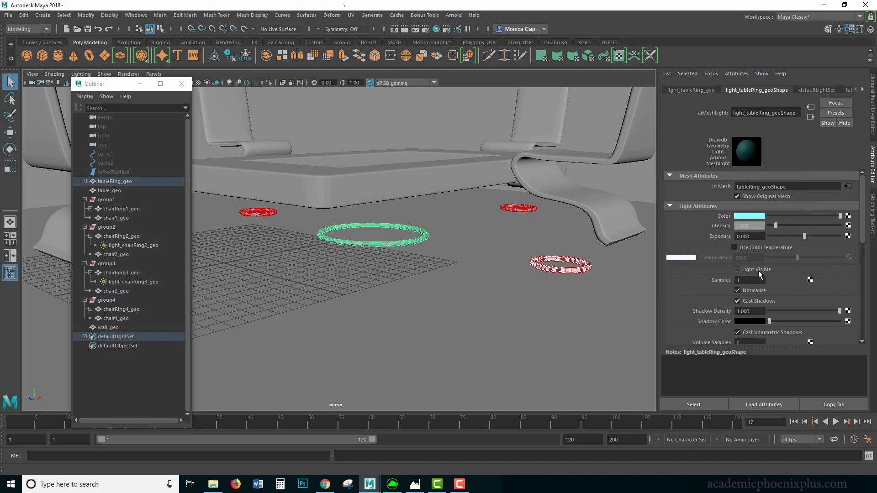
{"action": "left_click", "coordinate": [737, 268]}
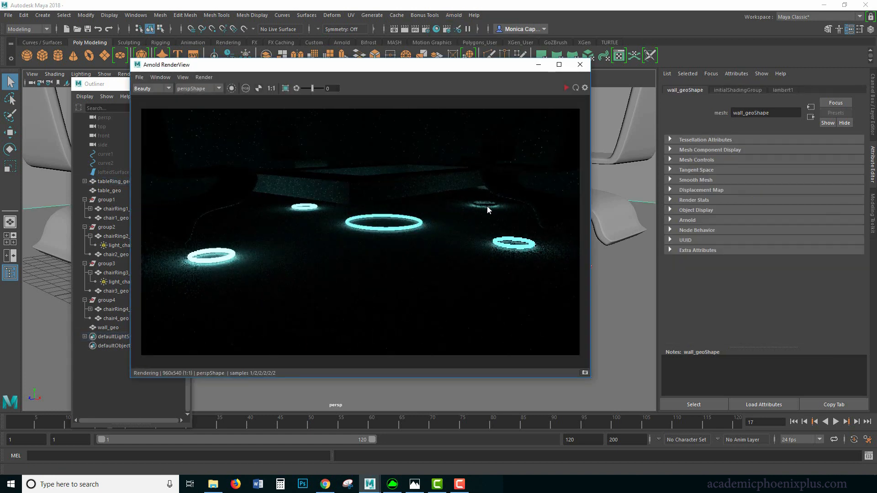
Step: Close the render of five glowing rings and select chairRing2 in the Outliner
{"action": "left_click", "coordinate": [579, 64]}
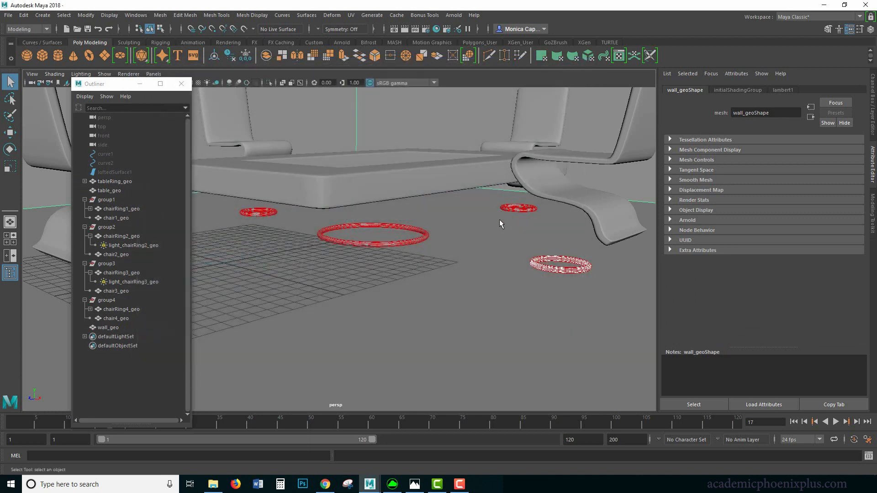
{"action": "left_click", "coordinate": [121, 236]}
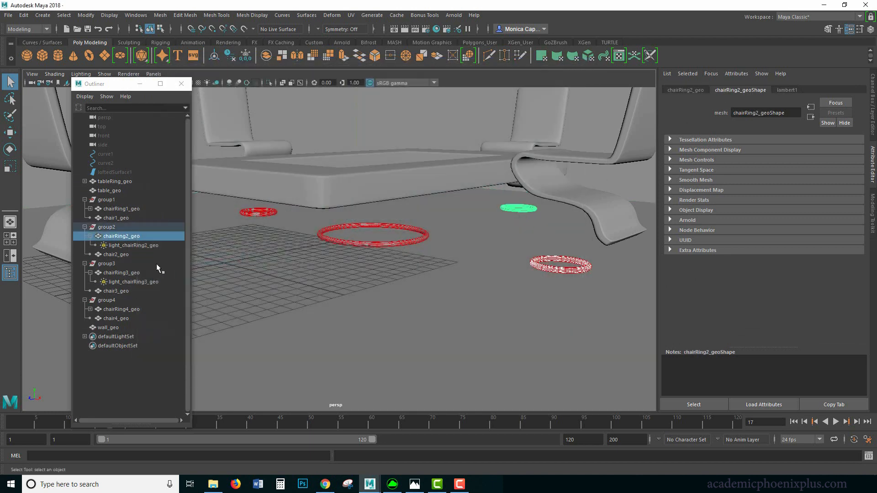
Step: Show the original mesh on light_chairRing2 and render the cyan rings in Arnold
{"action": "left_click", "coordinate": [134, 245]}
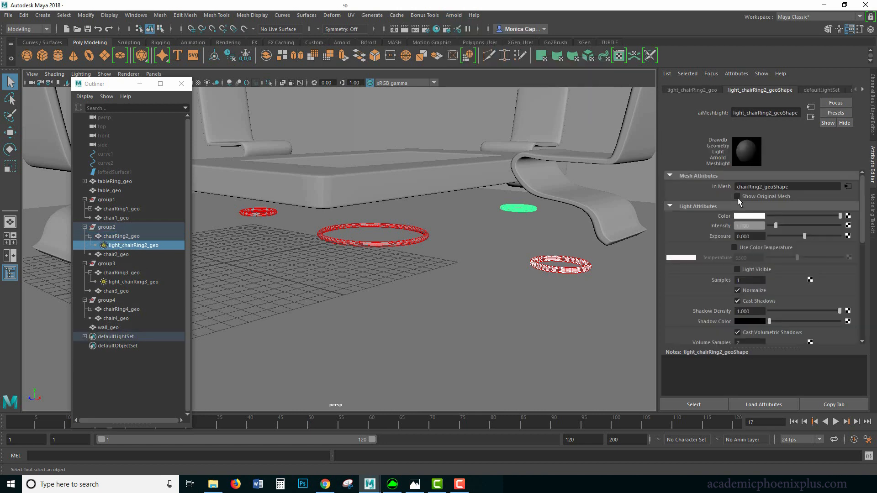
{"action": "left_click", "coordinate": [749, 215]}
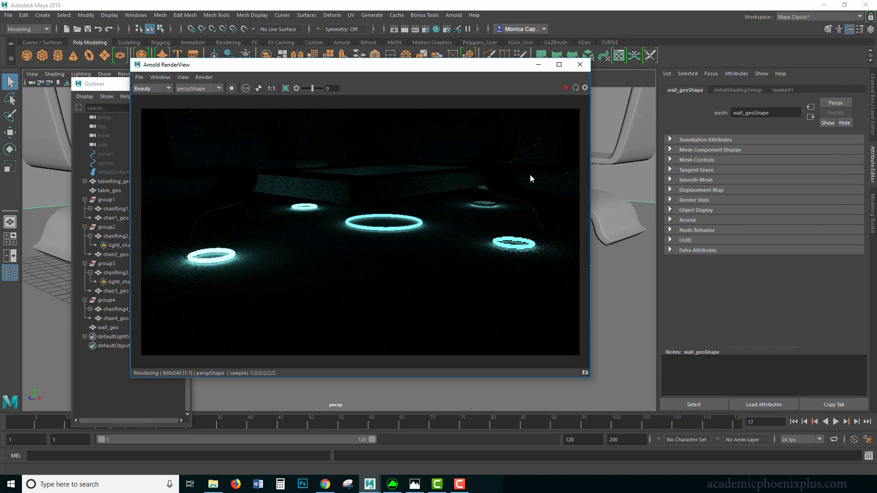
Step: Set light_chairRing1_geo's exposure to 0, re-render, and close the RenderView
{"action": "left_click", "coordinate": [129, 217]}
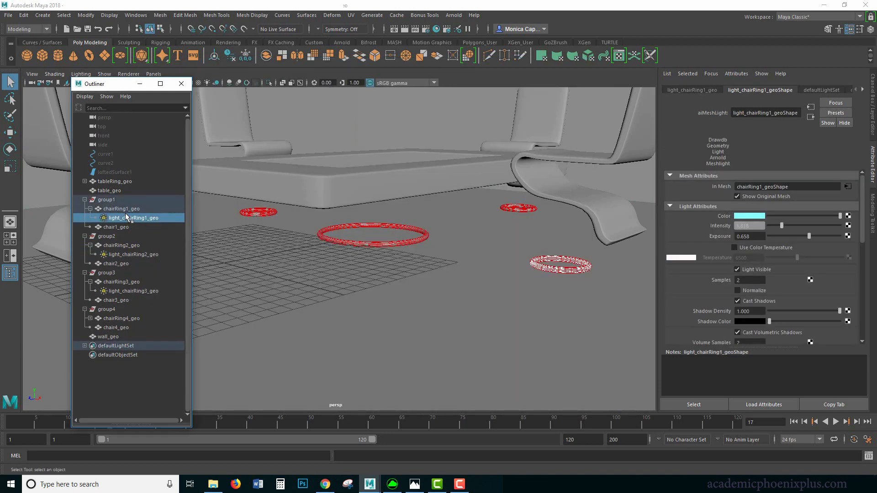
{"action": "left_click", "coordinate": [749, 236]}
{"action": "type", "text": "0.000"}
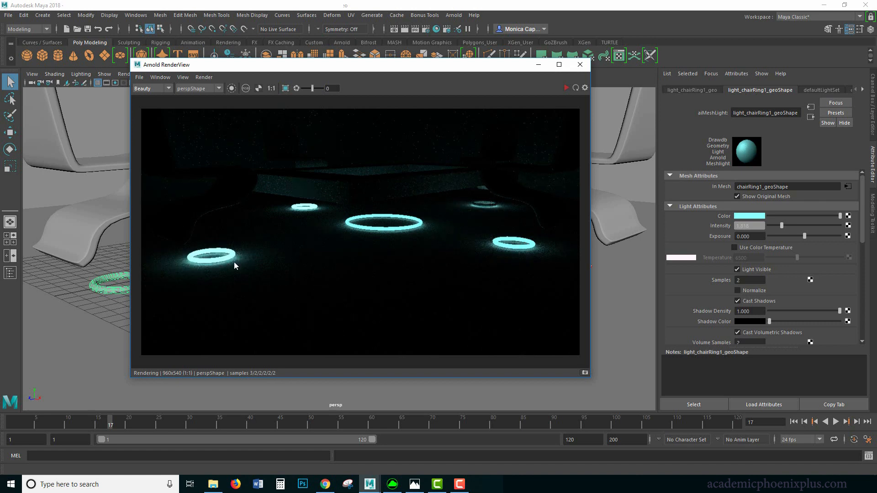
{"action": "mouse_move", "coordinate": [578, 64]}
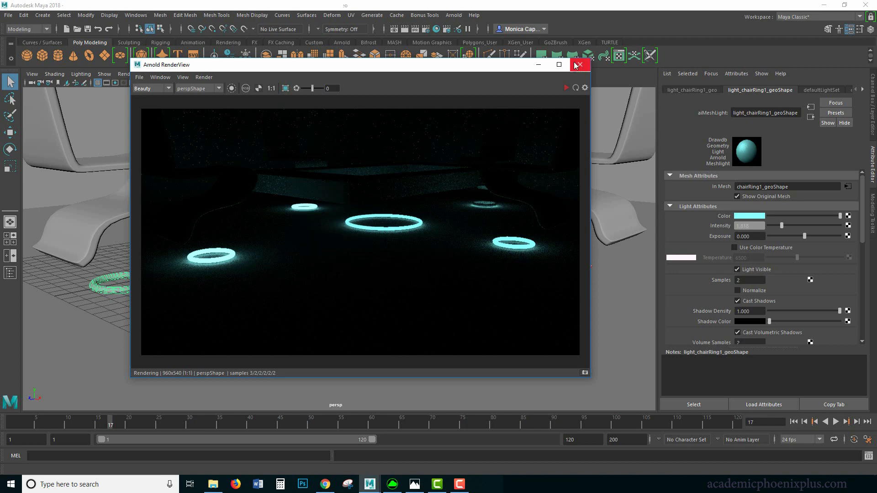
{"action": "left_click", "coordinate": [6, 14]}
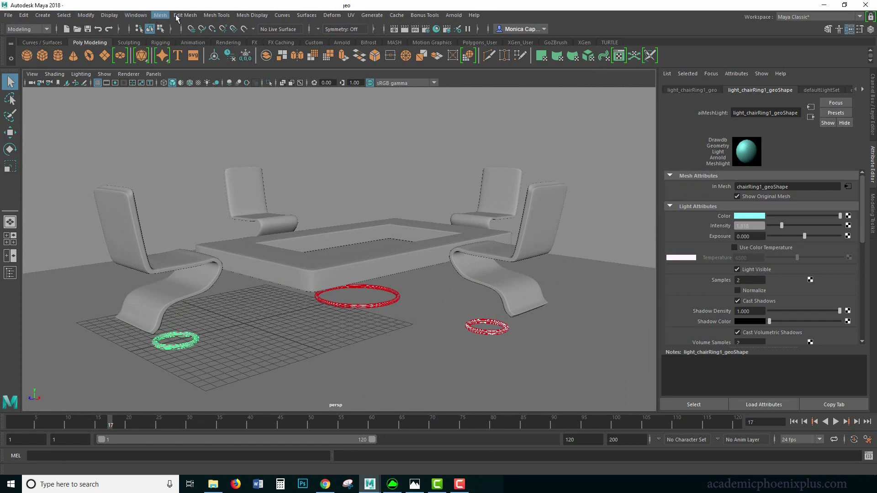
Step: Create an Arnold area light (aiAreaLightShape1) and bring up the neon room reference
{"action": "left_click", "coordinate": [453, 15]}
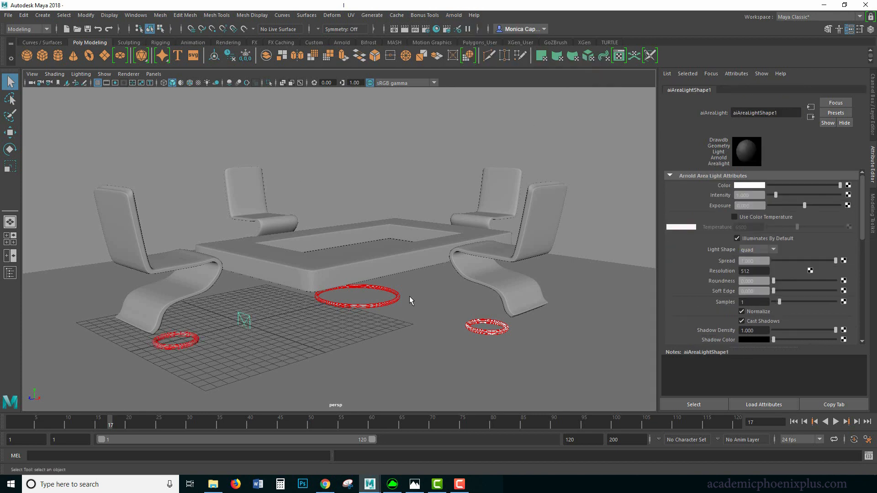
{"action": "left_click", "coordinate": [414, 484]}
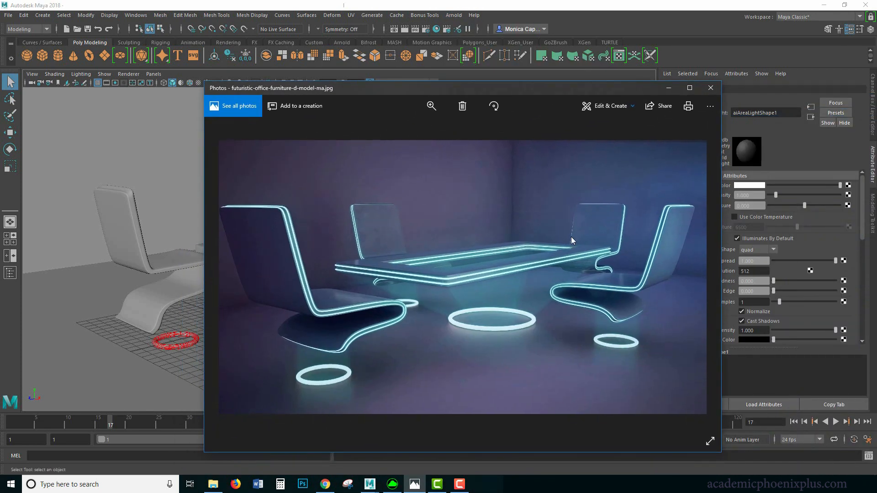
{"action": "mouse_move", "coordinate": [651, 221]}
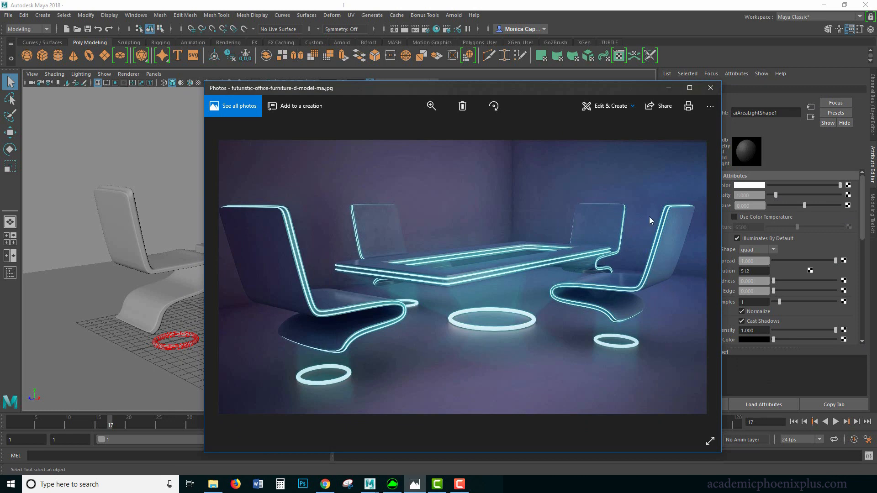
Step: Close the futuristic office reference picture so the Maya scene shows again
{"action": "left_click", "coordinate": [711, 88]}
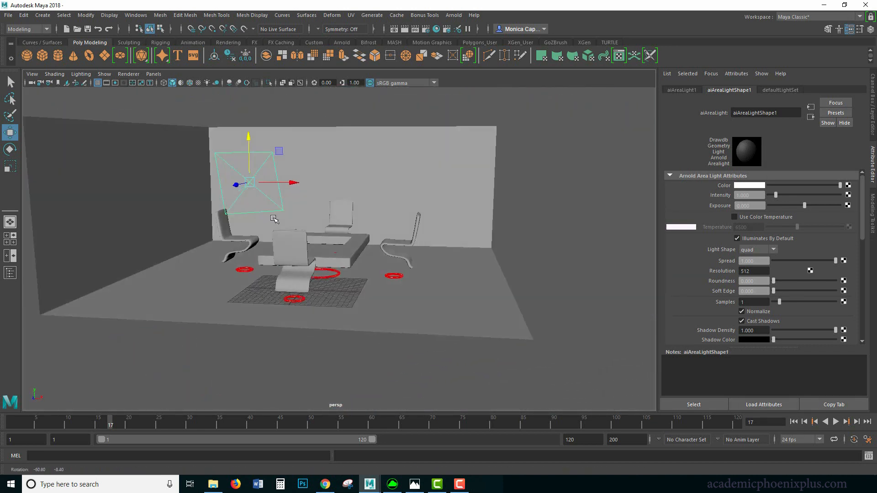
Step: Raise the area light toward the wall, angle it at the table and start an Arnold render
{"action": "left_click_drag", "start_coordinate": [274, 218], "coordinate": [467, 229]}
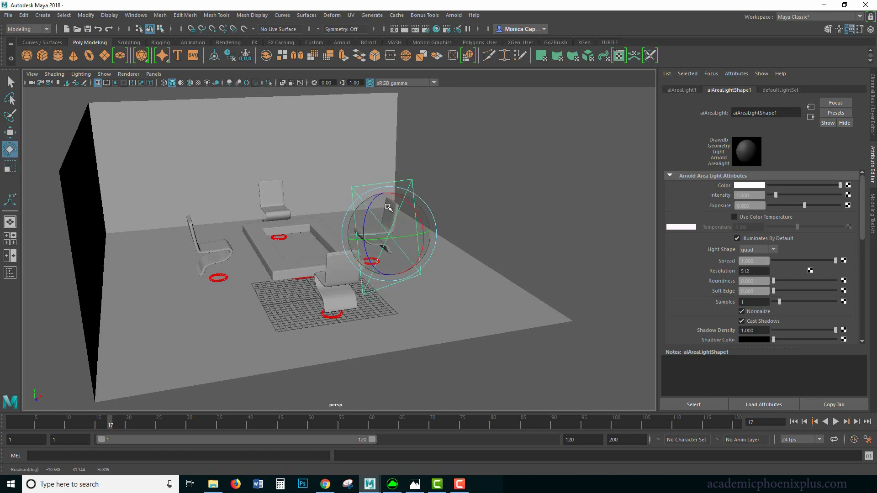
{"action": "left_click_drag", "start_coordinate": [386, 207], "coordinate": [447, 148]}
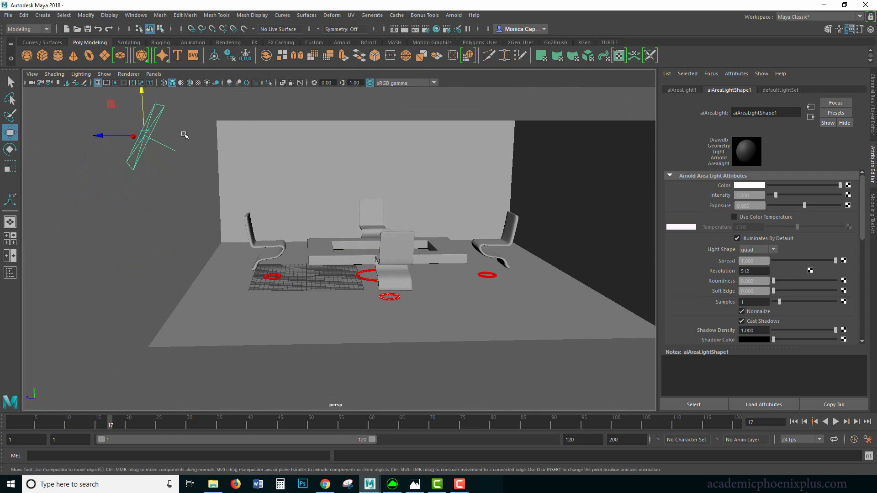
{"action": "left_click", "coordinate": [453, 15]}
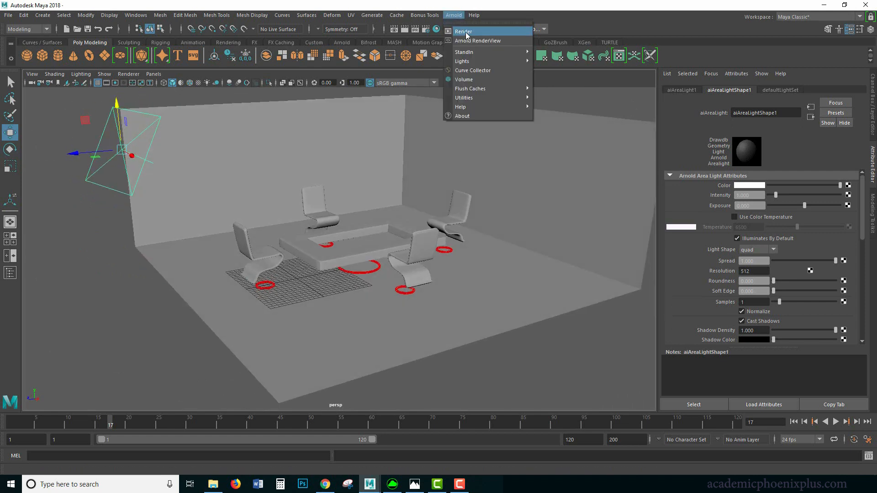
{"action": "left_click", "coordinate": [463, 31]}
{"action": "type", "text": "1024"}
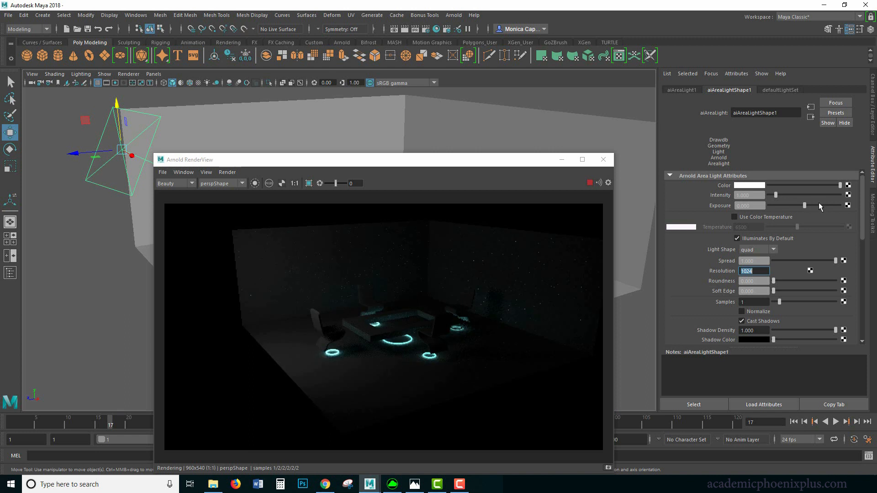
Step: Tint the area light pale purple in its Color swatch
{"action": "left_click", "coordinate": [749, 184]}
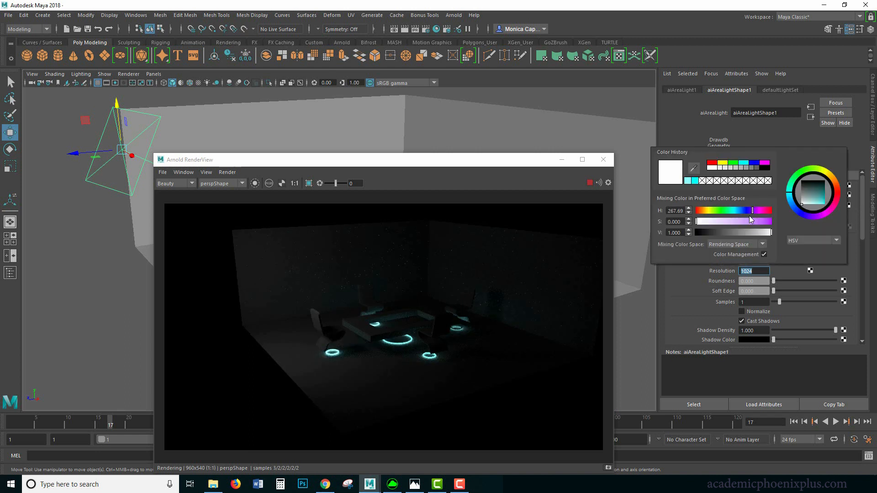
{"action": "left_click_drag", "start_coordinate": [704, 221], "coordinate": [716, 221]}
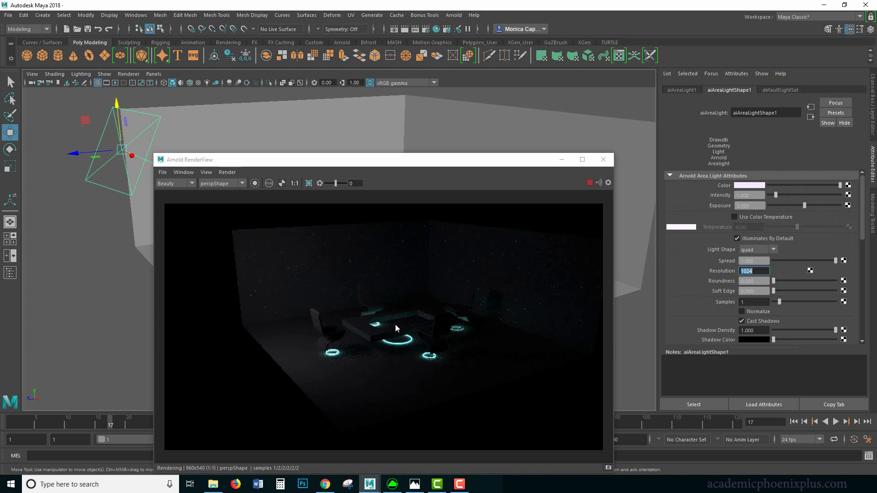
{"action": "left_click", "coordinate": [603, 159]}
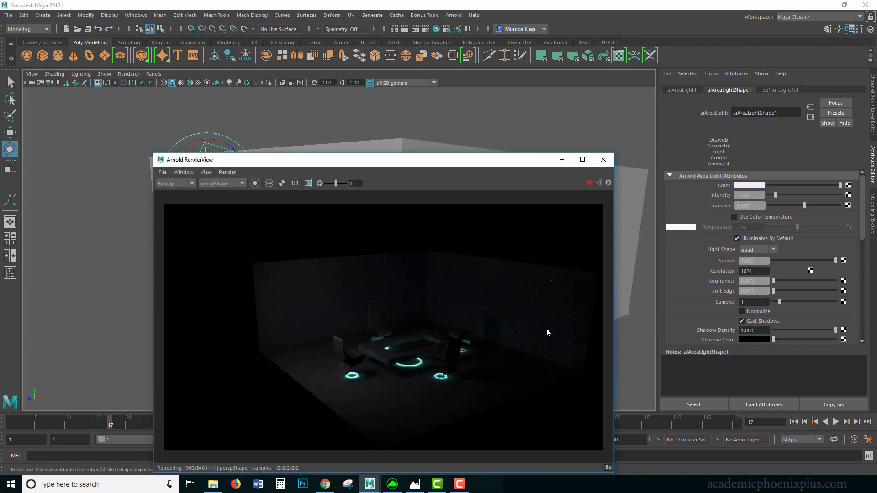
{"action": "left_click", "coordinate": [749, 184]}
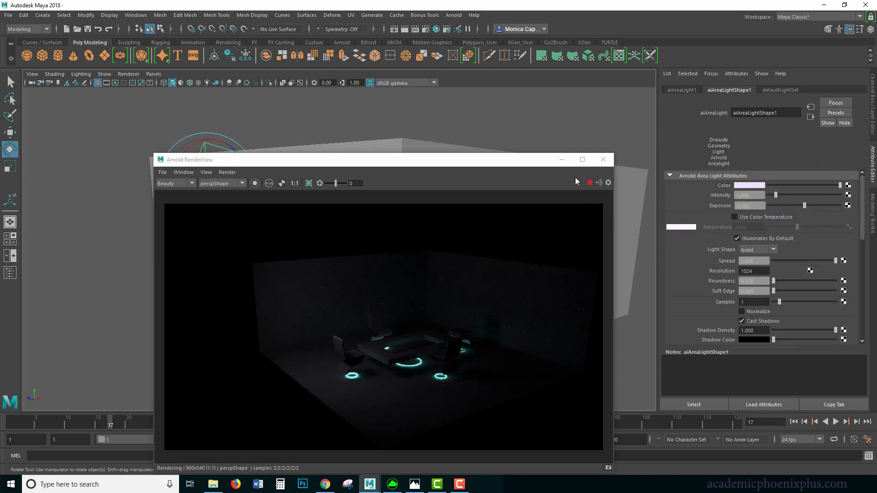
{"action": "left_click", "coordinate": [603, 159]}
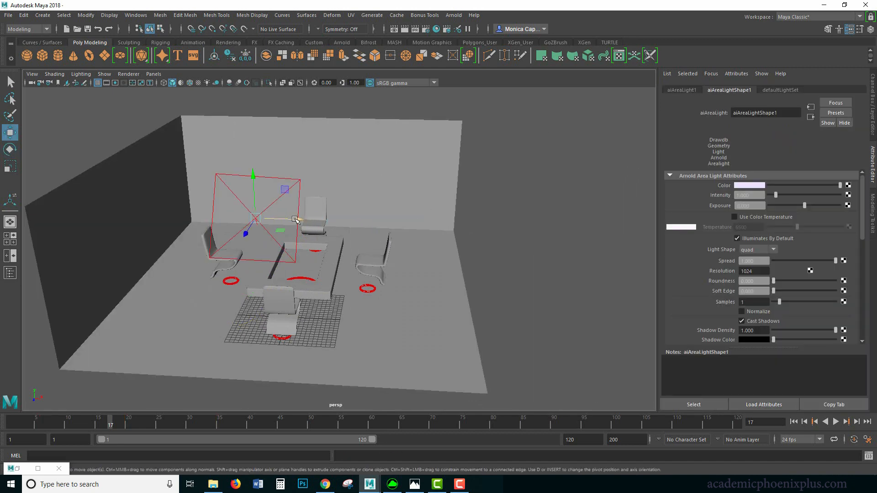
Step: Place the duplicated area light against the right wall facing the table and tint it light blue
{"action": "left_click_drag", "start_coordinate": [296, 219], "coordinate": [452, 238]}
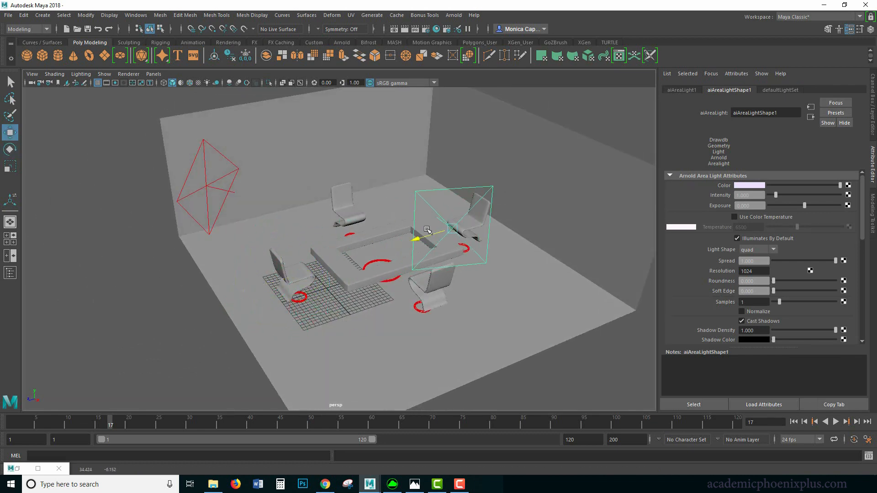
{"action": "left_click_drag", "start_coordinate": [427, 231], "coordinate": [495, 163]}
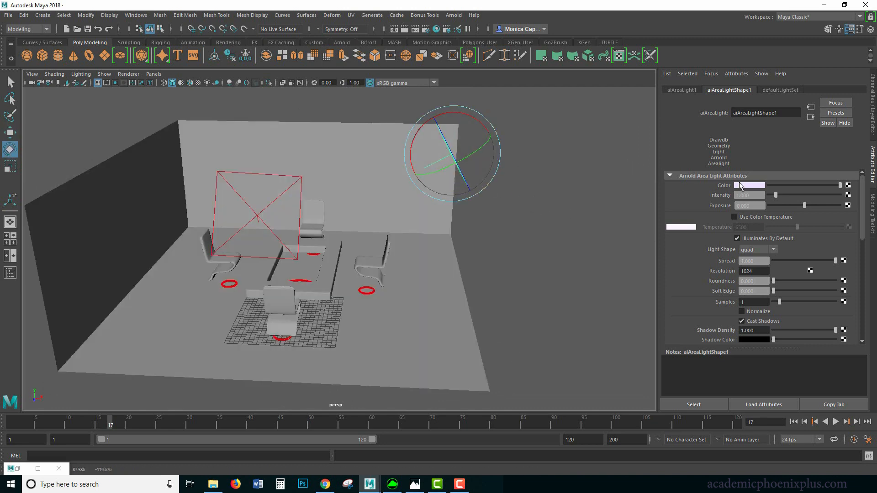
{"action": "left_click", "coordinate": [749, 185]}
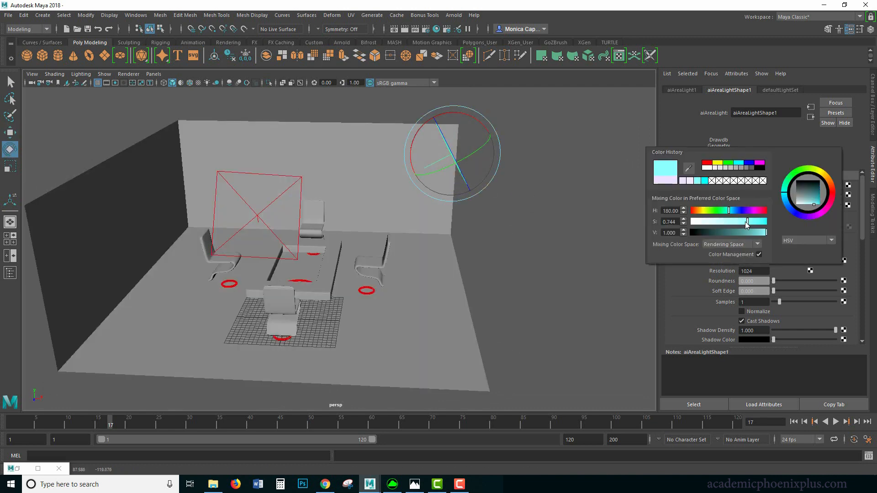
{"action": "left_click_drag", "start_coordinate": [747, 221], "coordinate": [724, 221]}
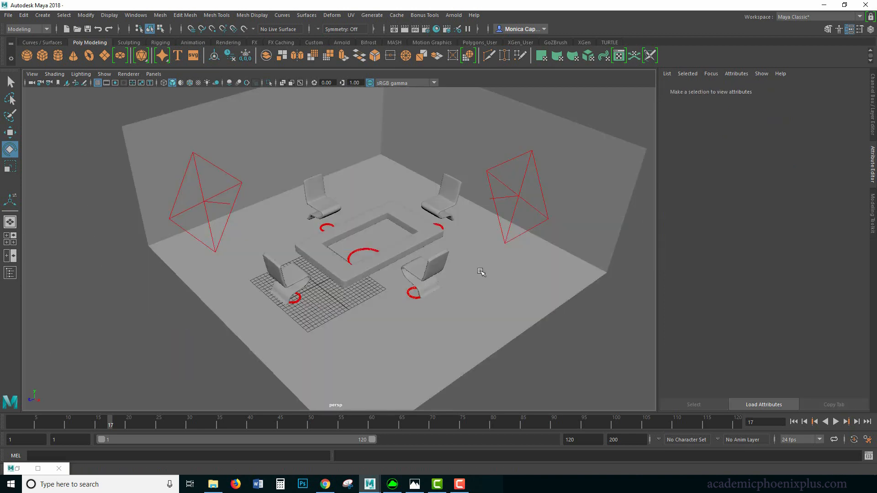
{"action": "left_click_drag", "start_coordinate": [480, 273], "coordinate": [397, 207]}
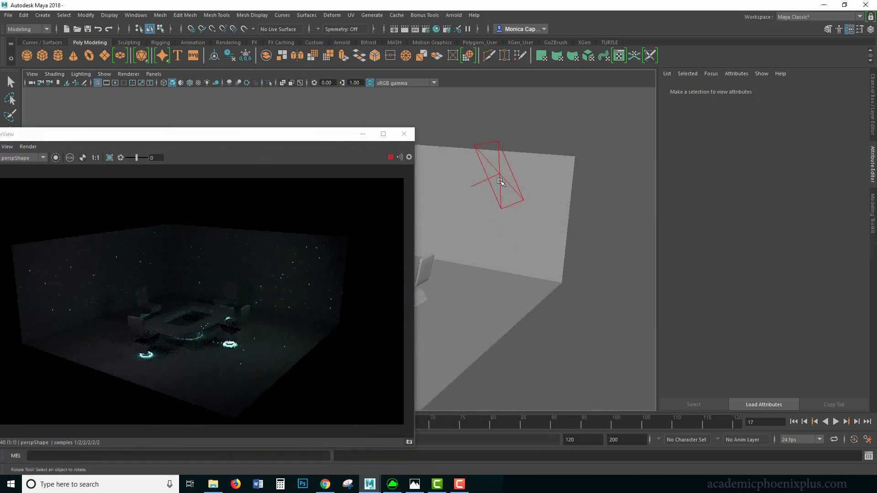
Step: Give the right-hand area light a paler cyan colour in the Attribute Editor
{"action": "left_click", "coordinate": [501, 180]}
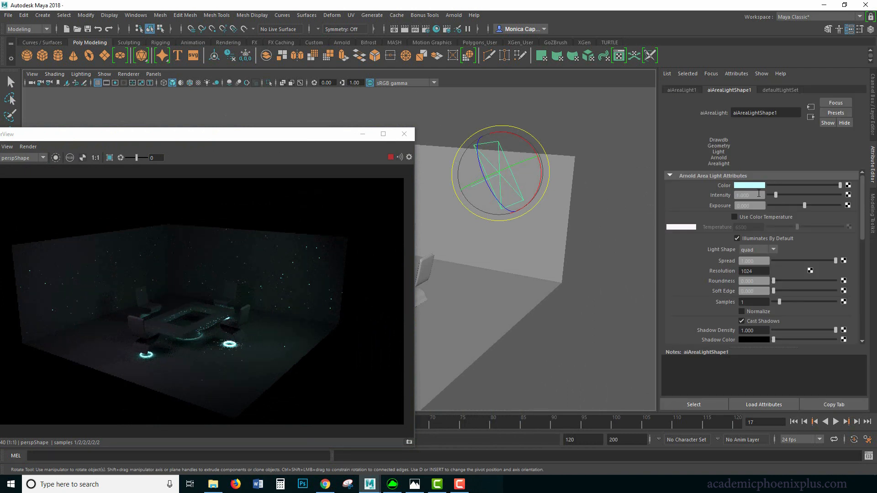
{"action": "left_click", "coordinate": [749, 185]}
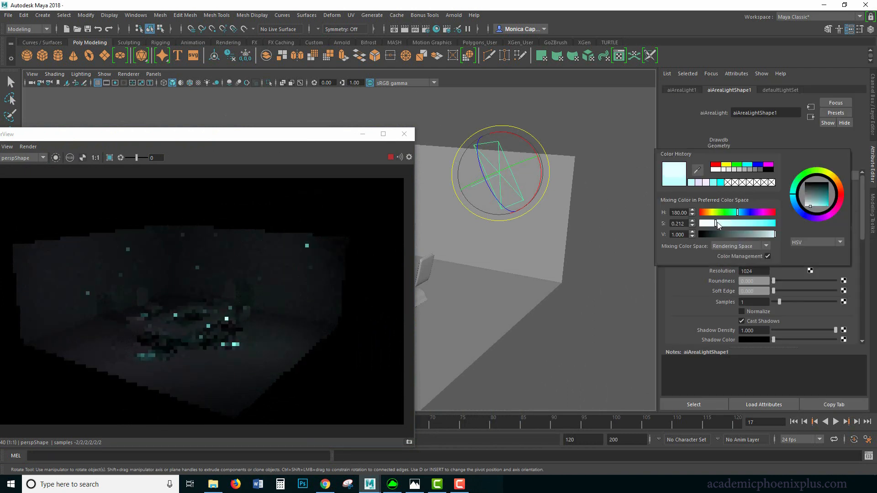
{"action": "left_click_drag", "start_coordinate": [718, 223], "coordinate": [725, 223]}
{"action": "type", "text": "2"}
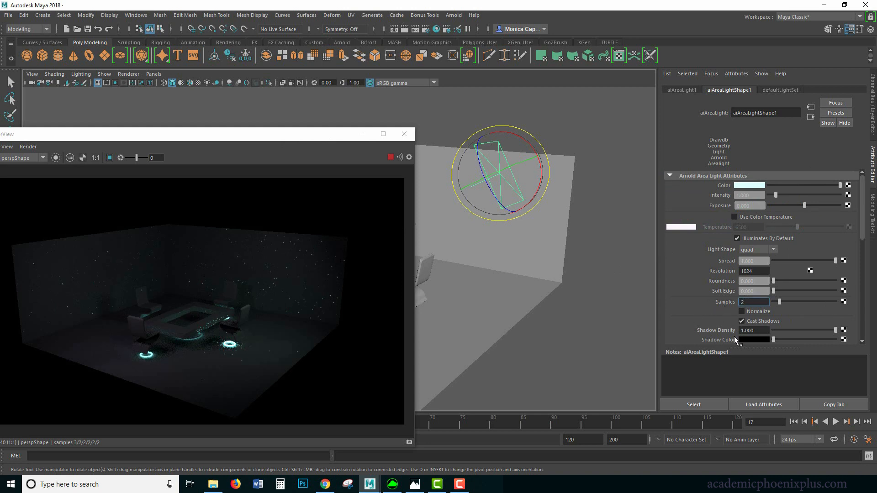
{"action": "scroll", "scroll_direction": "down", "scroll_amount": 3}
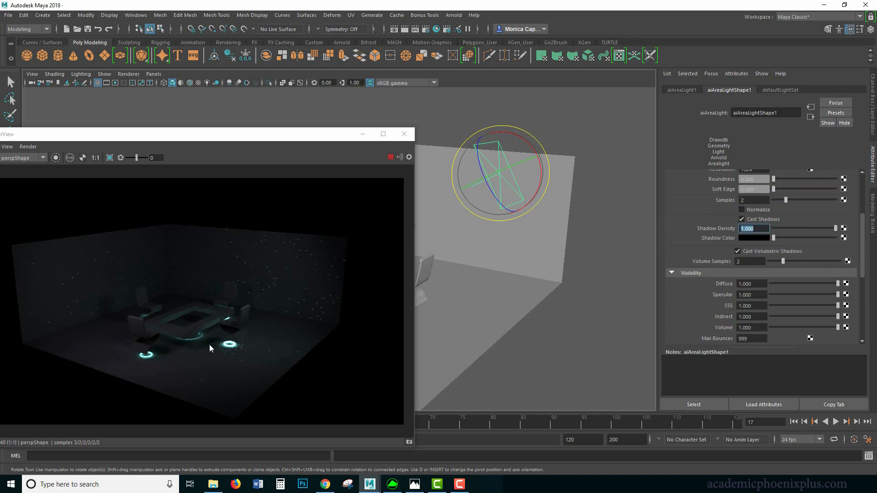
{"action": "mouse_move", "coordinate": [252, 263]}
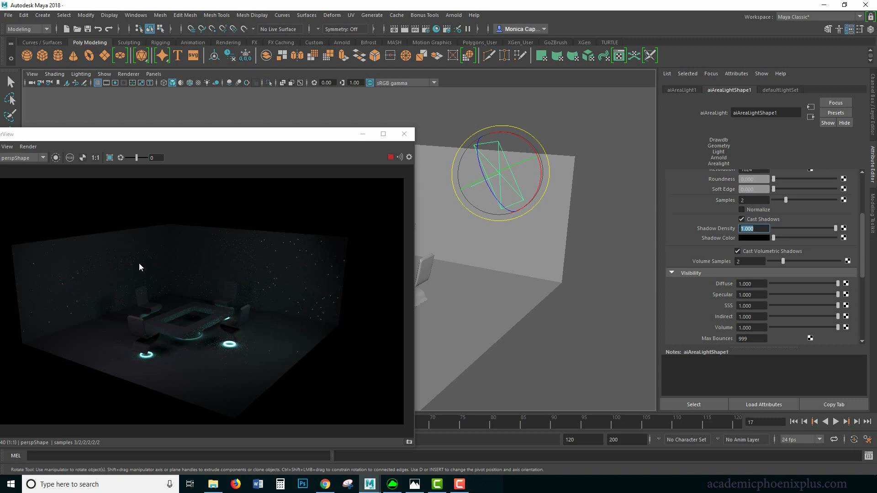
{"action": "mouse_move", "coordinate": [217, 295]}
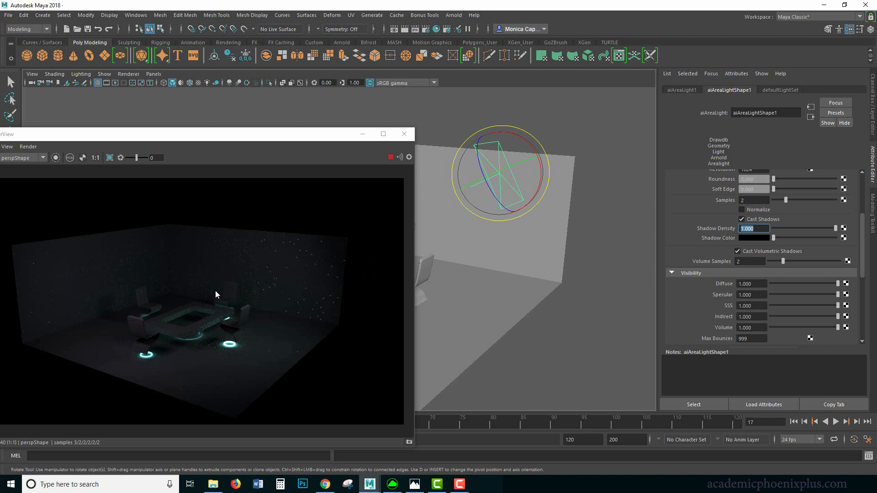
{"action": "mouse_move", "coordinate": [400, 267]}
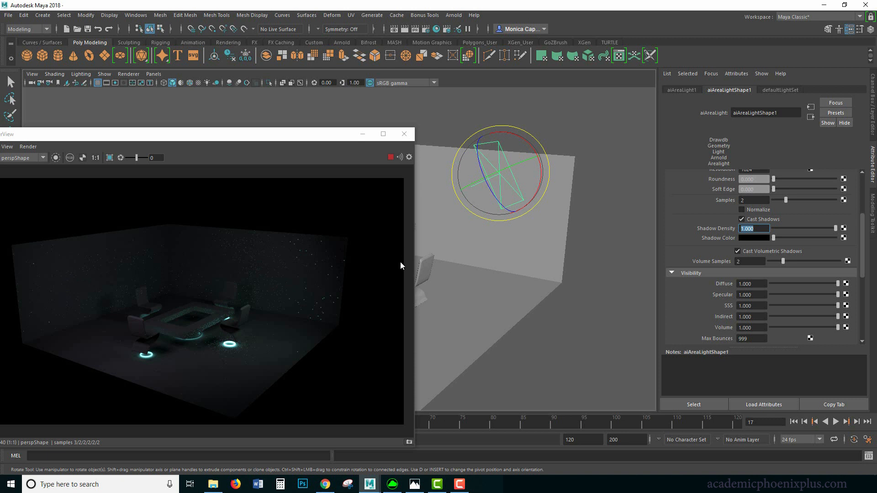
{"action": "mouse_move", "coordinate": [276, 313]}
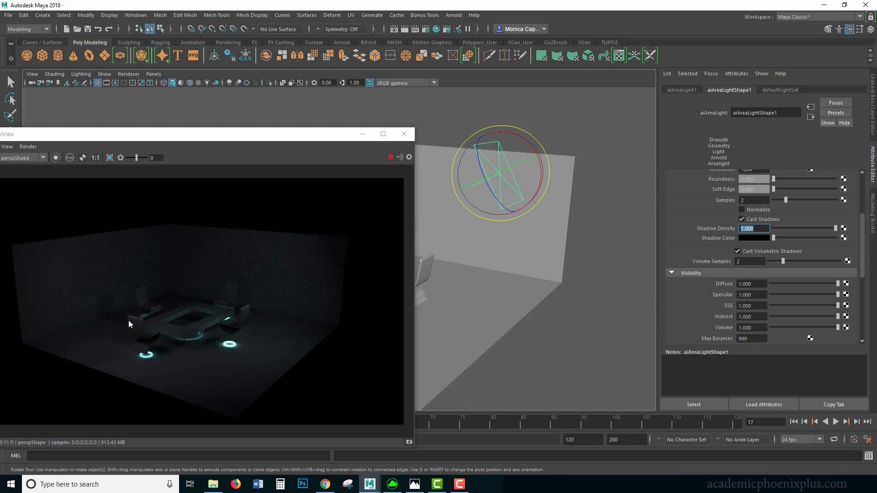
{"action": "mouse_move", "coordinate": [71, 294]}
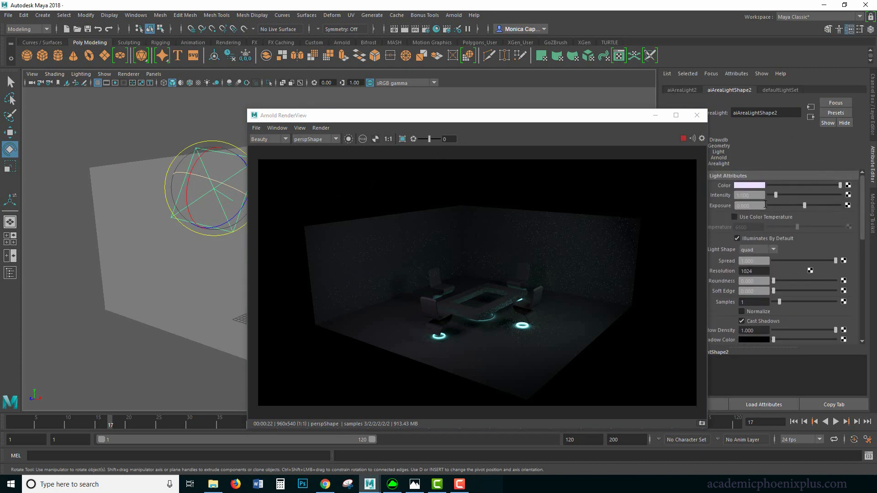
Step: Raise the area light's exposure to 1.500 for a brighter render
{"action": "type", "text": "1.500"}
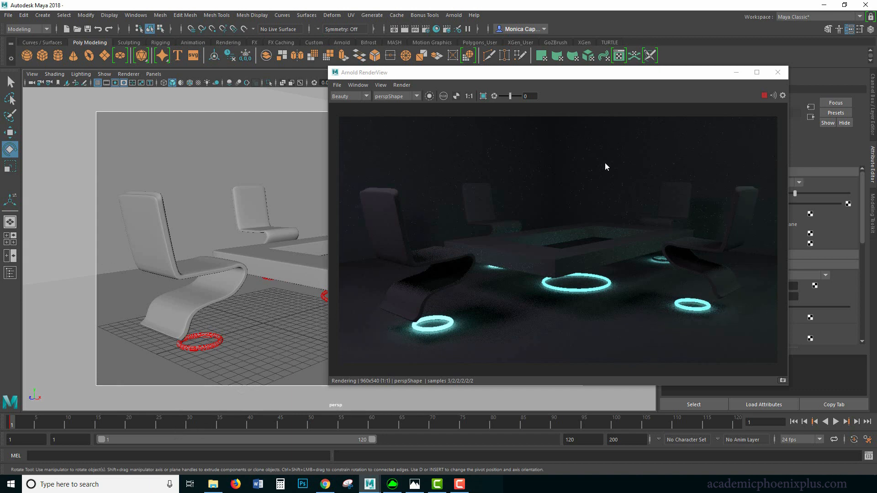
{"action": "mouse_move", "coordinate": [590, 292]}
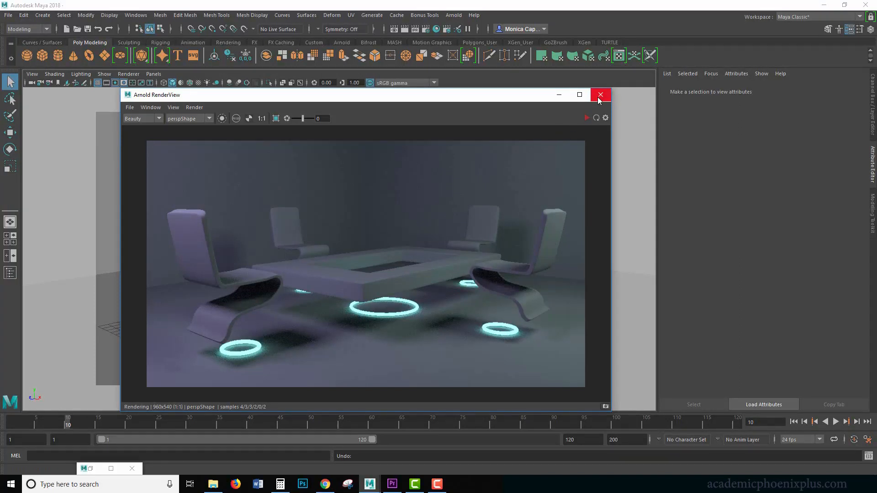
Step: Close the Arnold RenderView window
{"action": "left_click", "coordinate": [600, 94]}
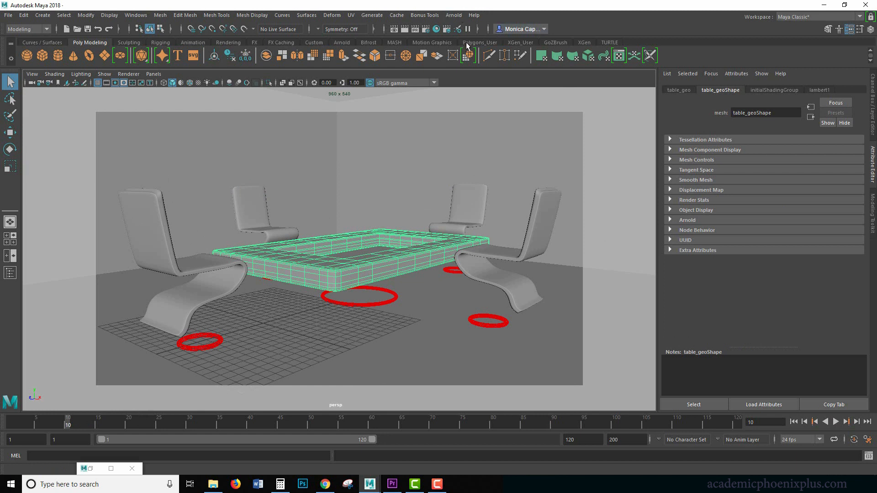
{"action": "mouse_move", "coordinate": [463, 31]}
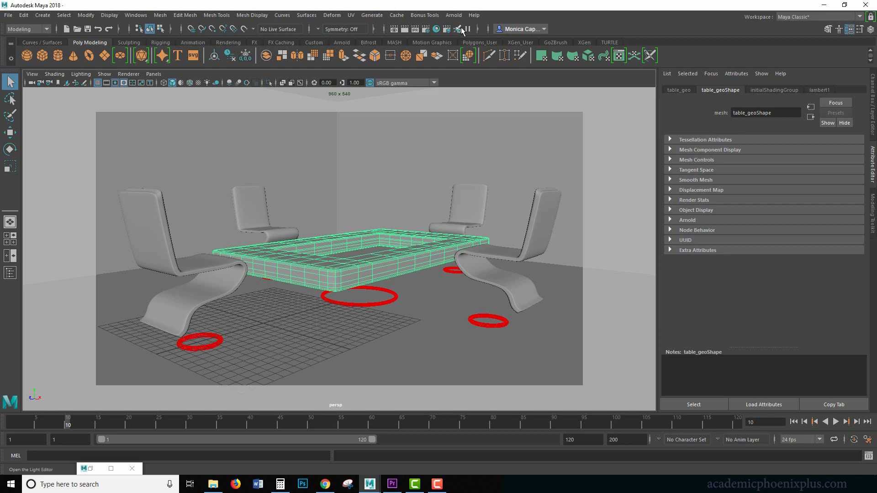
{"action": "mouse_move", "coordinate": [461, 28]}
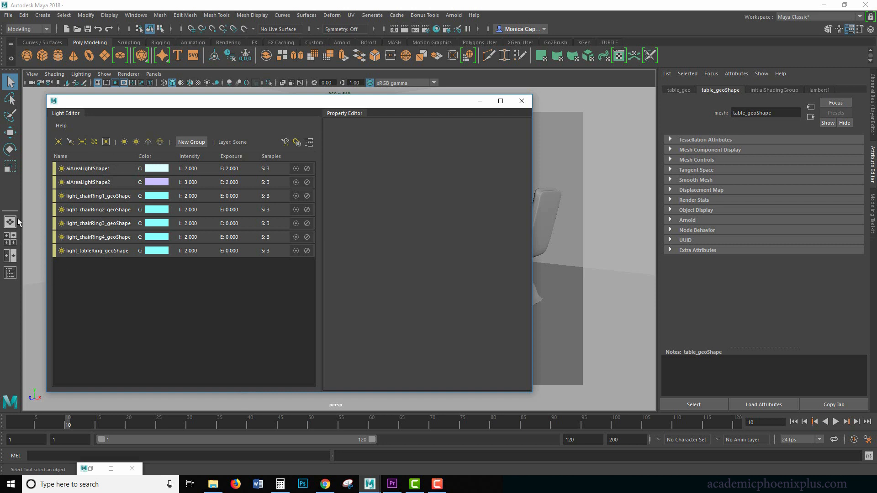
{"action": "mouse_move", "coordinate": [70, 286]}
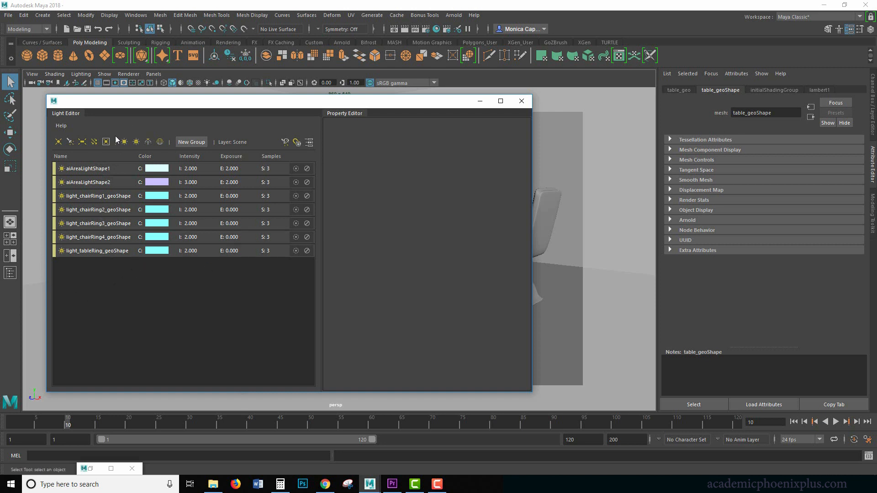
{"action": "mouse_move", "coordinate": [91, 168]}
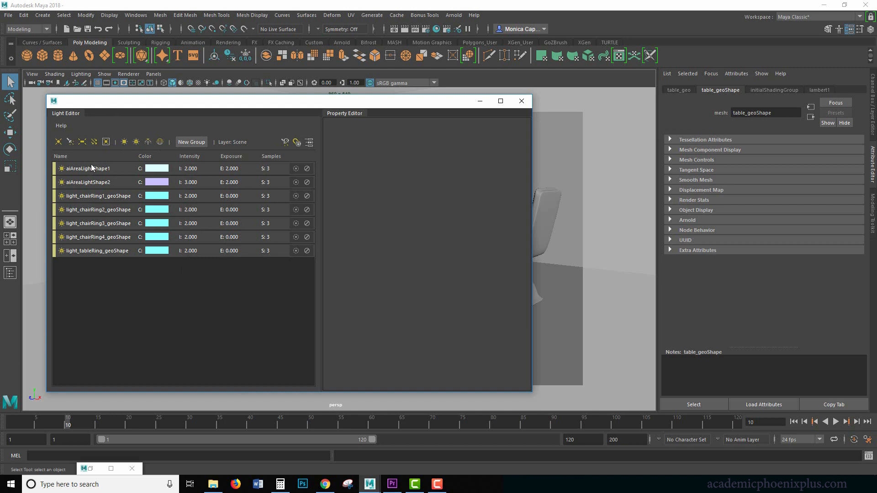
Step: Set Exposure 0.500 on the chair and table ring mesh lights one by one in the Light Editor
{"action": "left_click", "coordinate": [99, 195]}
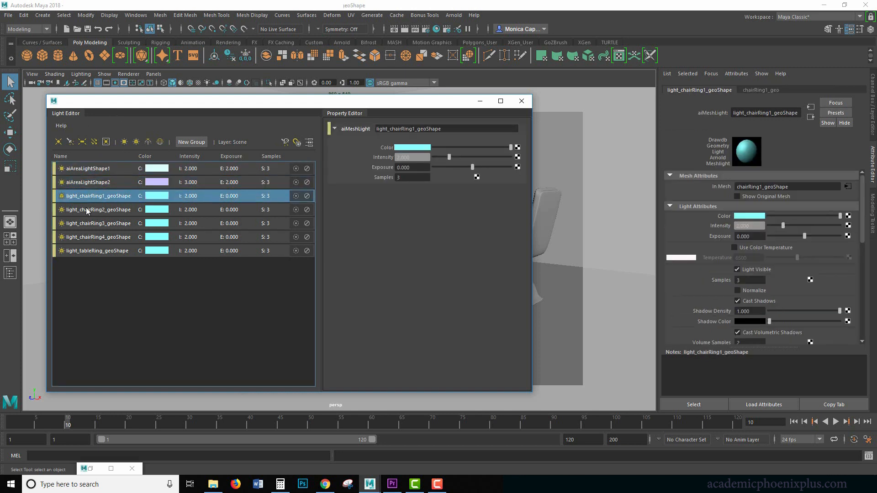
{"action": "left_click", "coordinate": [96, 250]}
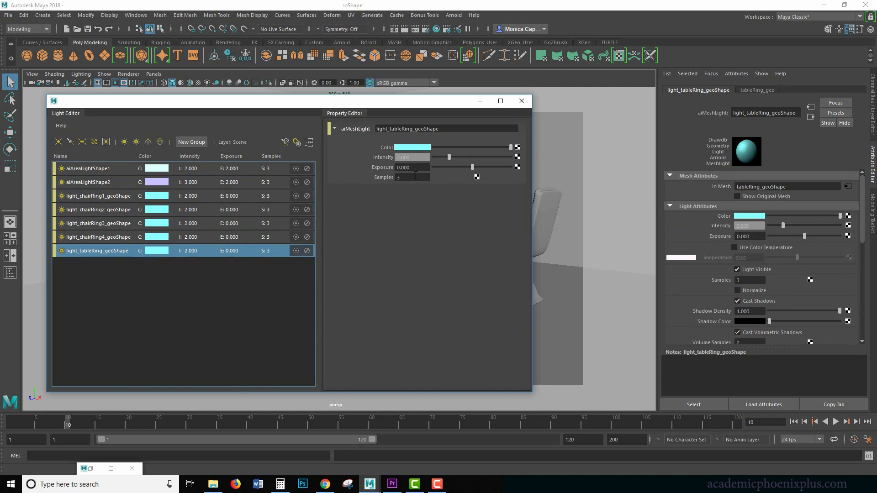
{"action": "mouse_move", "coordinate": [274, 217]}
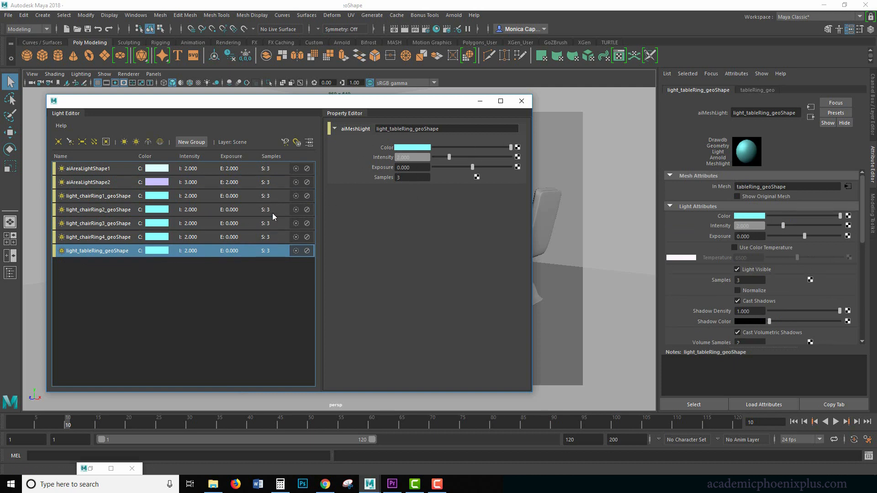
{"action": "left_click", "coordinate": [99, 196]}
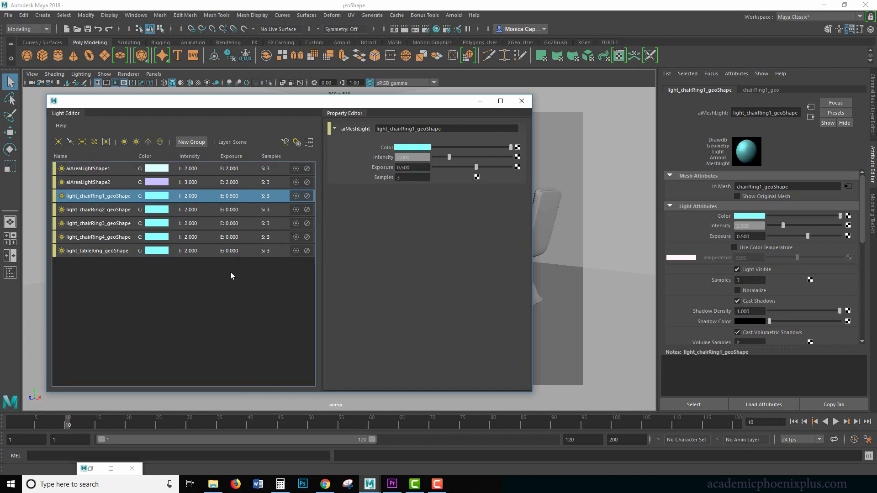
{"action": "left_click", "coordinate": [99, 209]}
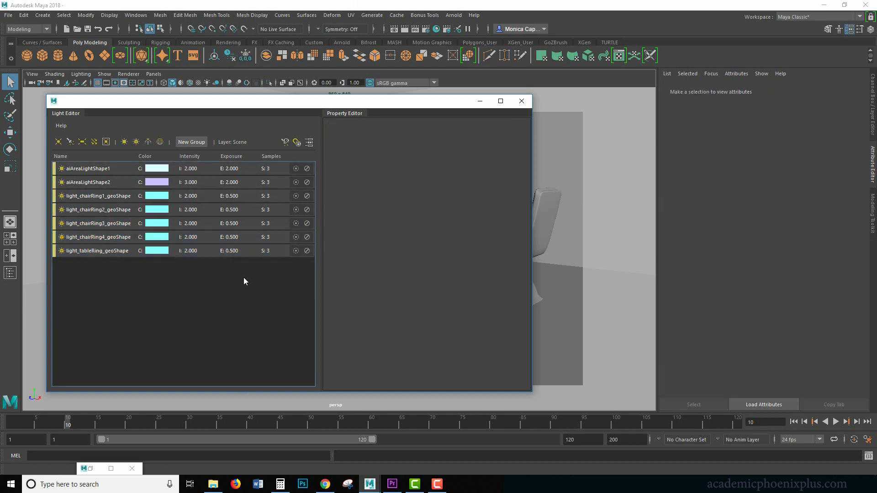
{"action": "left_click", "coordinate": [97, 250]}
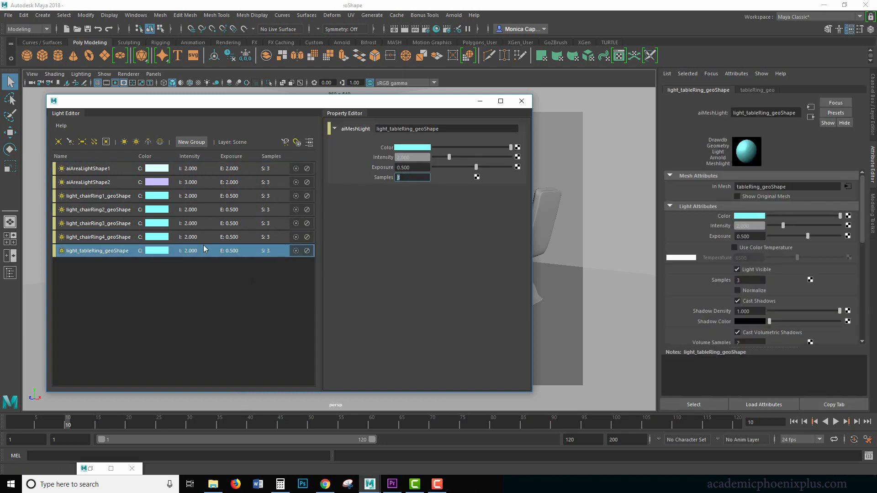
{"action": "left_click", "coordinate": [99, 236]}
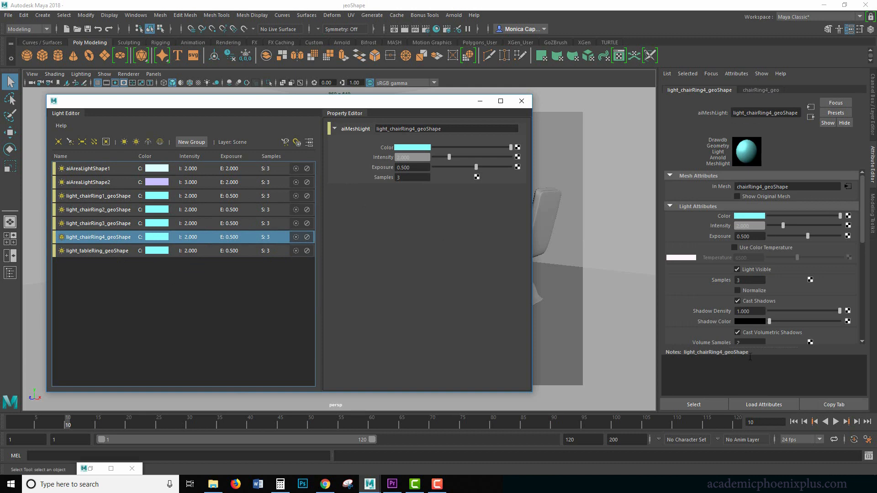
{"action": "mouse_move", "coordinate": [353, 391]}
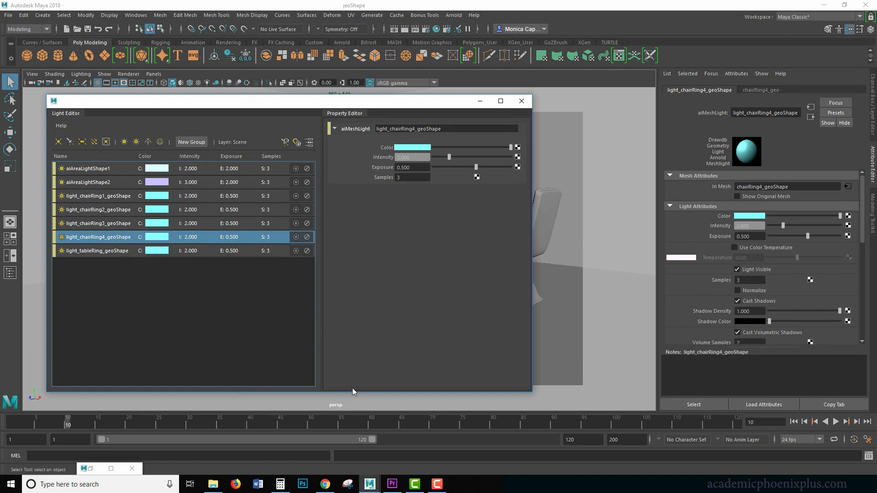
{"action": "mouse_move", "coordinate": [866, 236]}
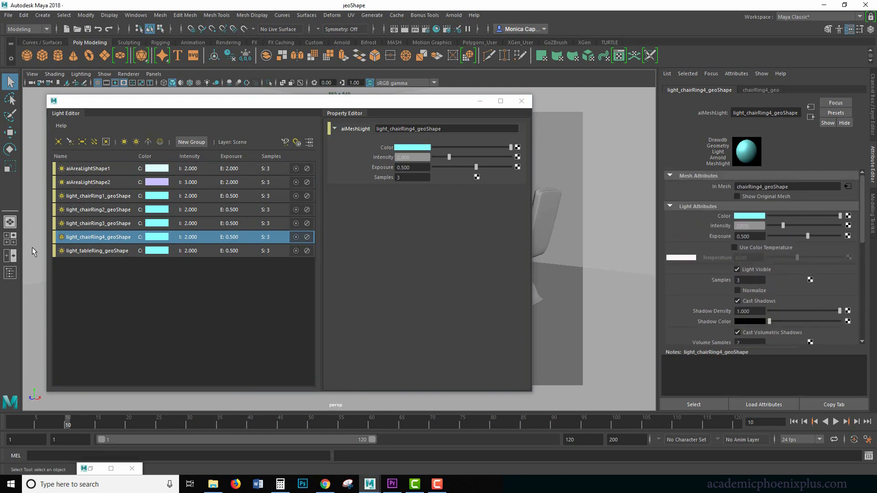
{"action": "mouse_move", "coordinate": [639, 223]}
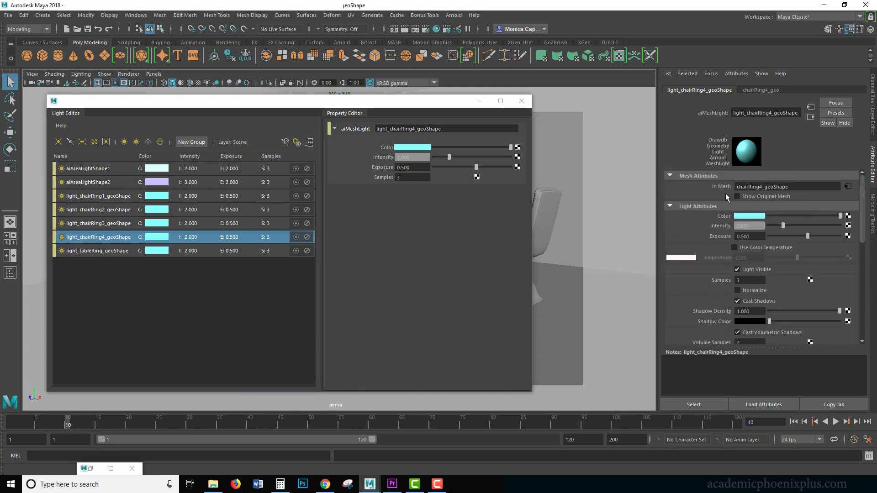
{"action": "mouse_move", "coordinate": [196, 334]}
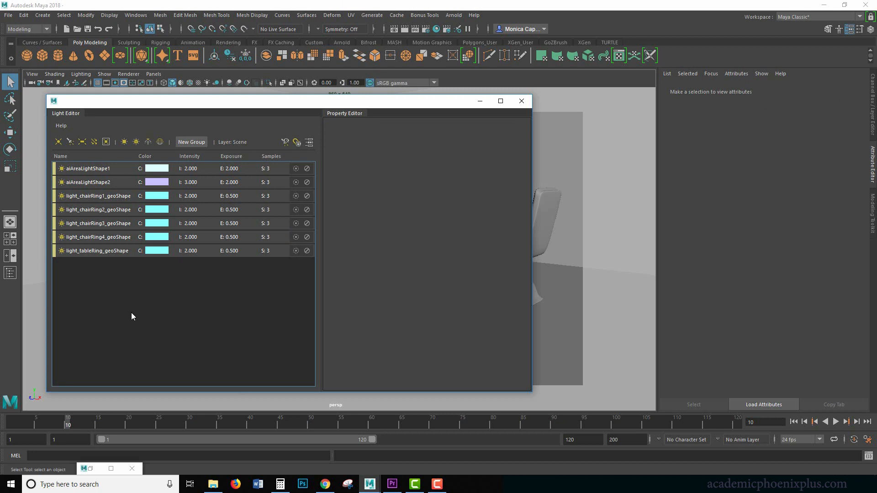
{"action": "mouse_move", "coordinate": [205, 228]}
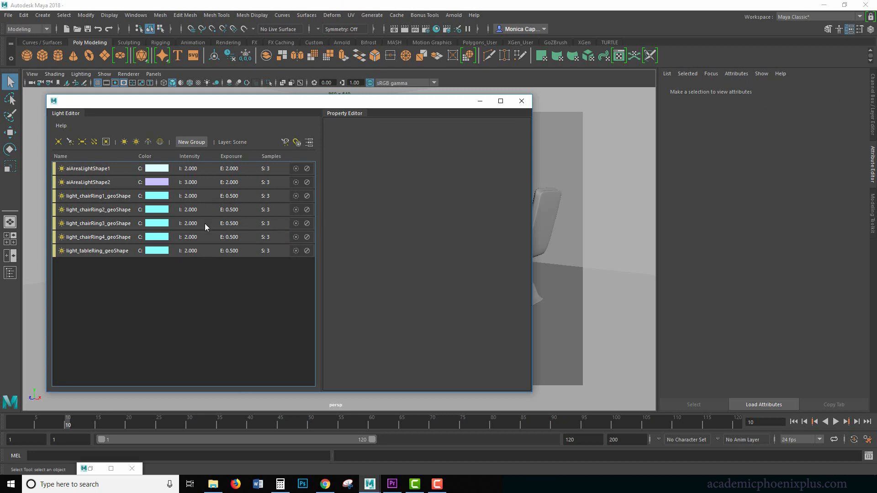
{"action": "mouse_move", "coordinate": [105, 254]}
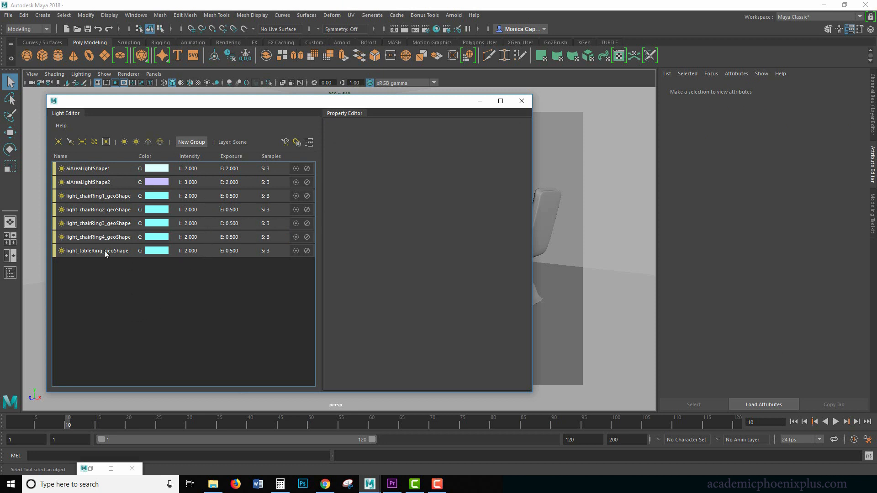
Step: Finish the remaining ring lights at exposure 0.500 and select all five rings together
{"action": "left_click", "coordinate": [89, 182]}
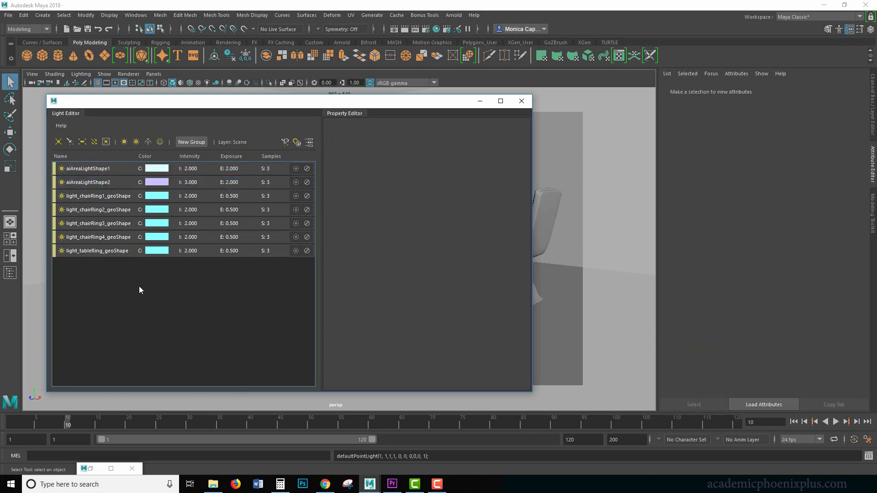
{"action": "mouse_move", "coordinate": [141, 287]}
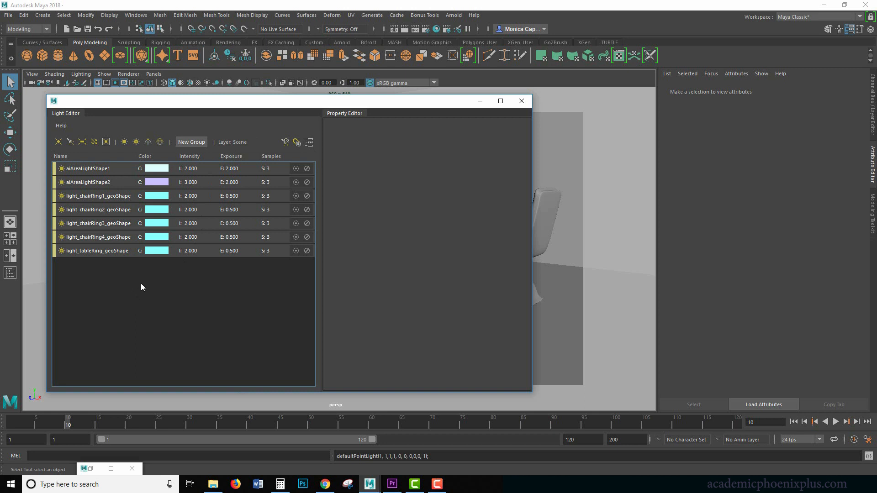
{"action": "mouse_move", "coordinate": [180, 167]}
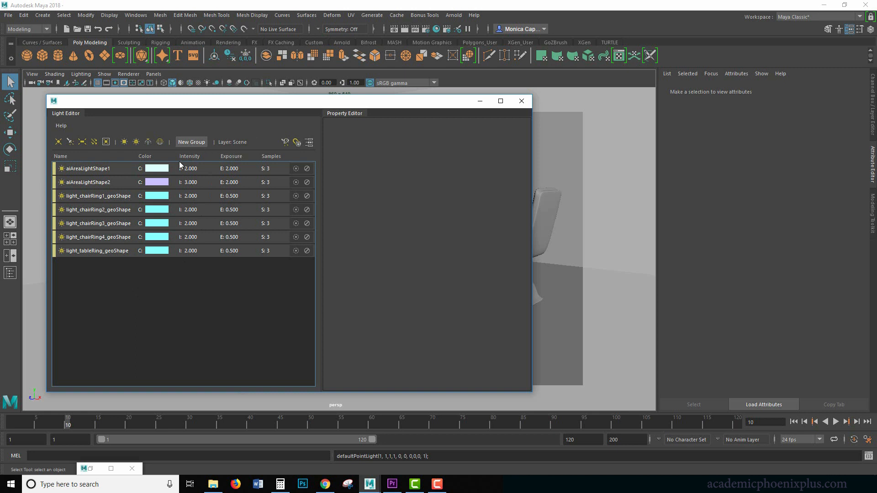
{"action": "left_click", "coordinate": [98, 223]}
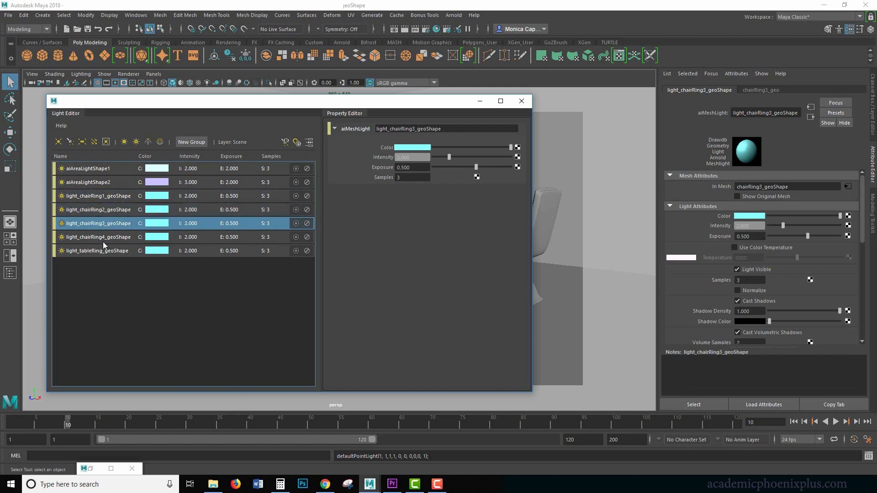
{"action": "left_click", "coordinate": [97, 251]}
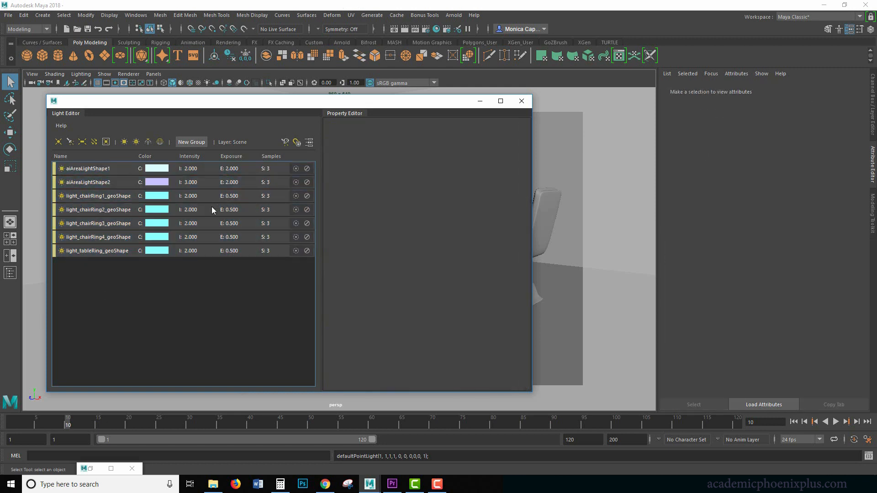
{"action": "left_click", "coordinate": [99, 236]}
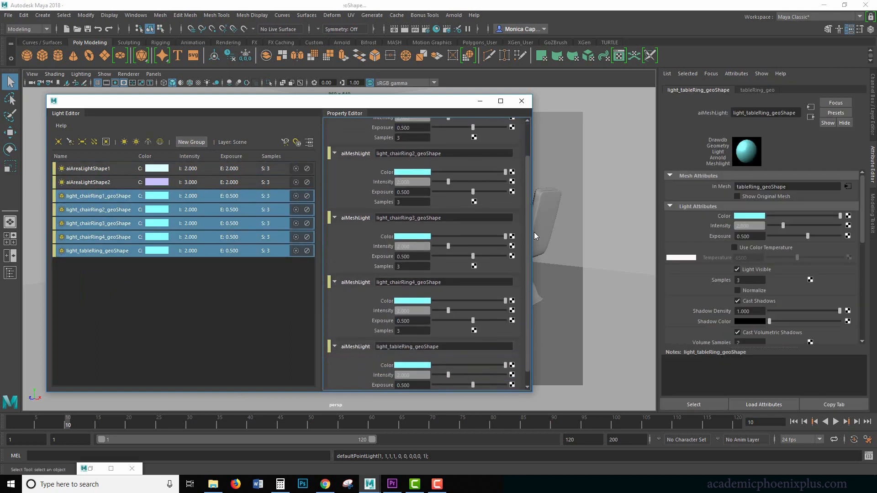
{"action": "scroll", "scroll_direction": "down", "scroll_amount": 3}
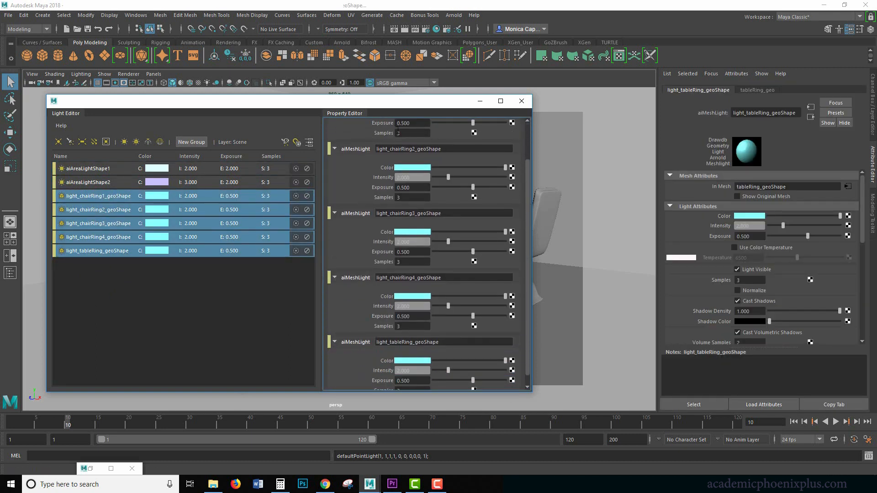